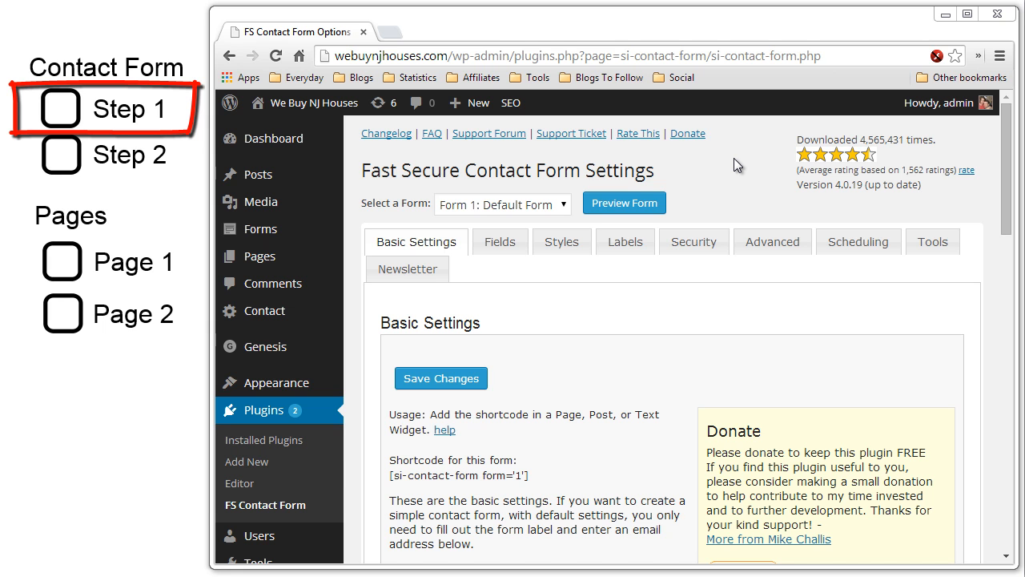
mouse_move(724, 188)
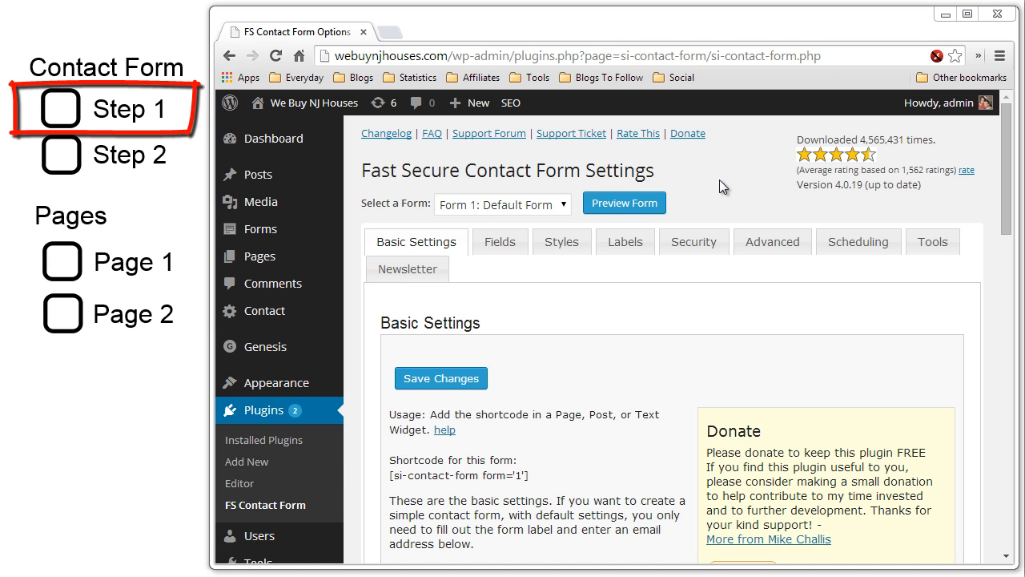
mouse_move(564, 212)
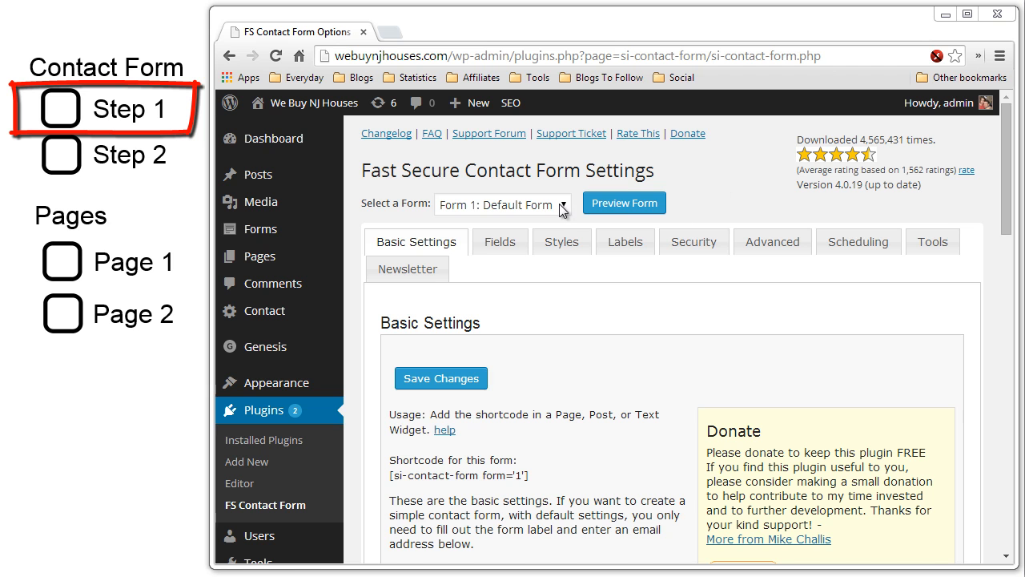
Add a new contact form, label it 'Step 1', and save the changes.
click(503, 205)
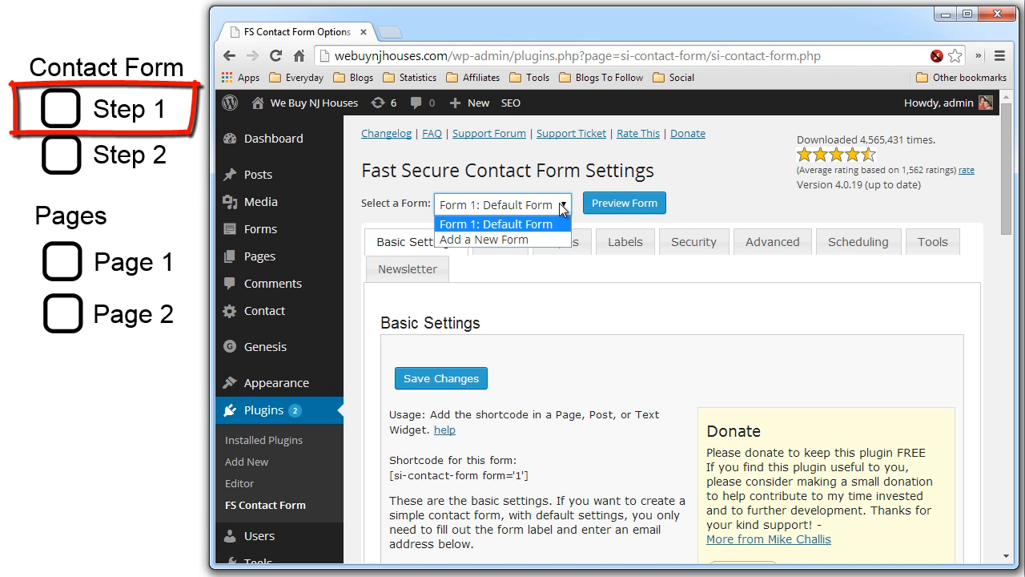
mouse_move(484, 240)
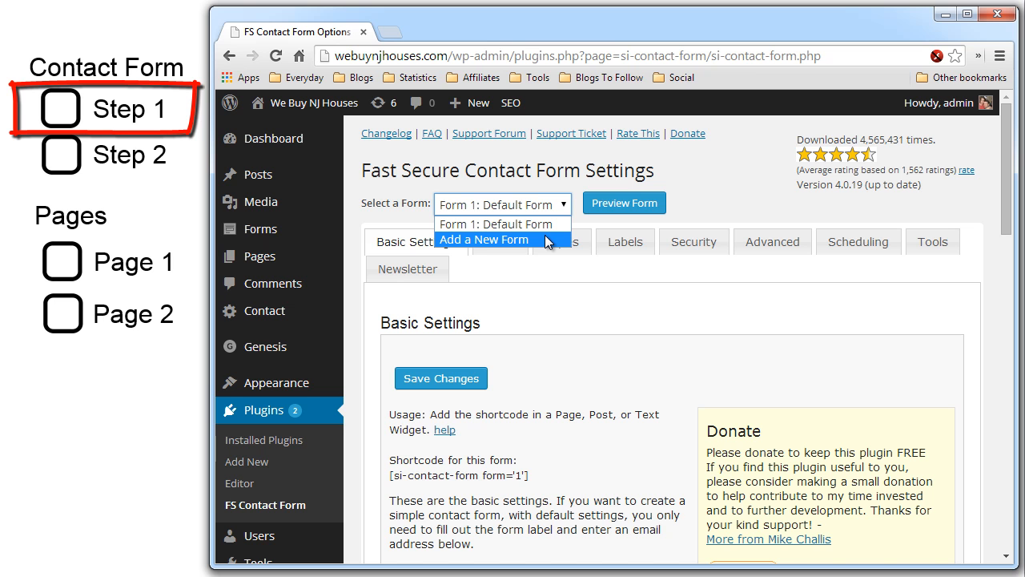
click(483, 239)
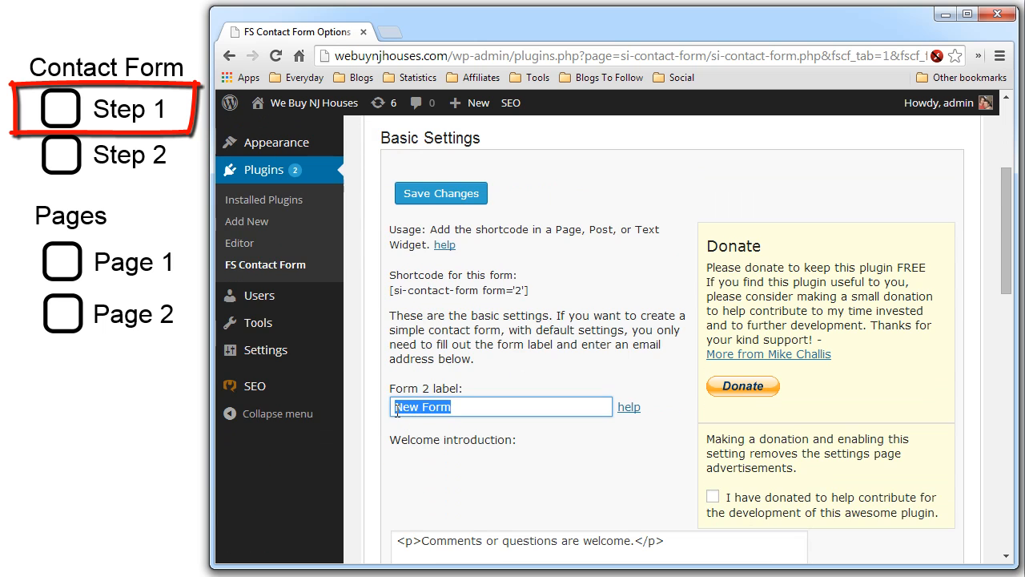
text(Step 1)
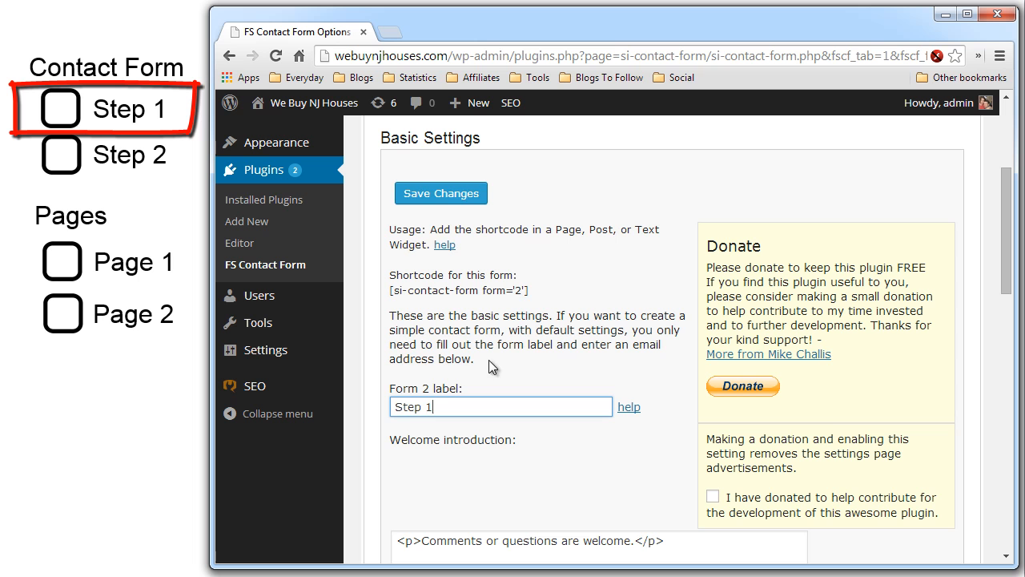
click(440, 192)
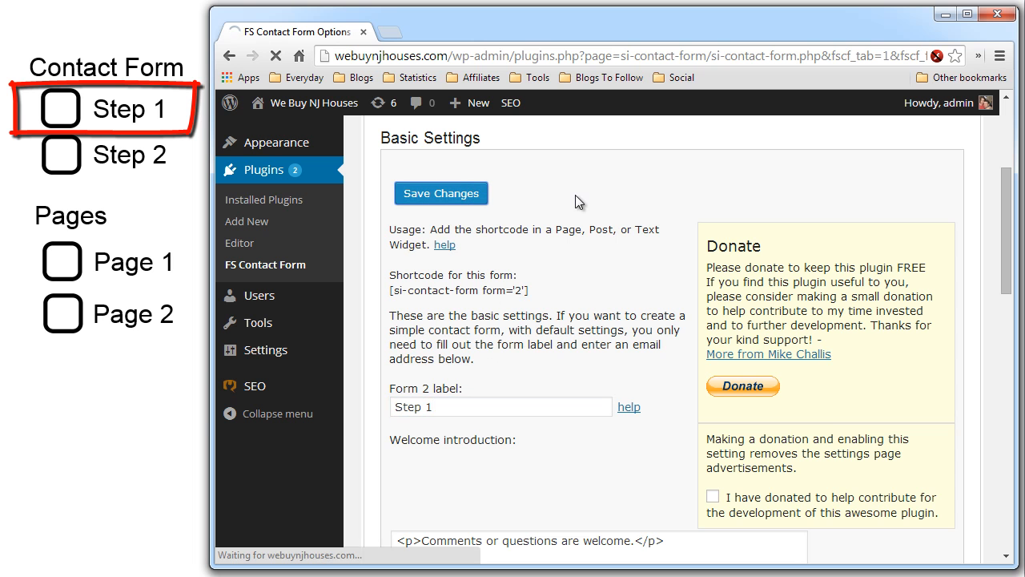
click(440, 192)
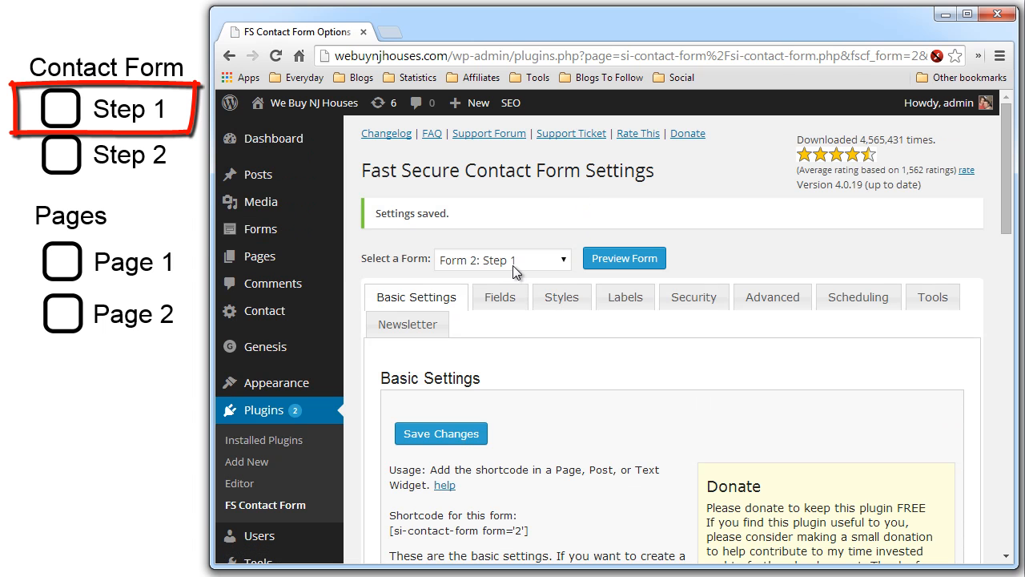
In the Step 1 field settings, disable the standard Subject field.
click(500, 296)
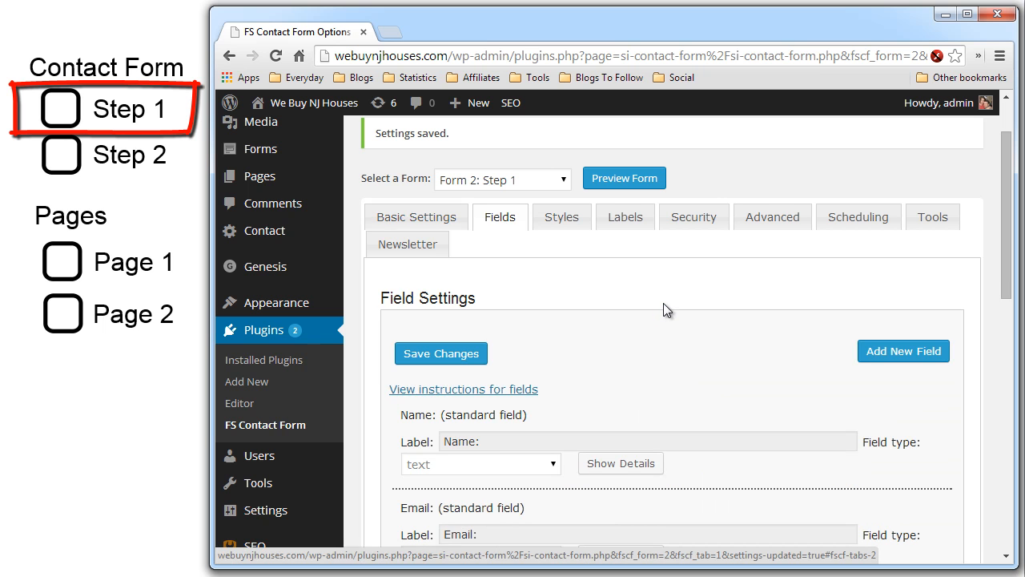
scroll(down, 3)
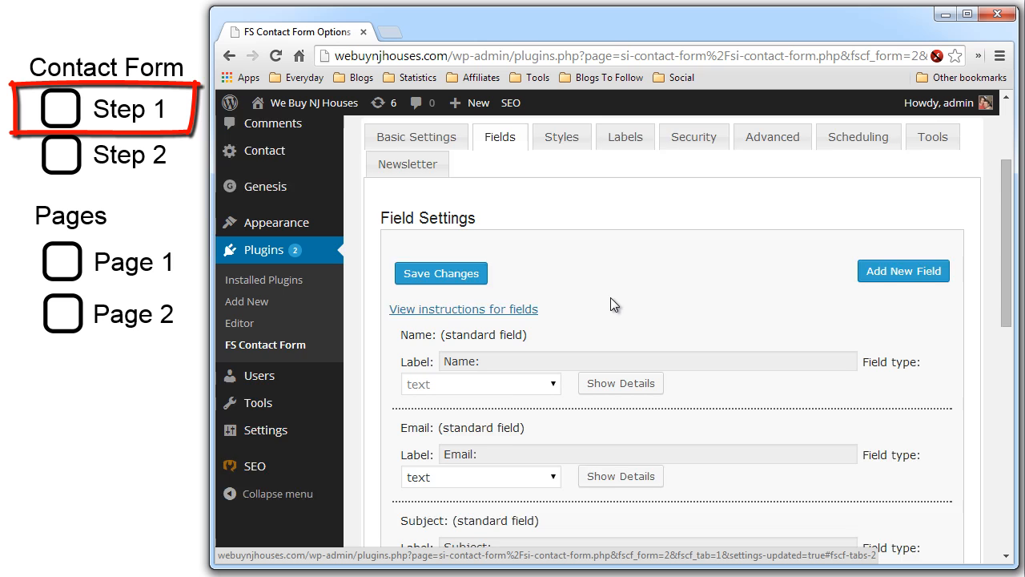
scroll(down, 3)
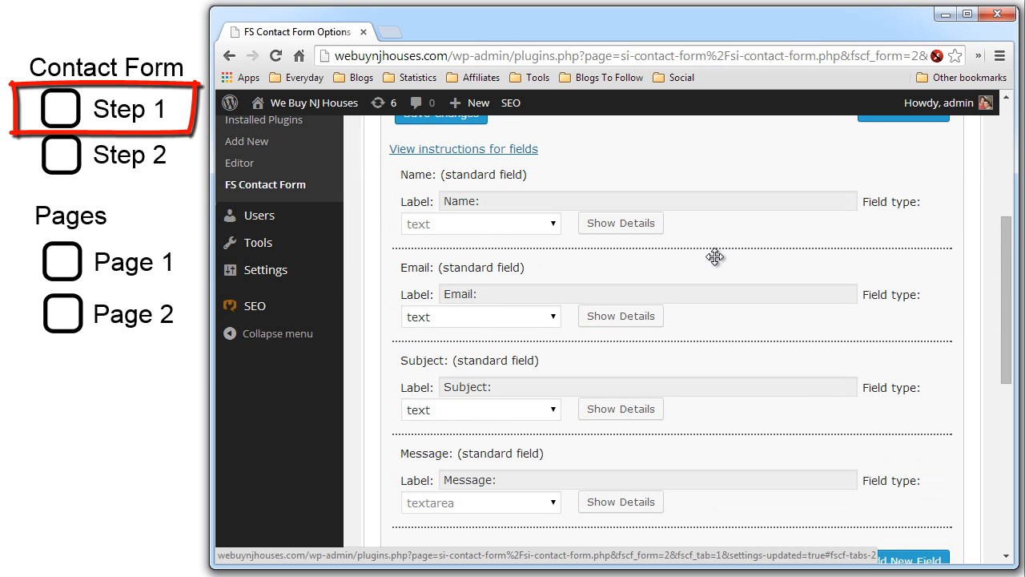
mouse_move(727, 273)
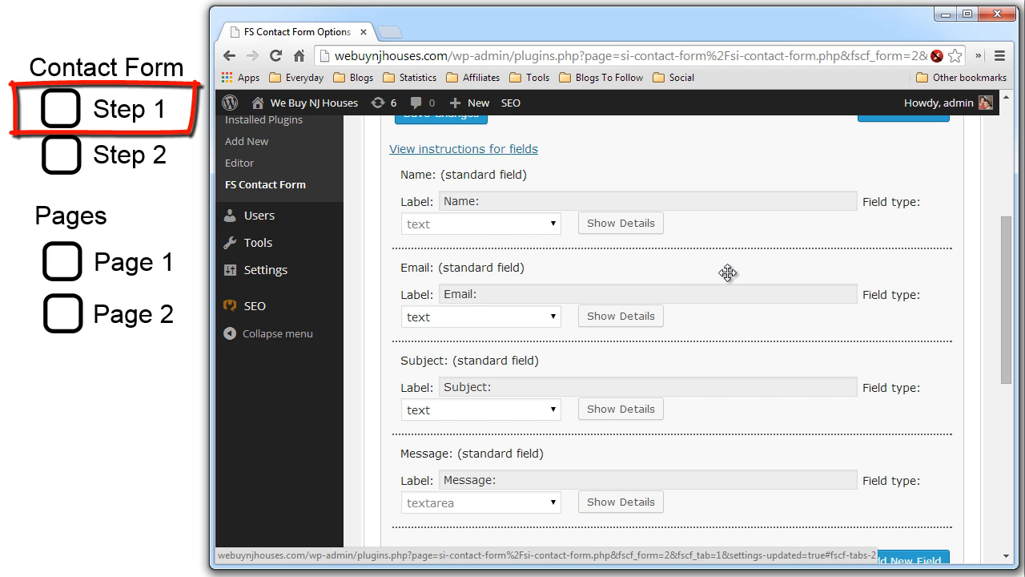
mouse_move(720, 270)
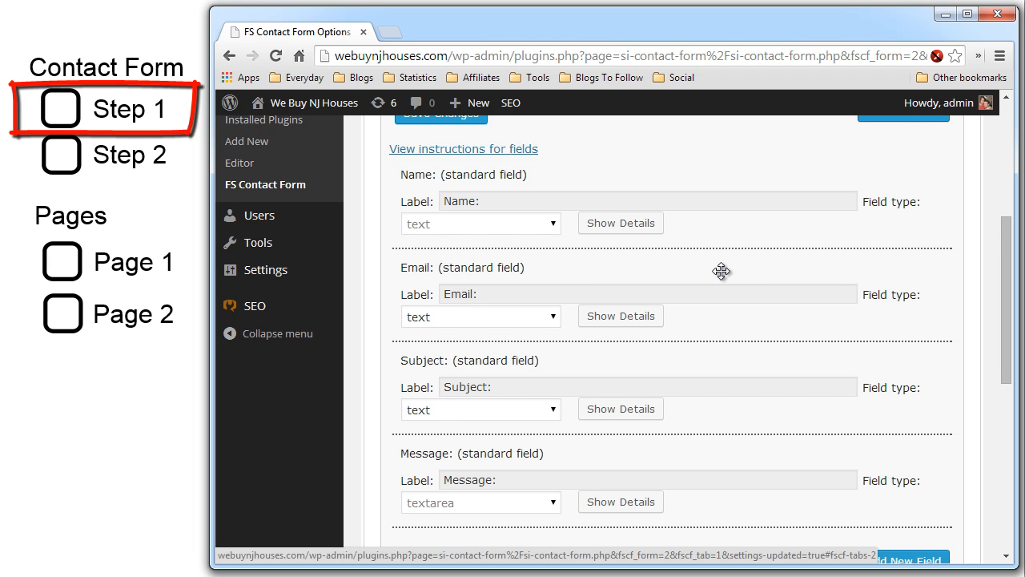
scroll(down, 3)
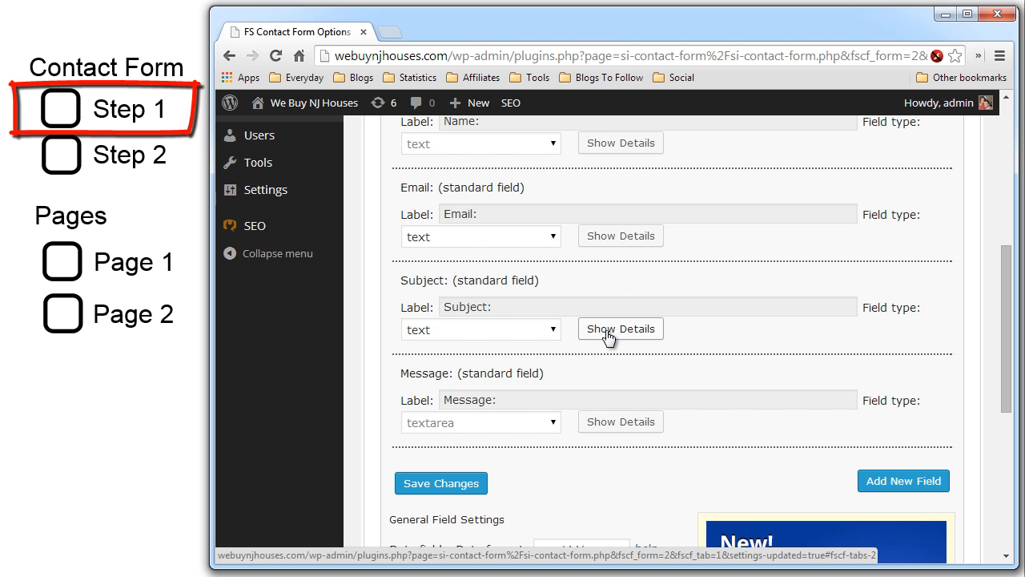
click(620, 328)
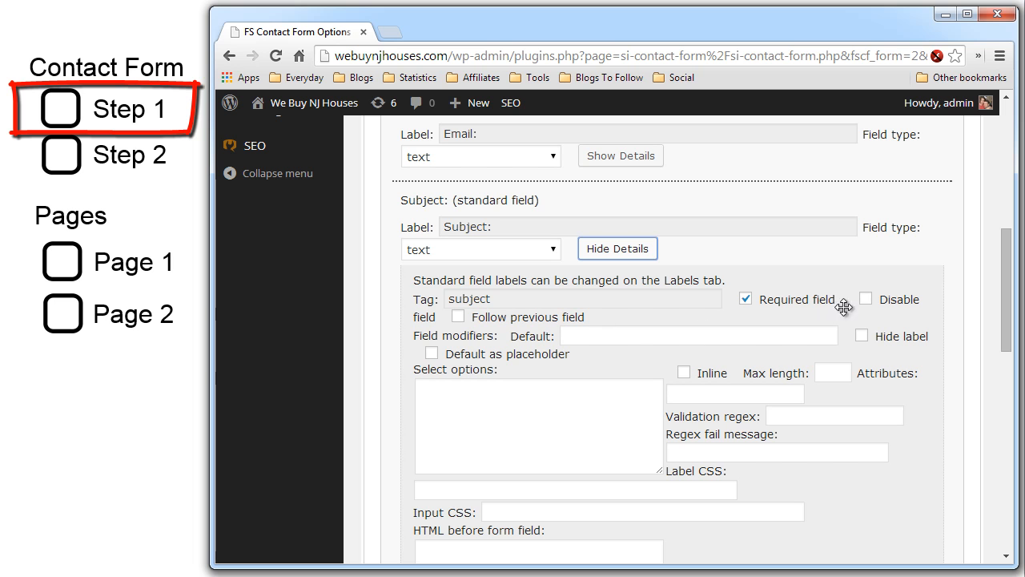
click(865, 217)
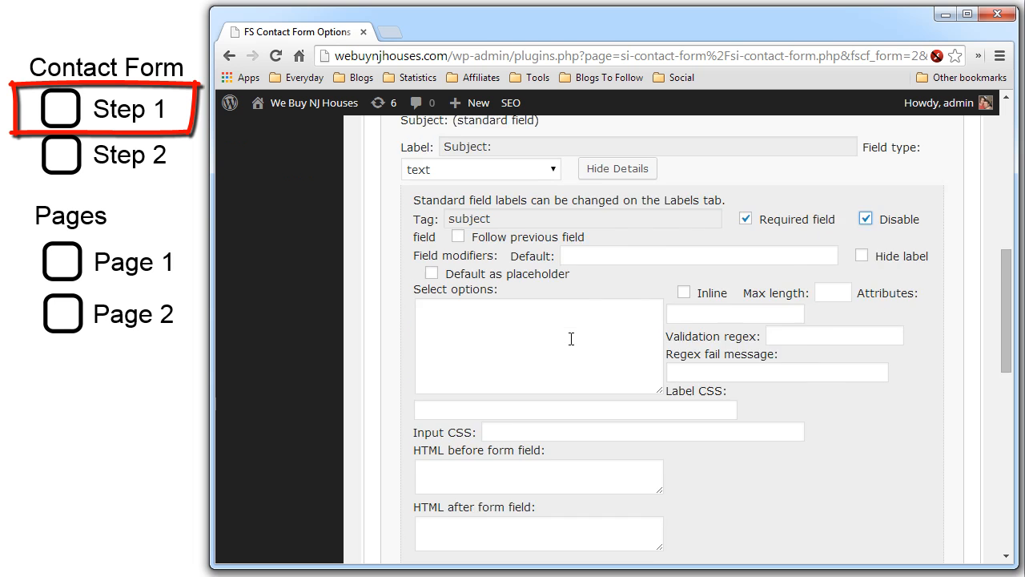
Disable the standard Message field as well and save the changes.
scroll(down, 3)
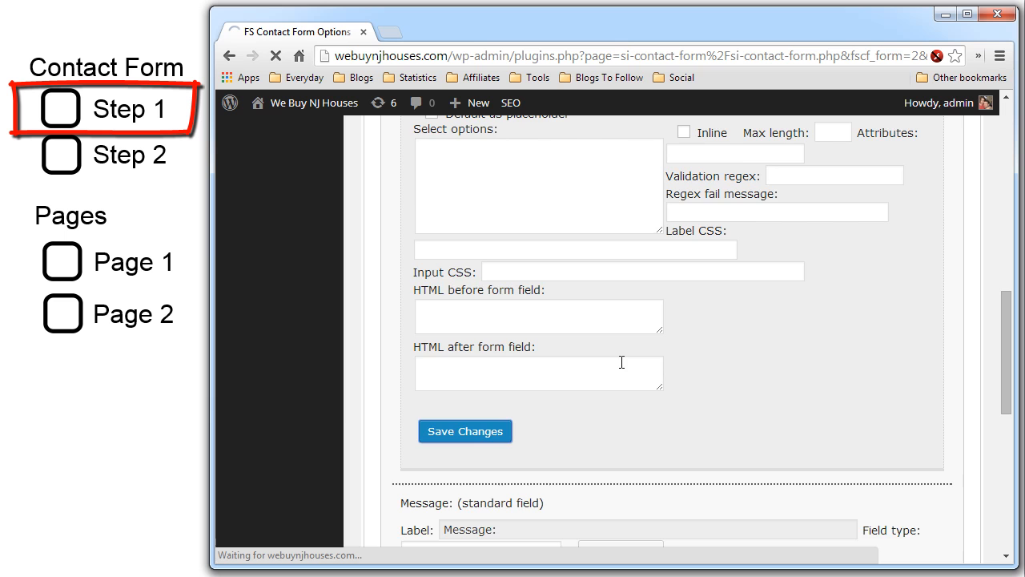
scroll(down, 3)
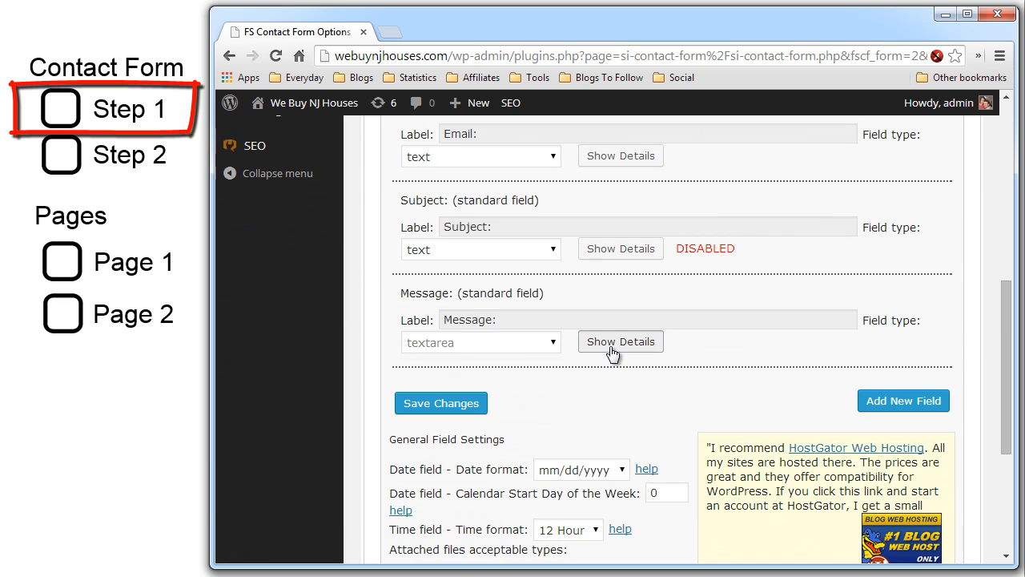
click(620, 339)
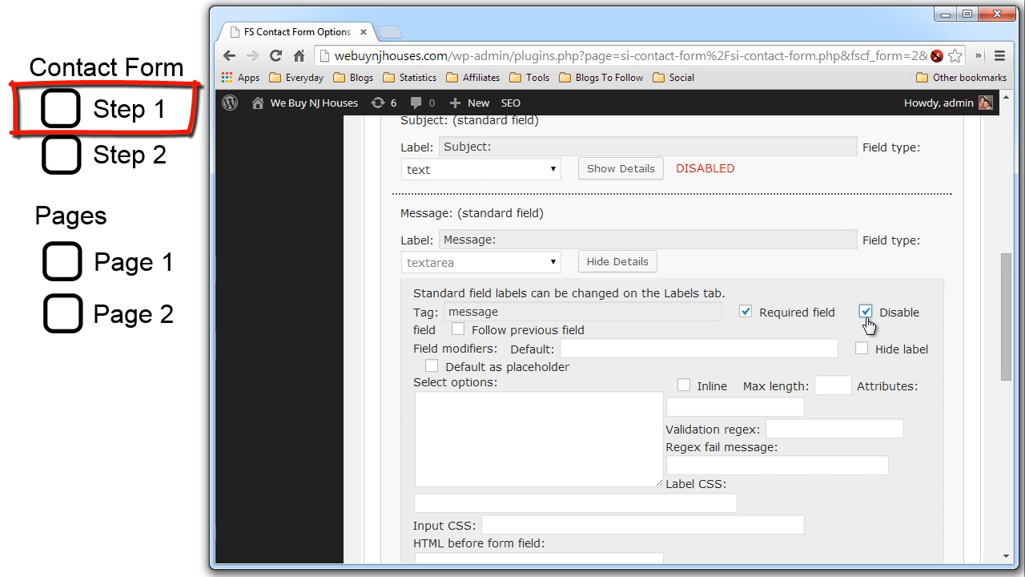
scroll(down, 3)
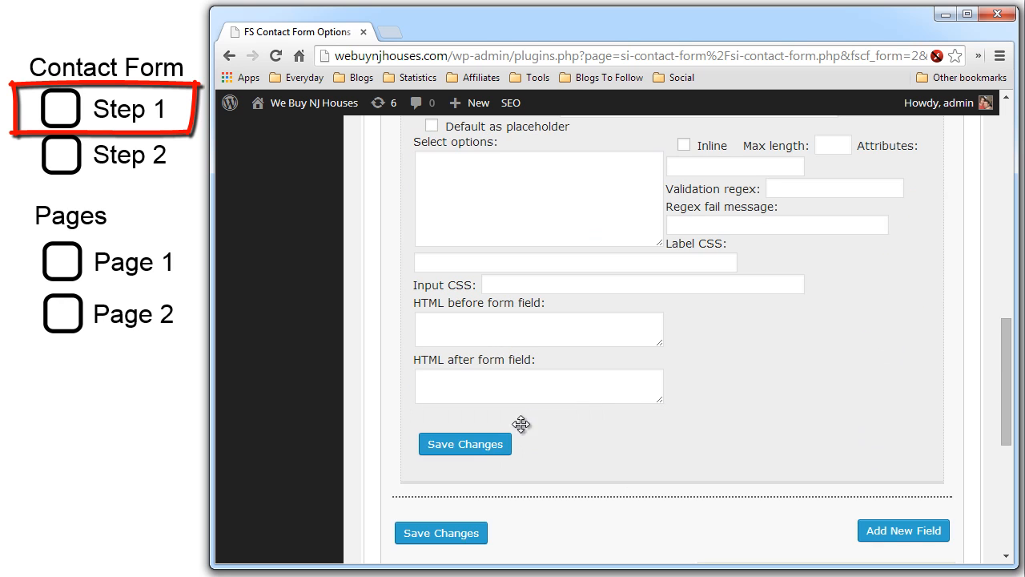
click(465, 444)
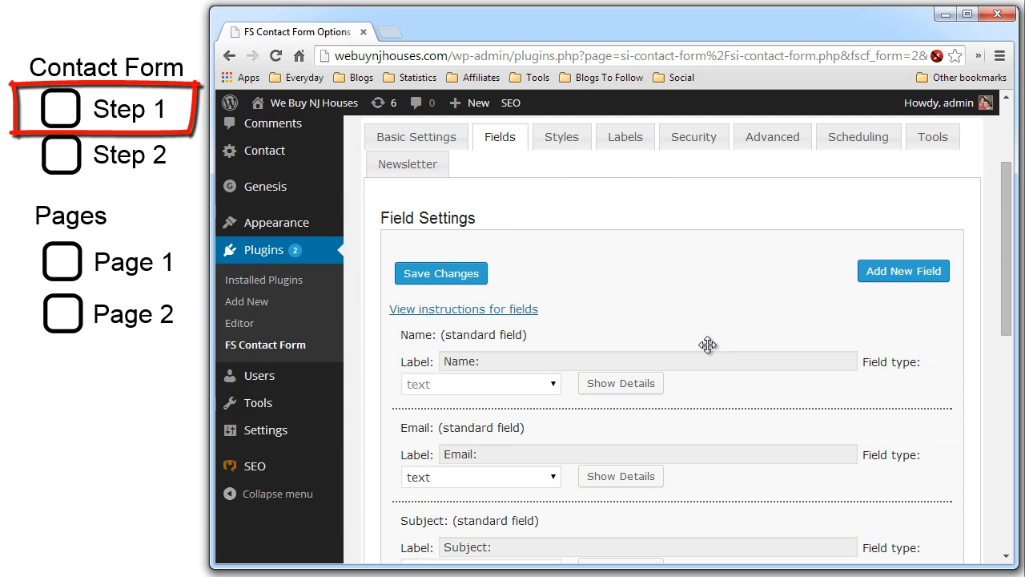
mouse_move(740, 308)
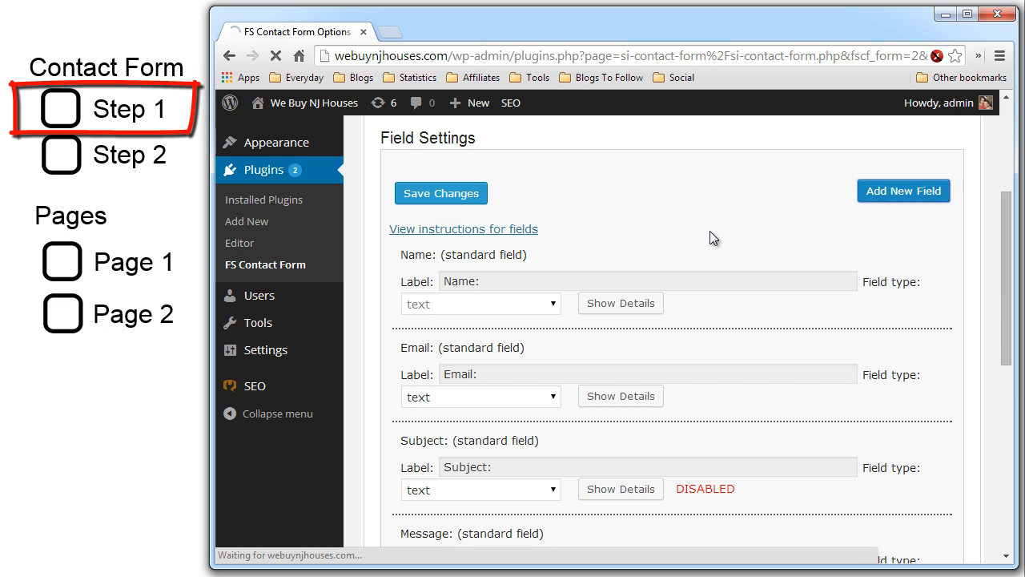
Add custom fields labelled Phone and Street to the Step 1 form, saving each.
click(903, 191)
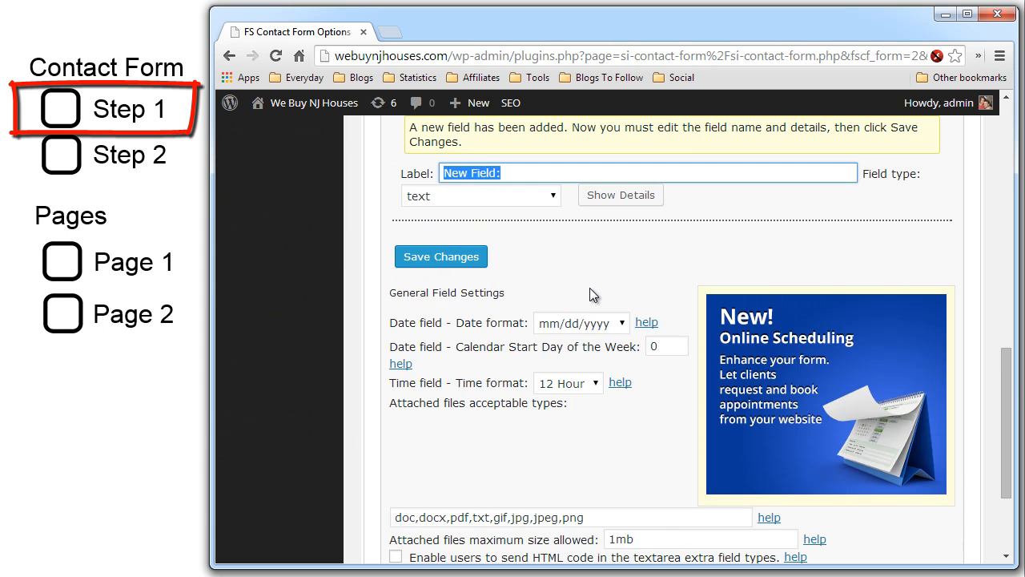
text(Phone)
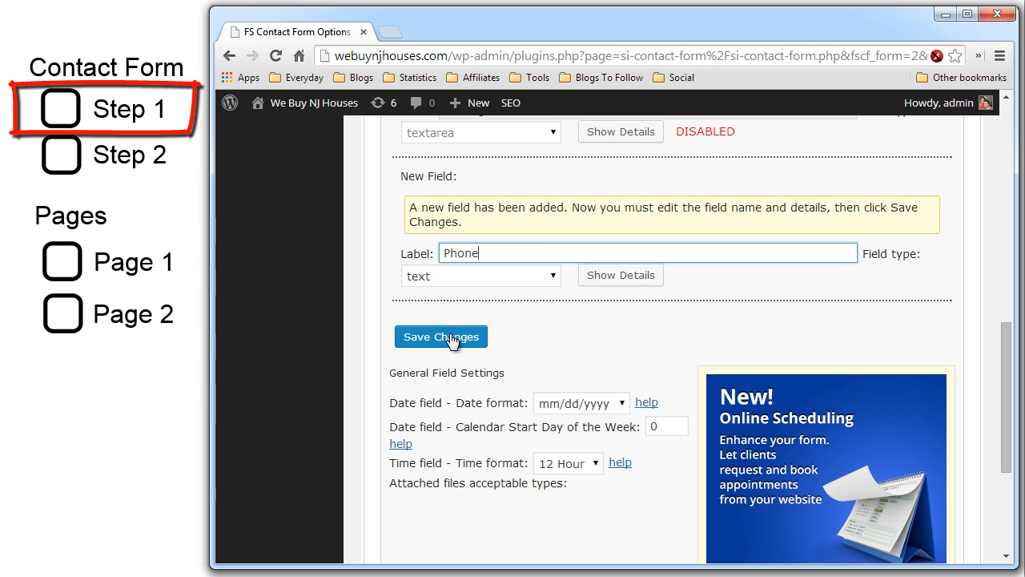
click(440, 336)
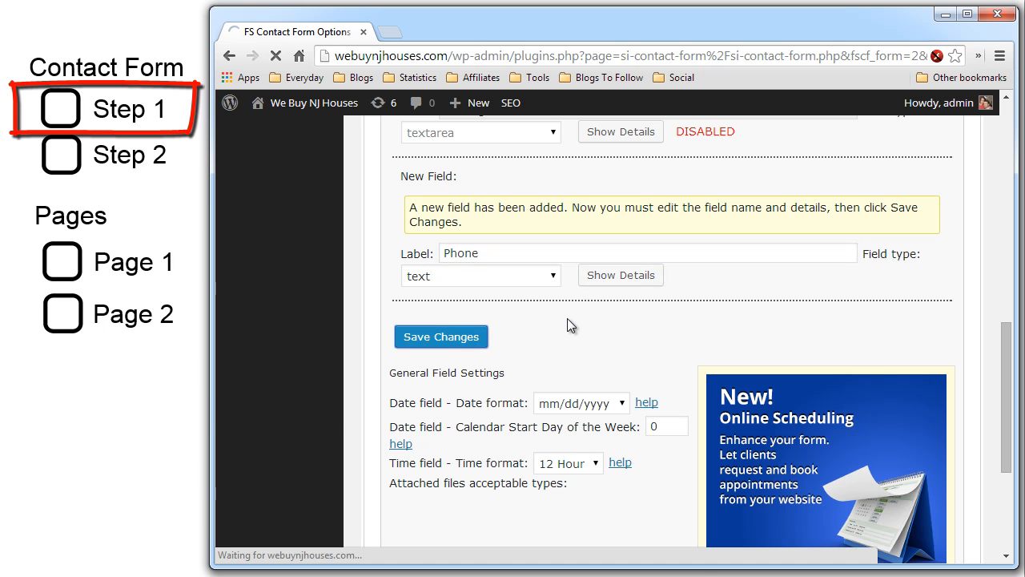
click(441, 336)
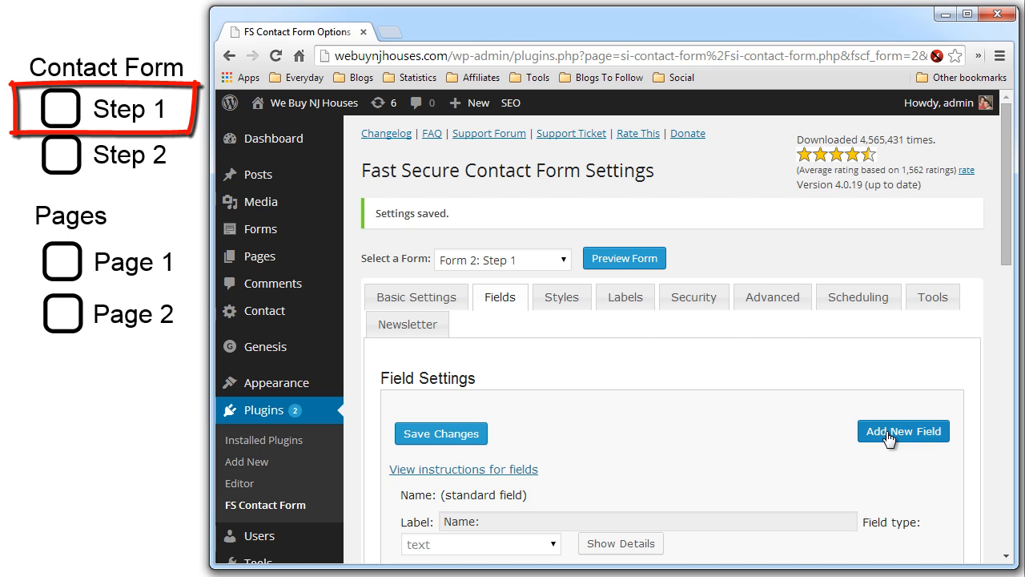
scroll(down, 3)
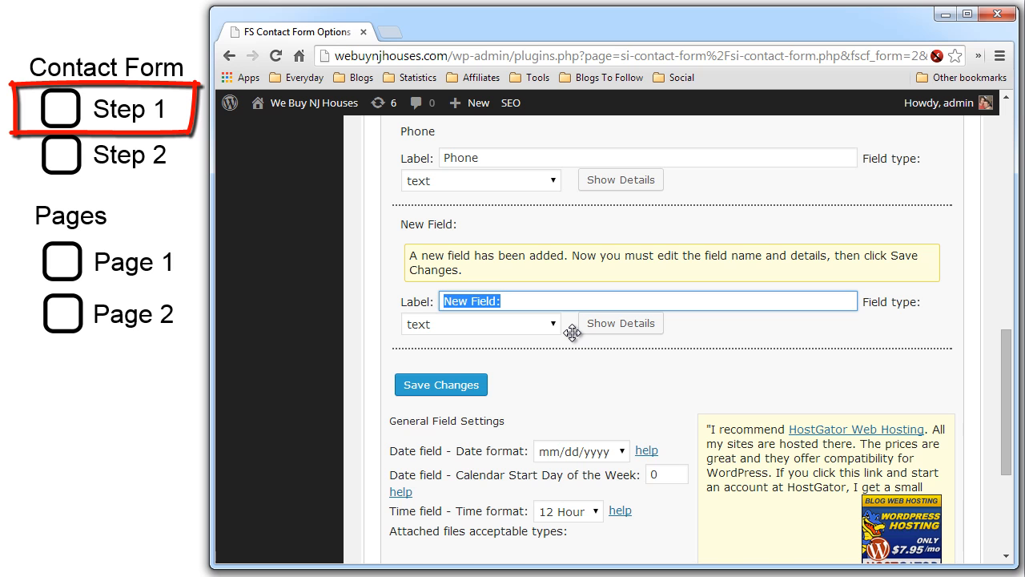
text(Street)
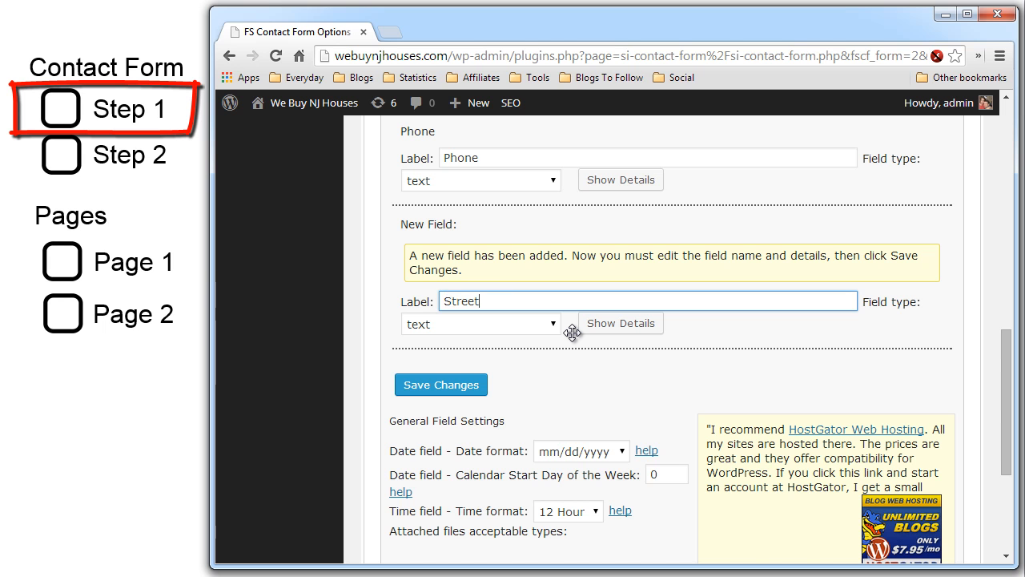
click(440, 384)
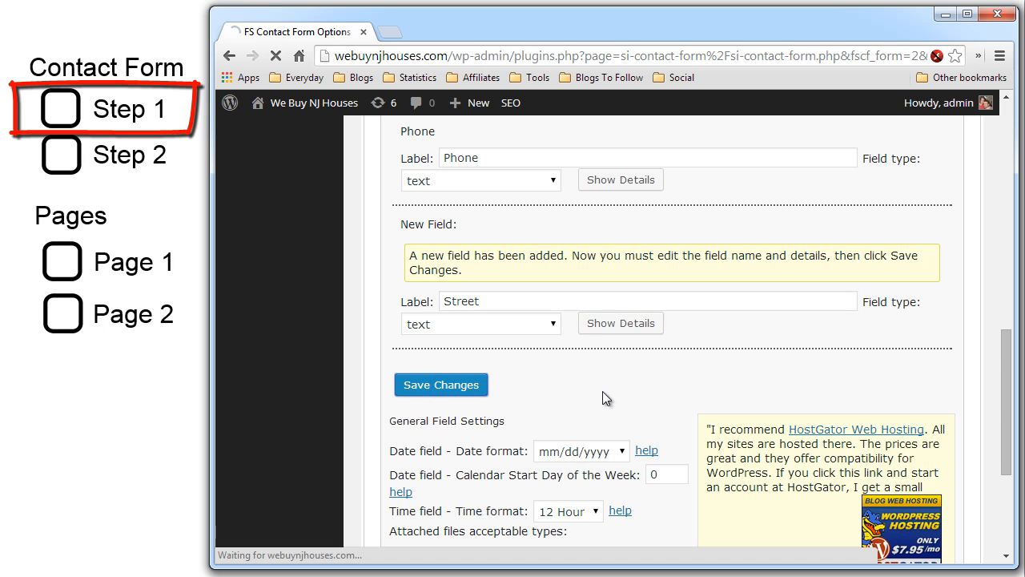
Add another custom field labelled Zip and save the changes.
click(440, 385)
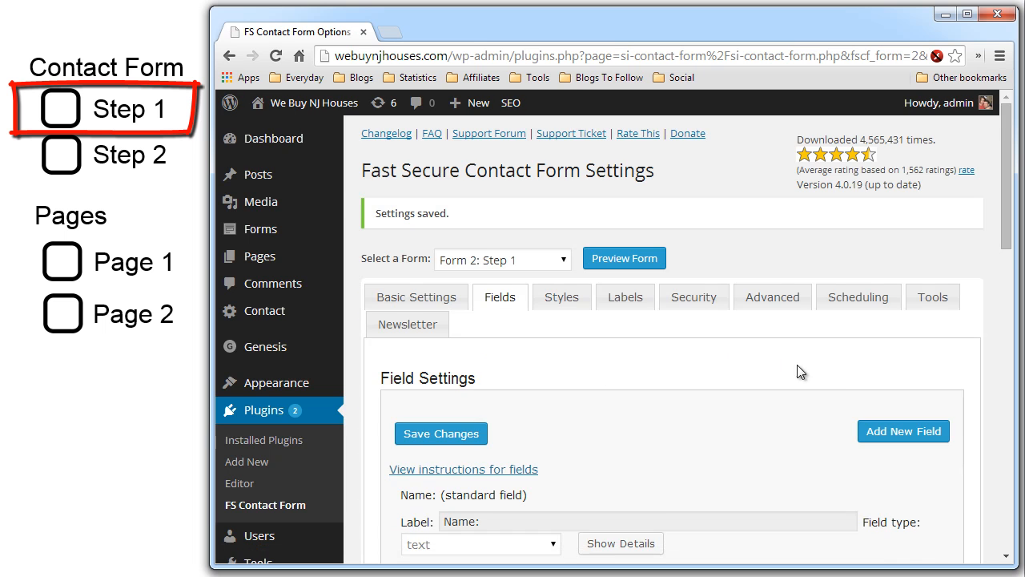
scroll(down, 3)
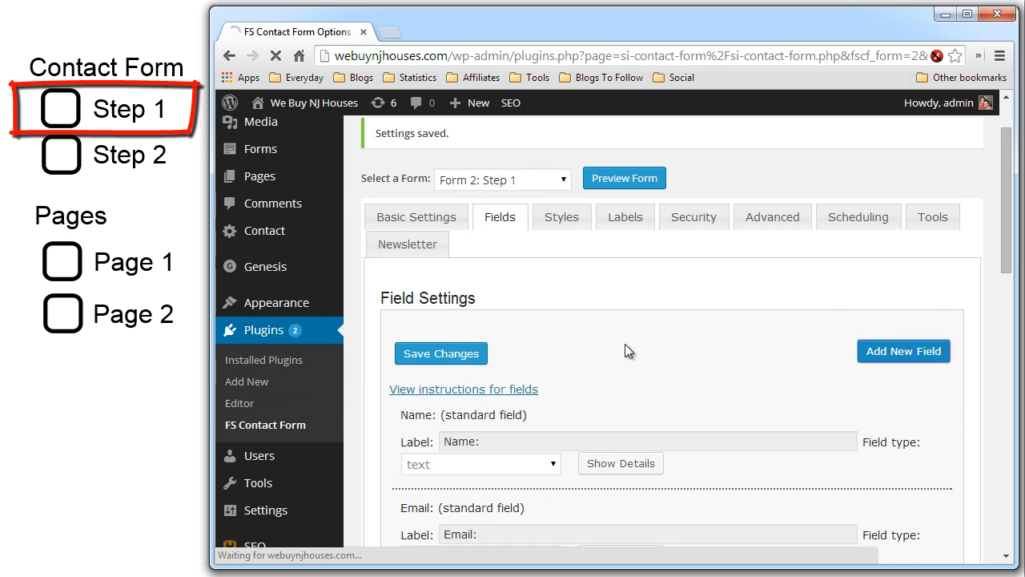
click(903, 350)
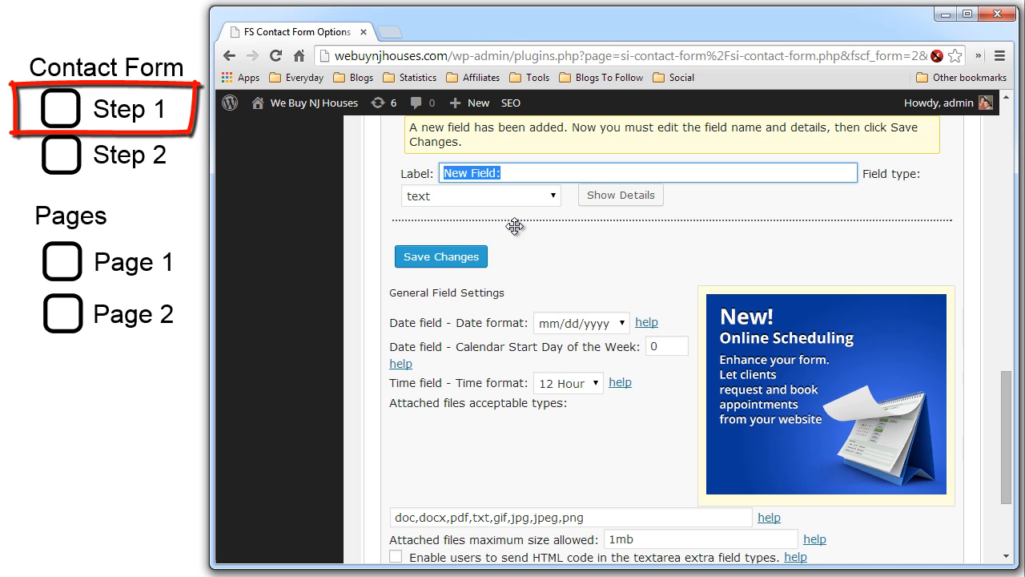
text(Zip)
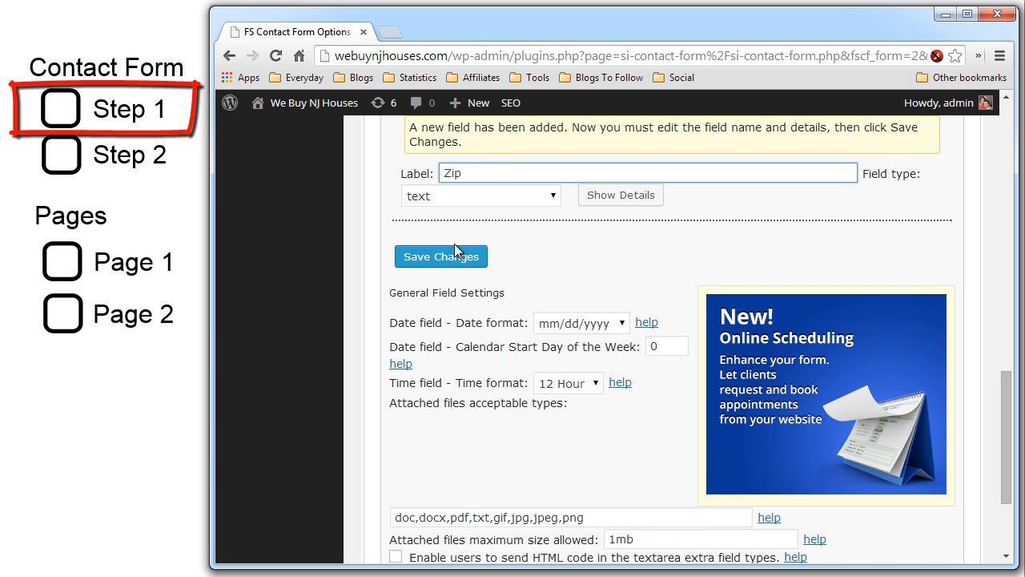
click(441, 256)
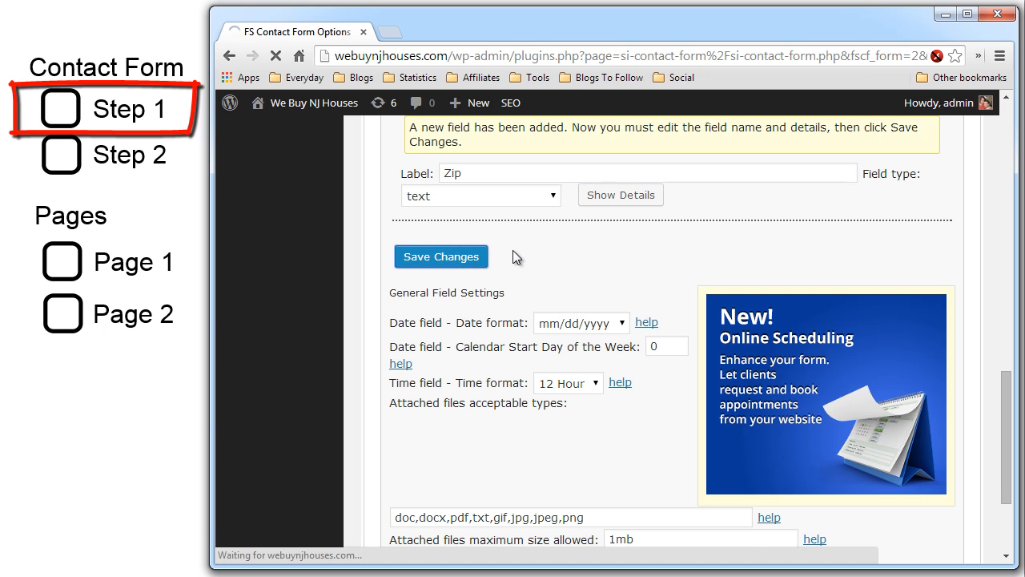
click(440, 256)
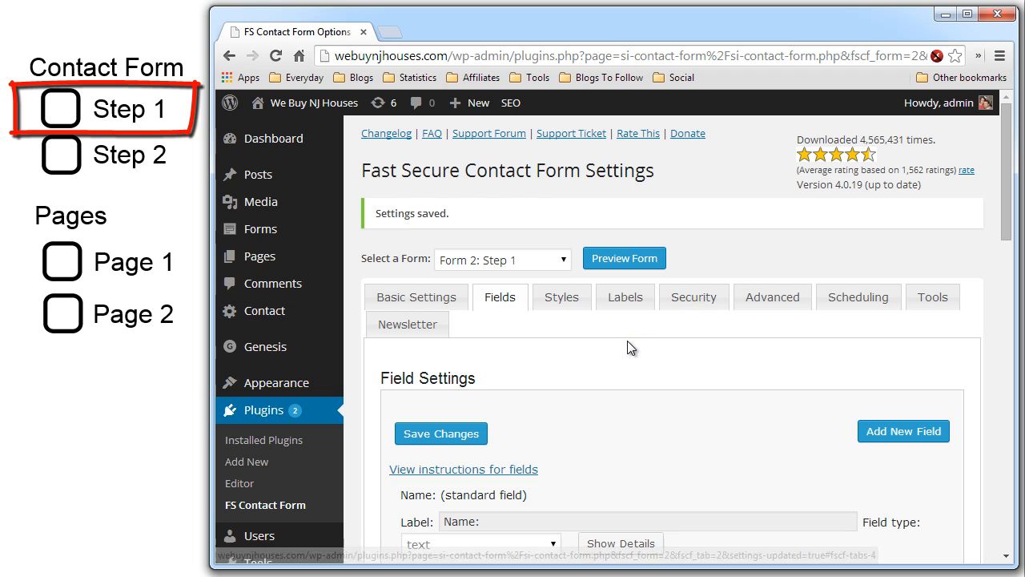
mouse_move(647, 344)
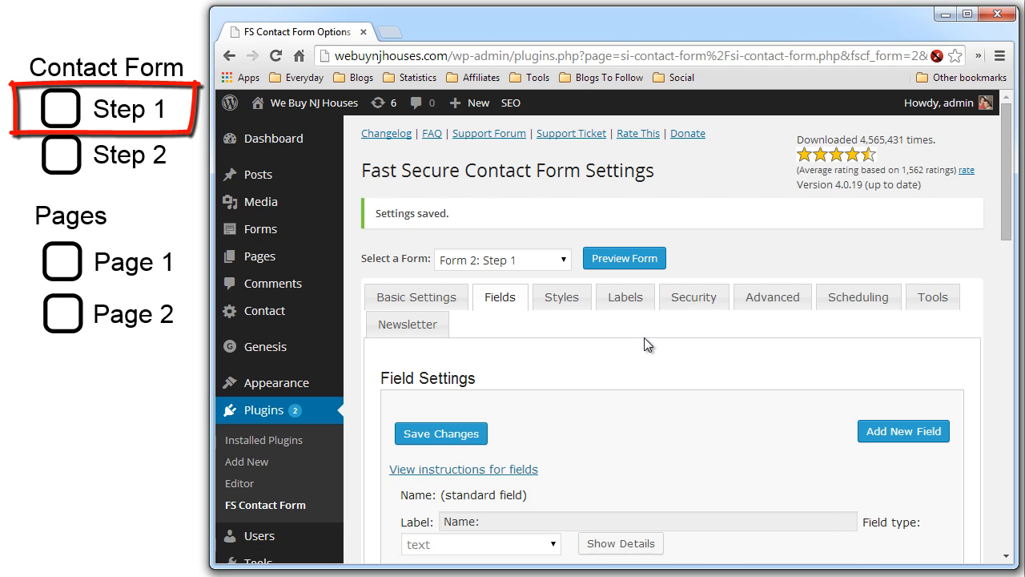
Switch to the Step 1 form's Advanced settings showing confirmation email options.
scroll(down, 3)
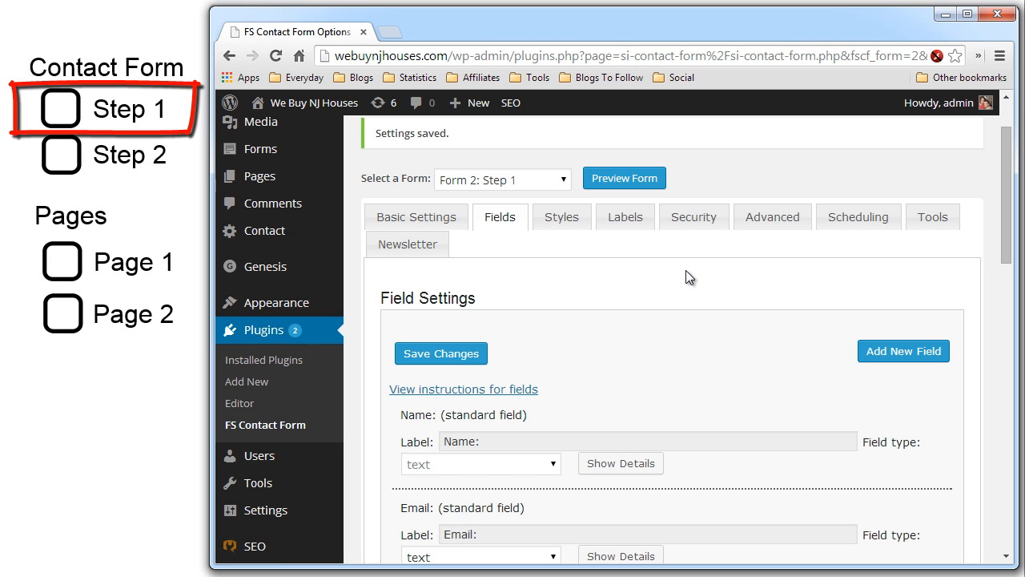
mouse_move(772, 218)
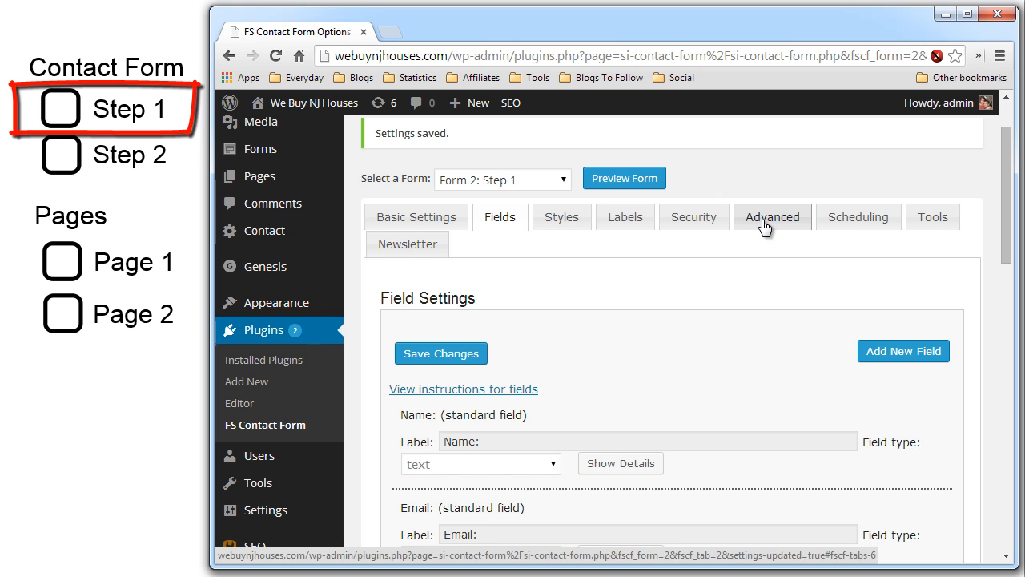
click(772, 216)
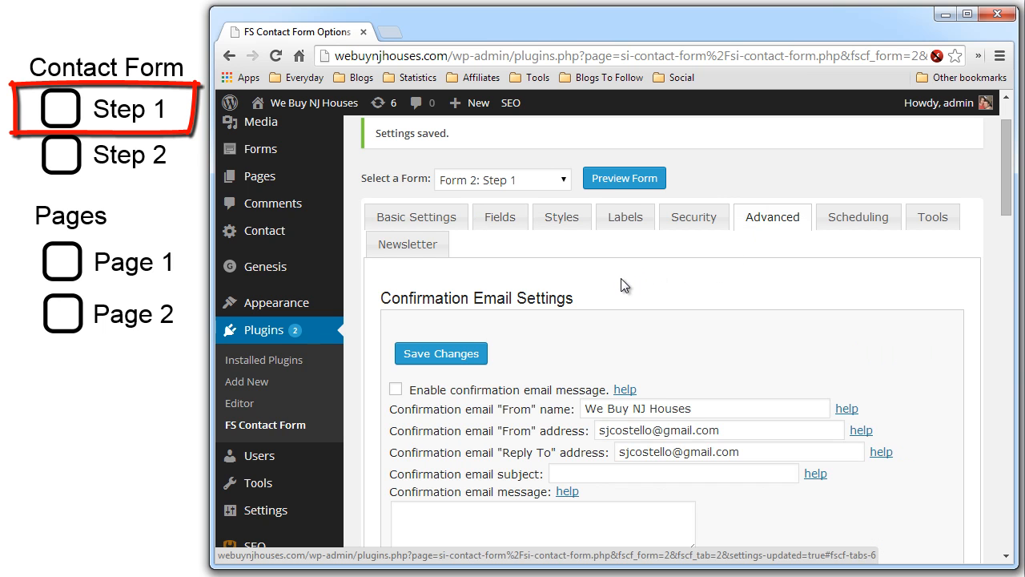
mouse_move(602, 287)
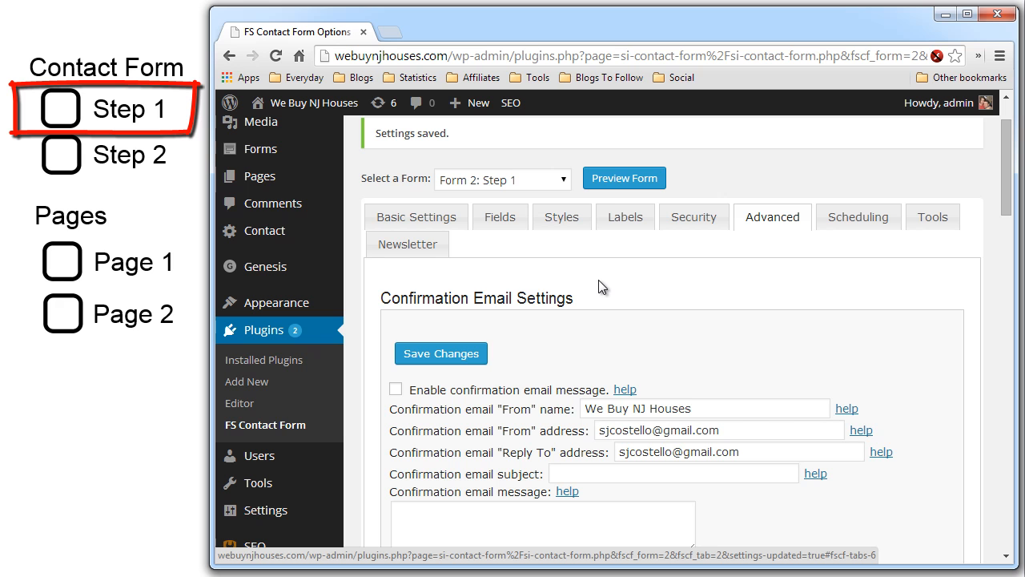
mouse_move(525, 291)
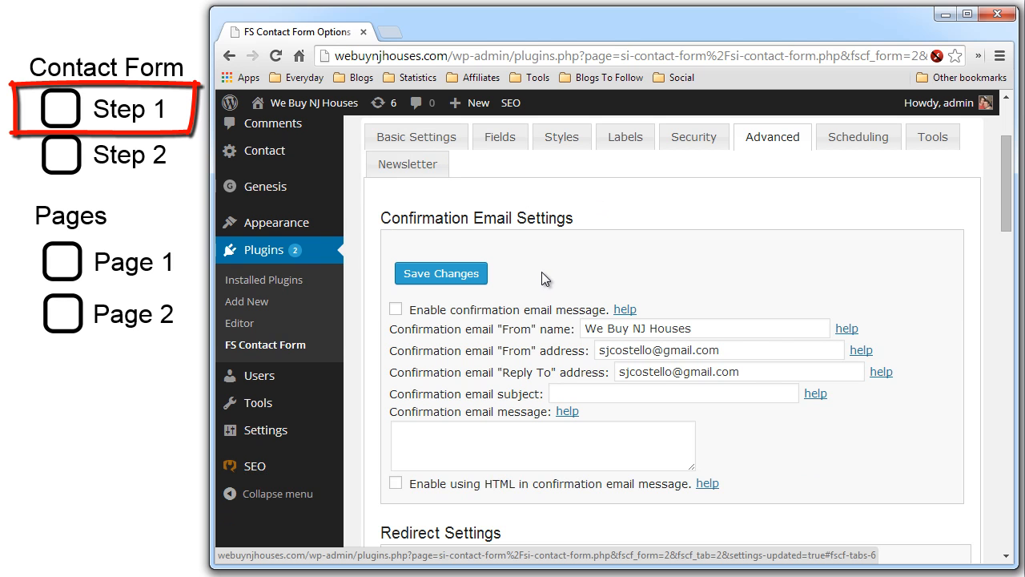
mouse_move(535, 278)
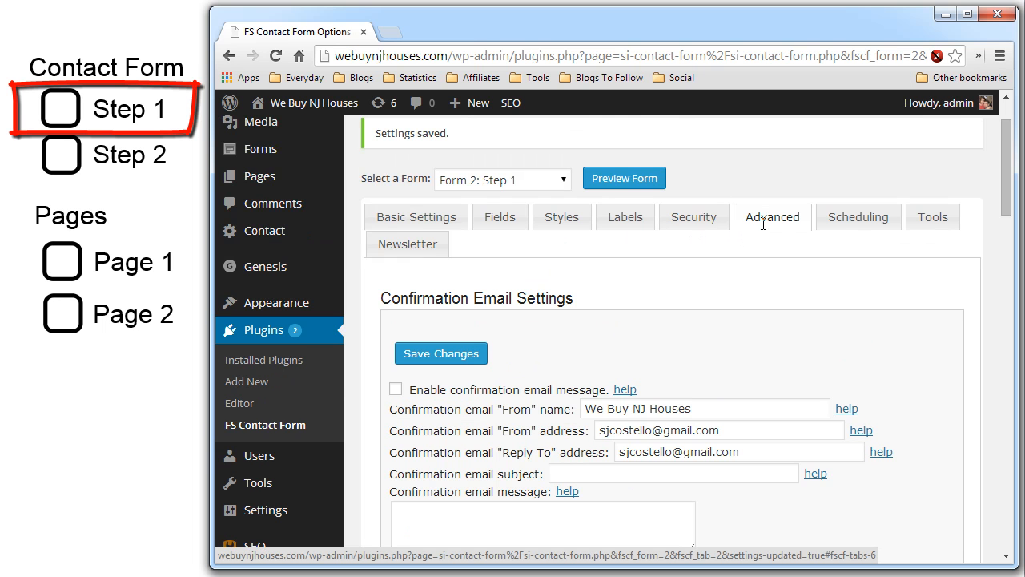
Set the Step 1 redirect URL to the site's /step-2/ page.
scroll(down, 3)
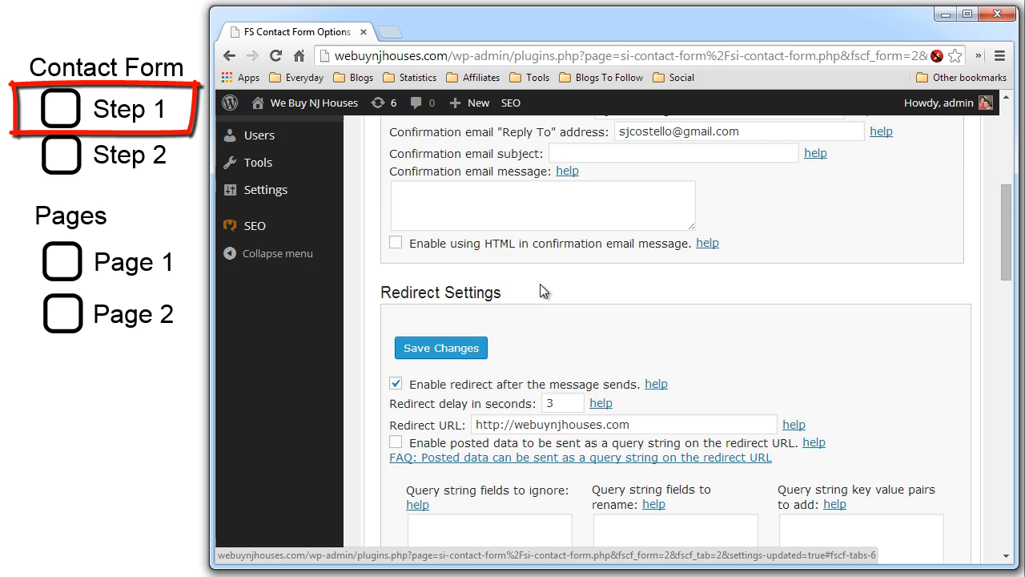
scroll(down, 3)
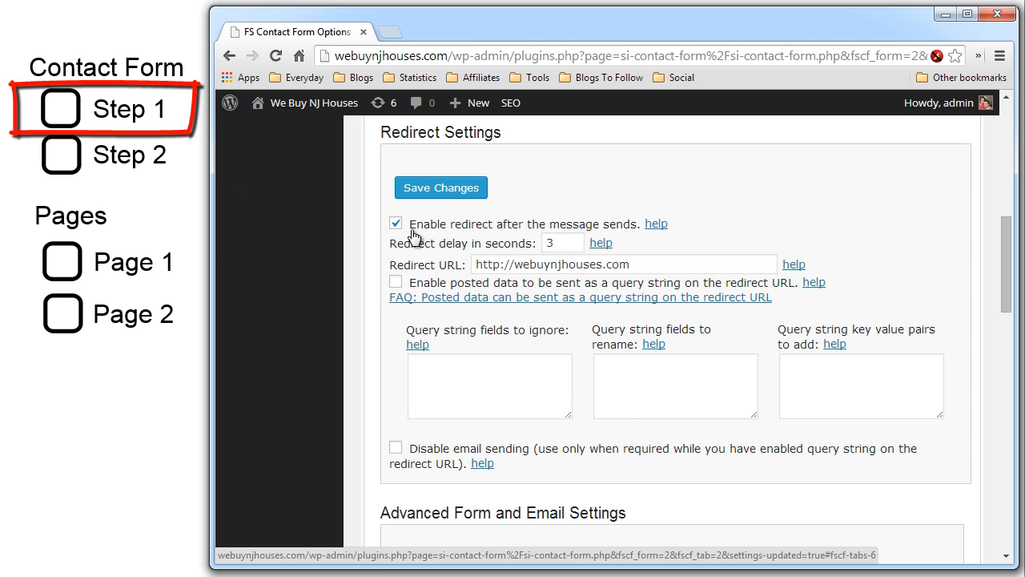
mouse_move(623, 230)
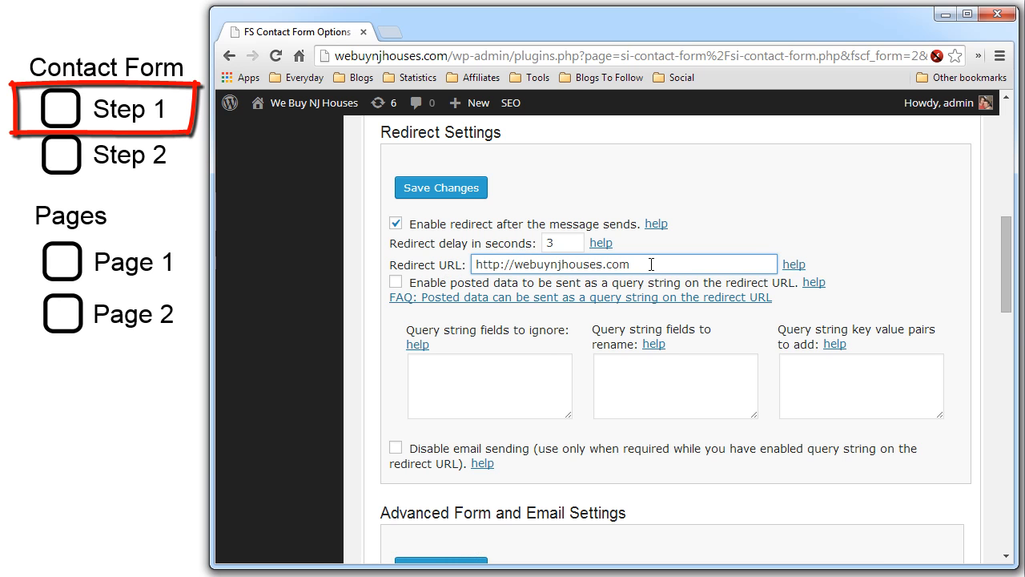
text(/)
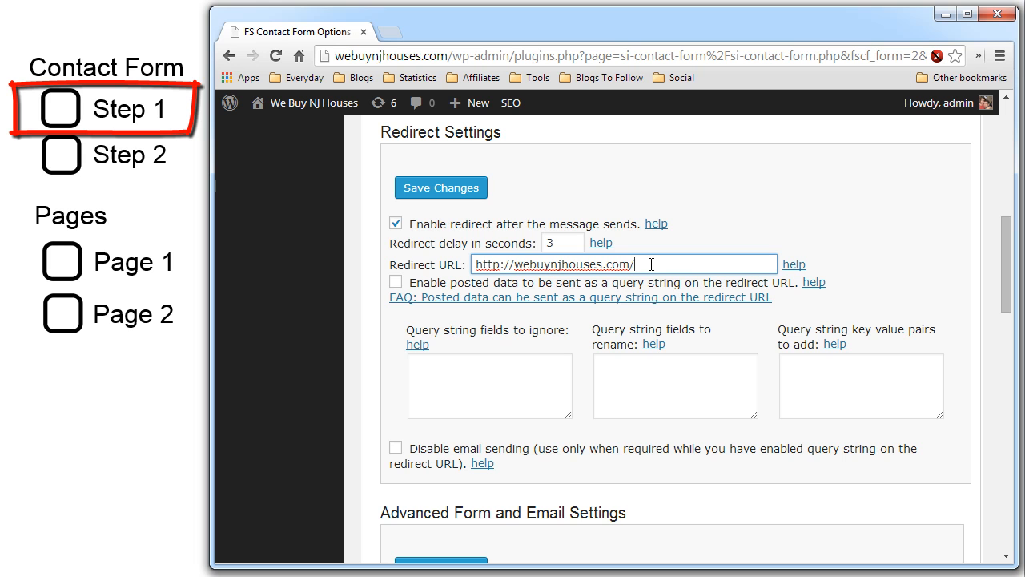
text(Step)
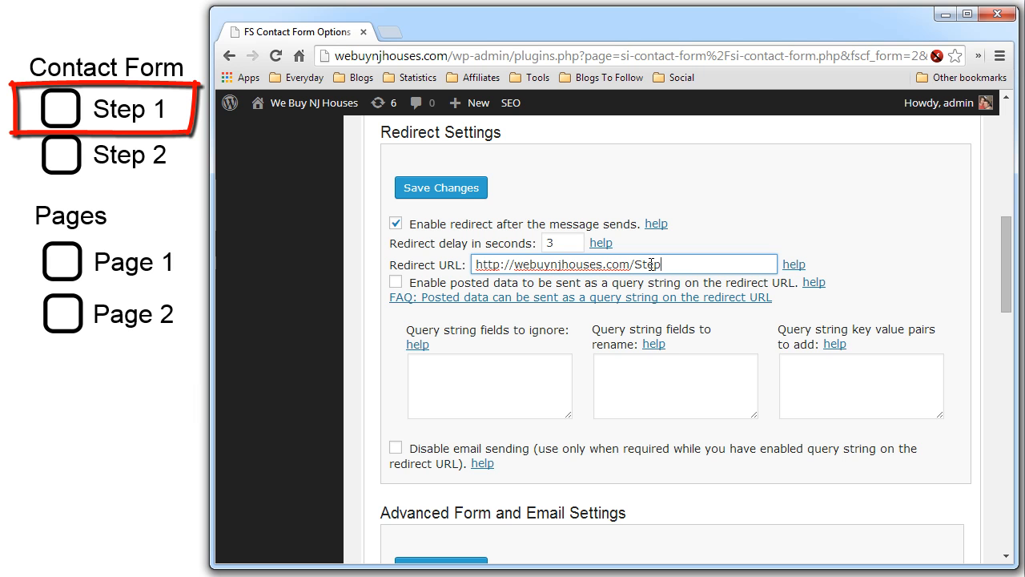
text(-2)
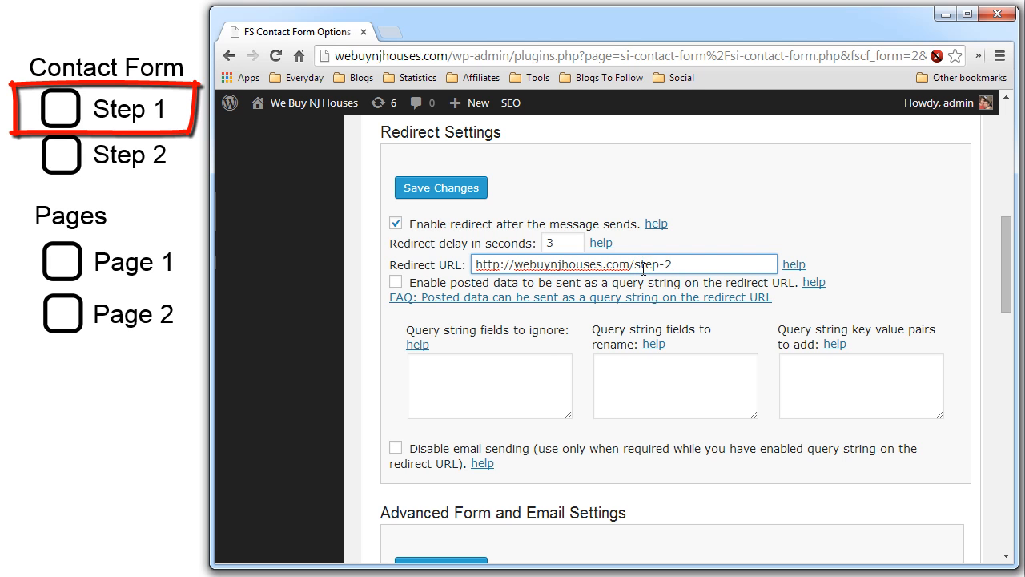
text(/)
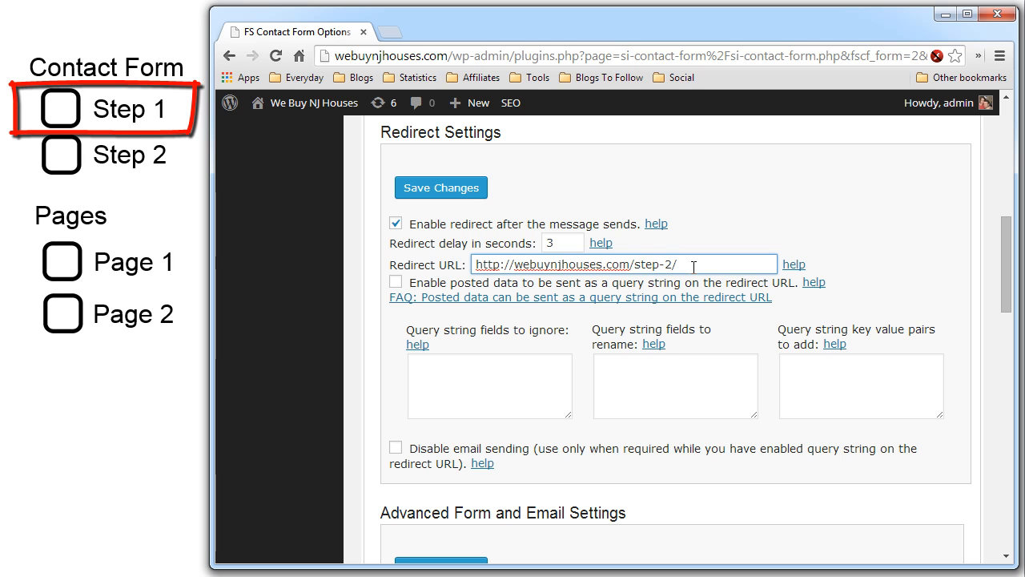
mouse_move(442, 311)
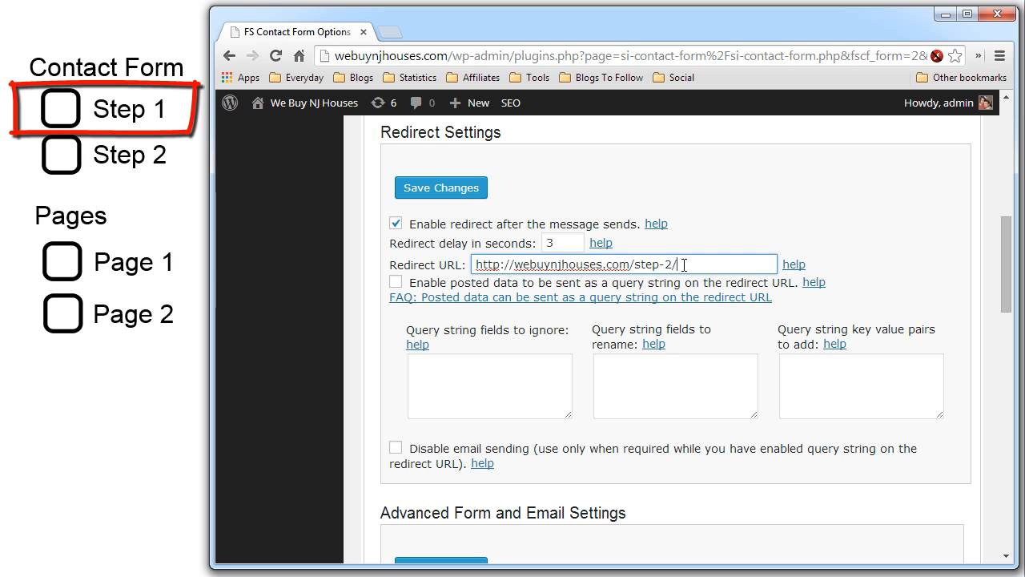
Enable sending posted data as a query string on the redirect URL.
click(394, 282)
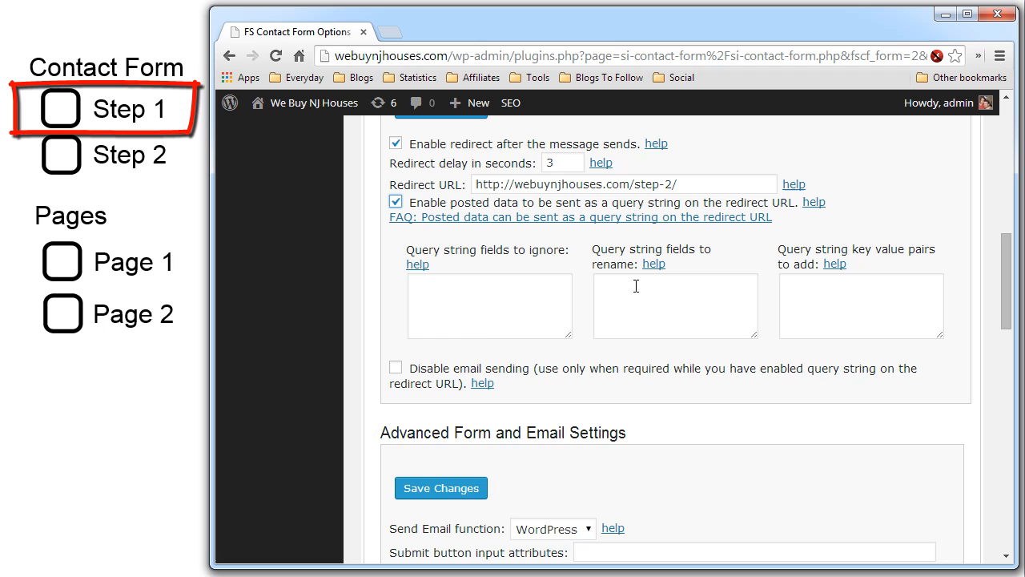
scroll(up, 3)
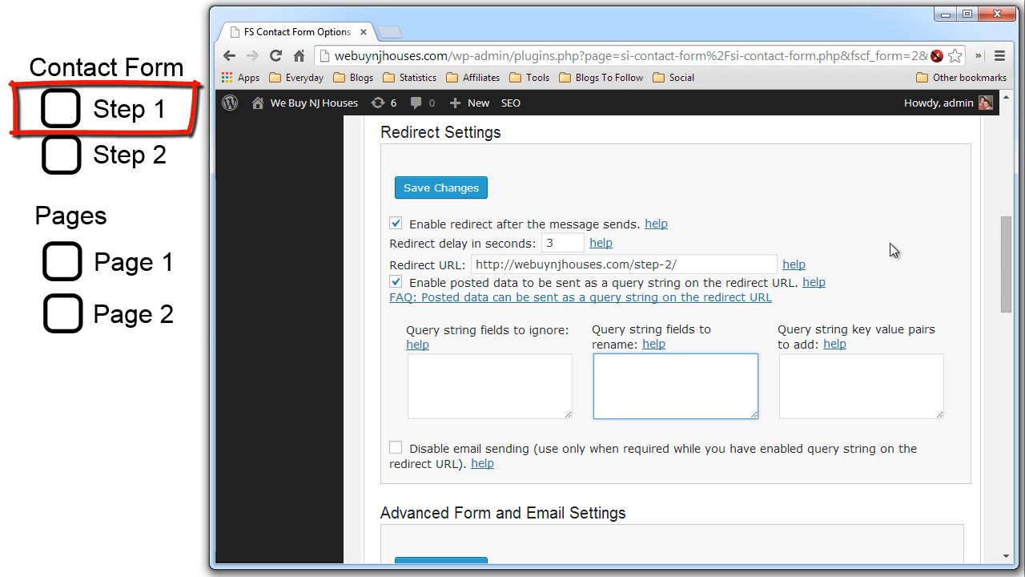
Enter from_name=3name and a from_email= line in the query-string rename box.
click(675, 384)
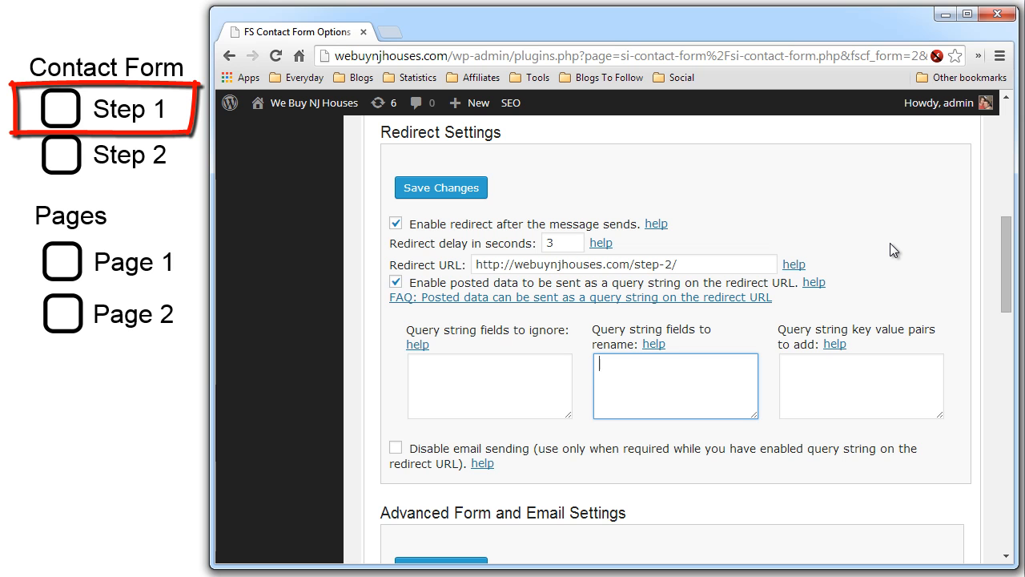
text(from_name)
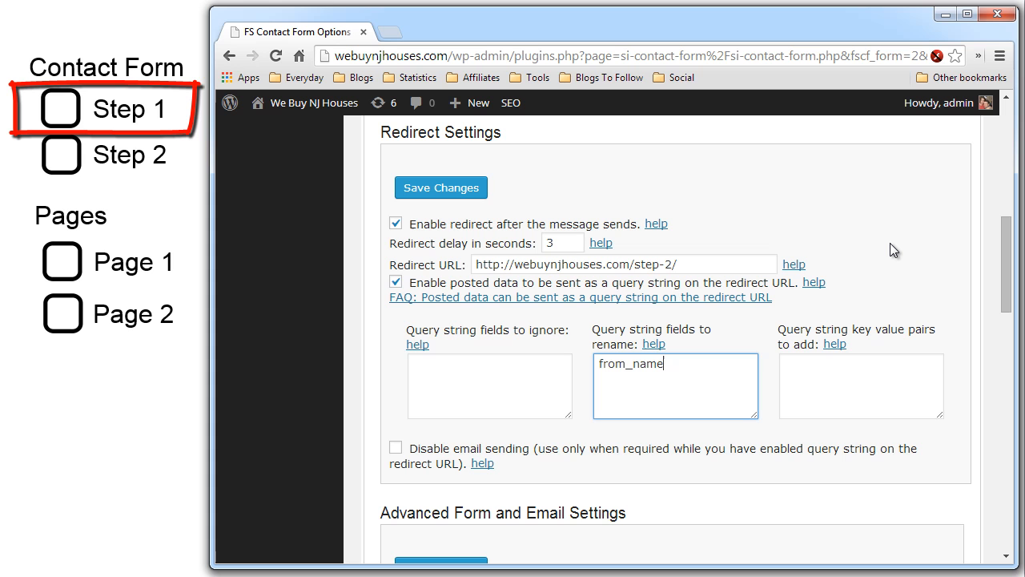
text(=)
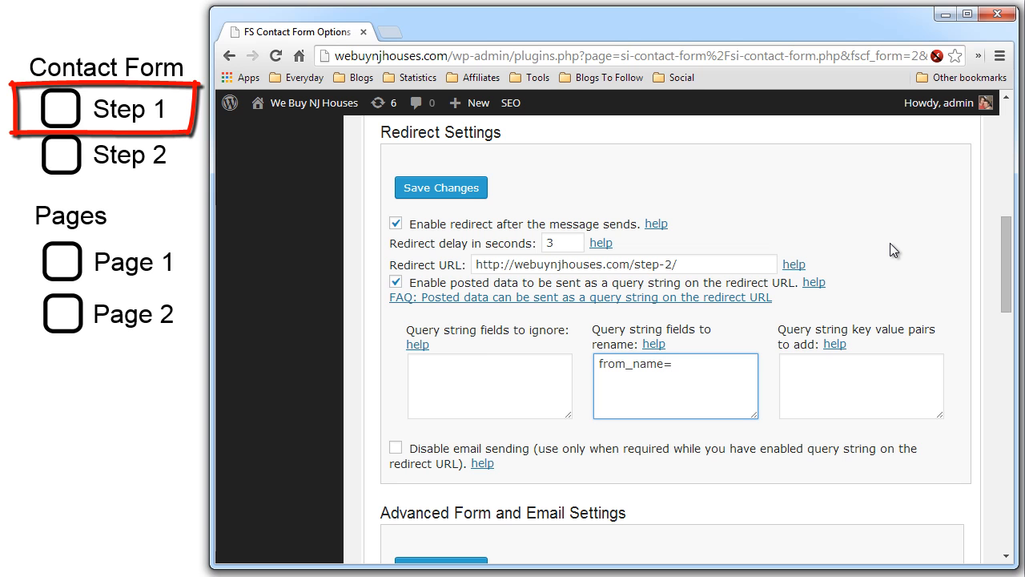
text(3)
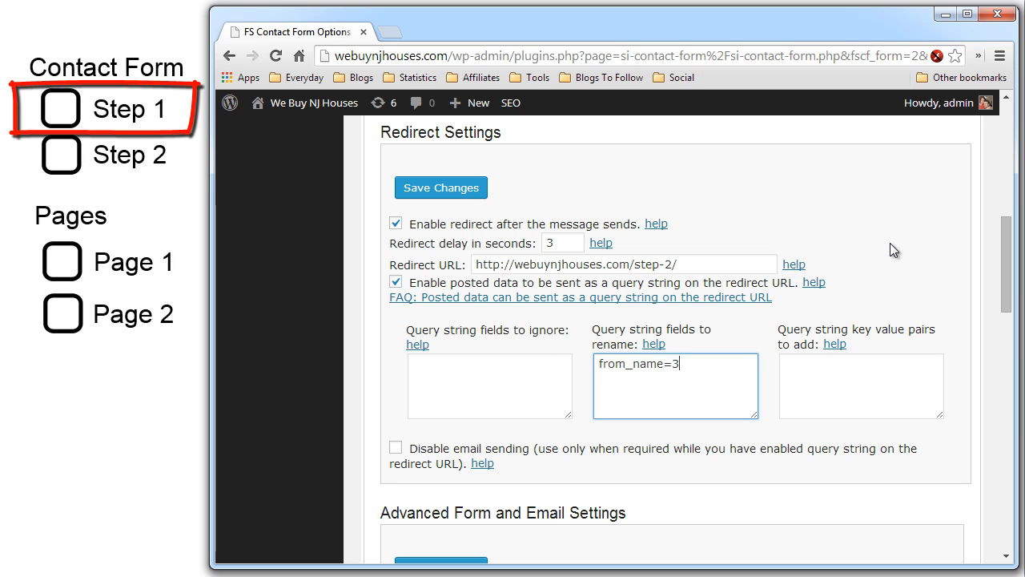
text(name)
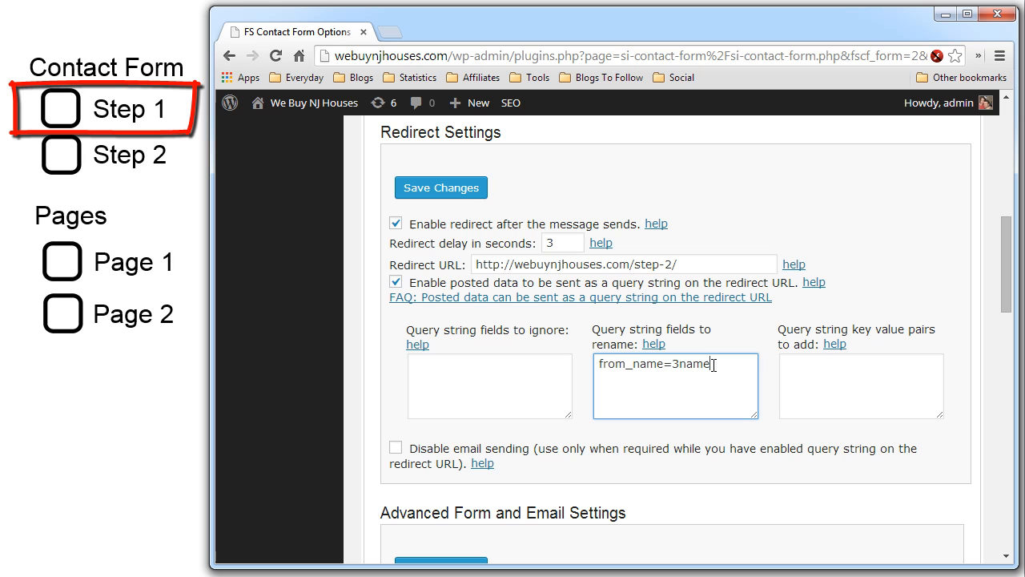
text(from)
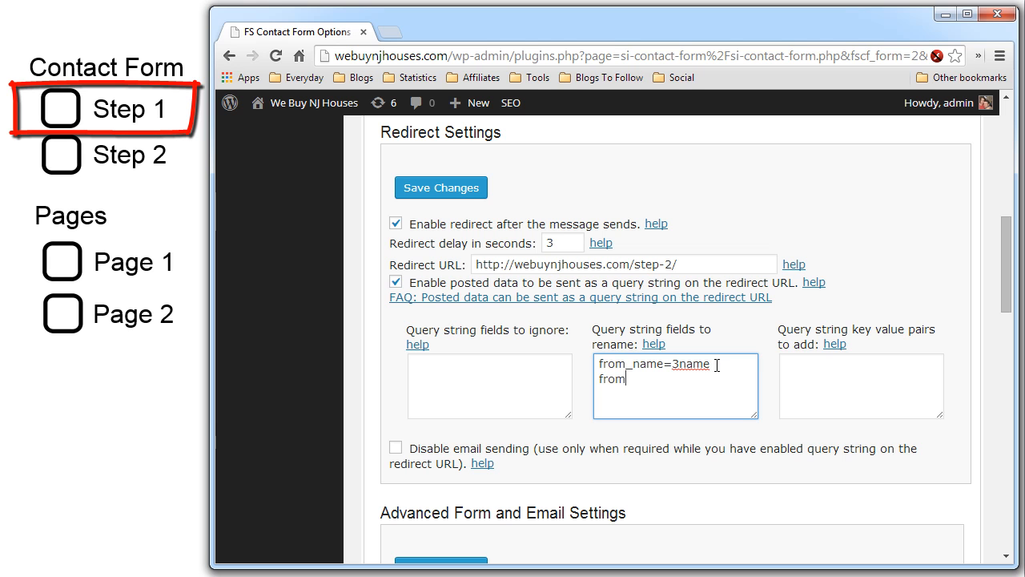
text(_email)
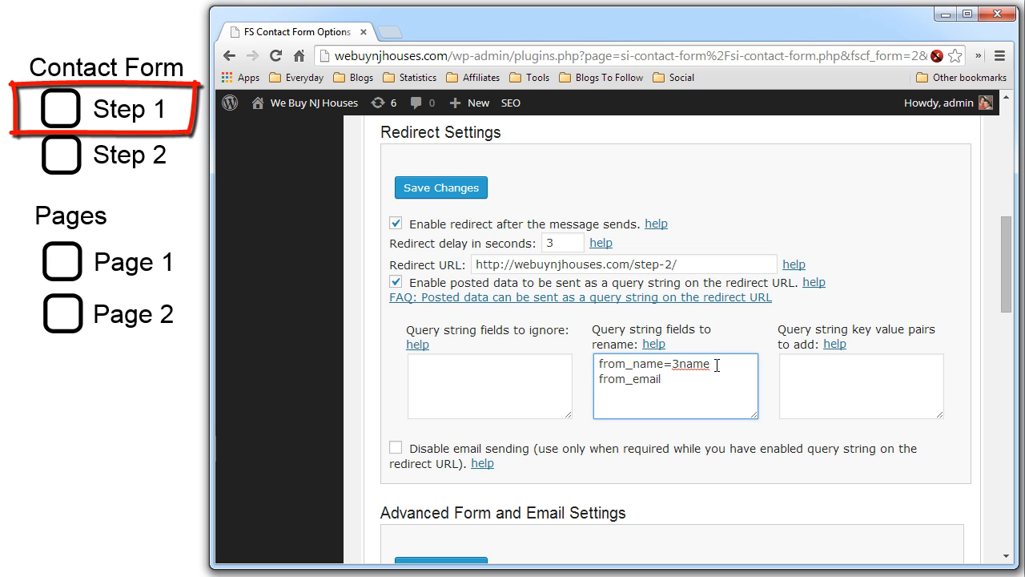
text(=)
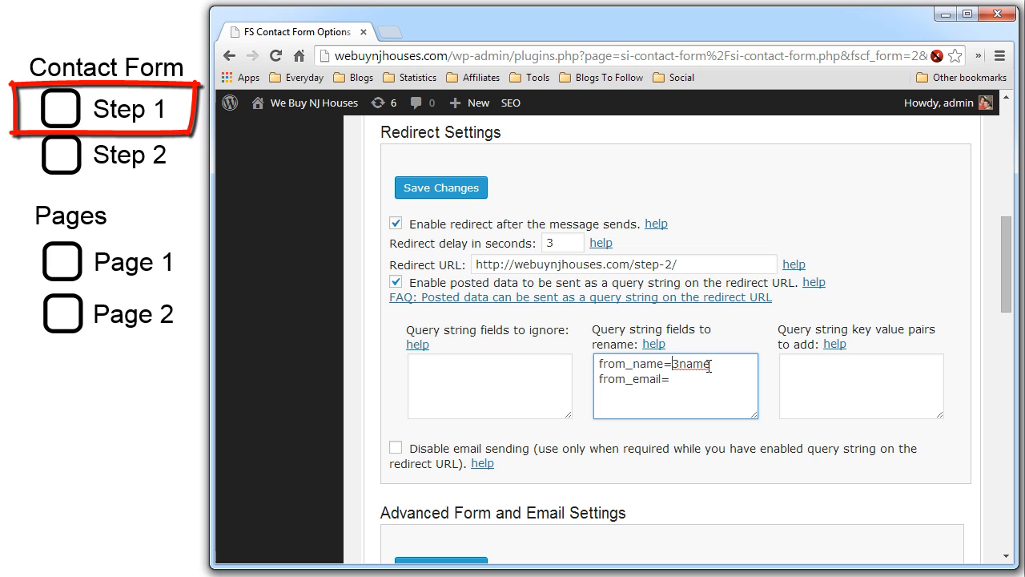
double_click(690, 363)
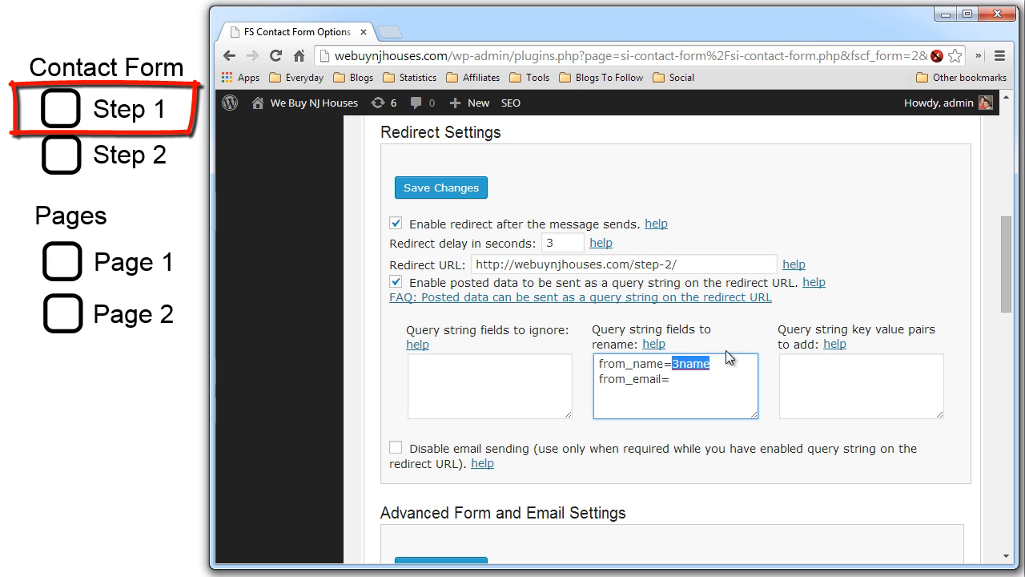
mouse_move(776, 314)
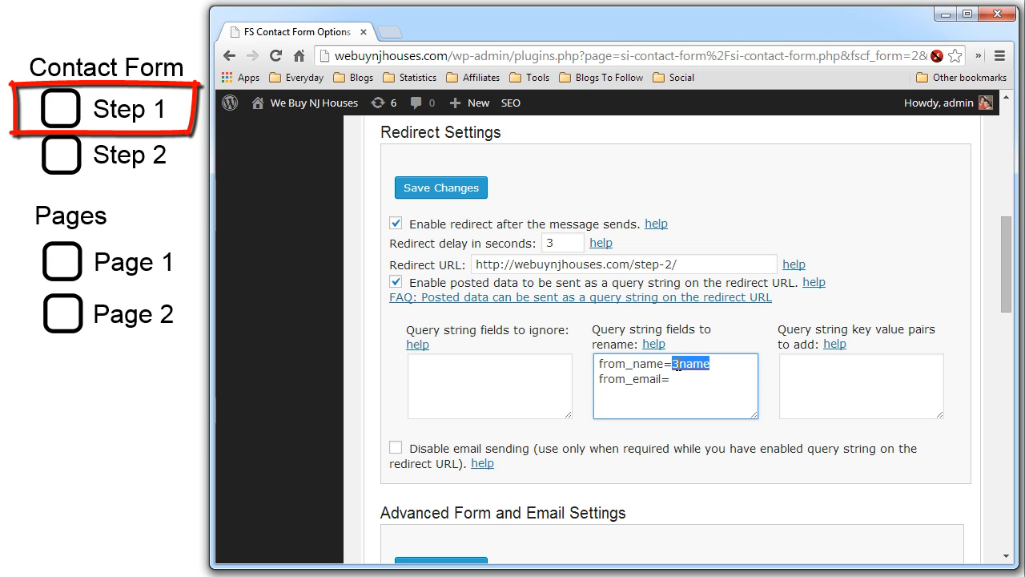
mouse_move(751, 337)
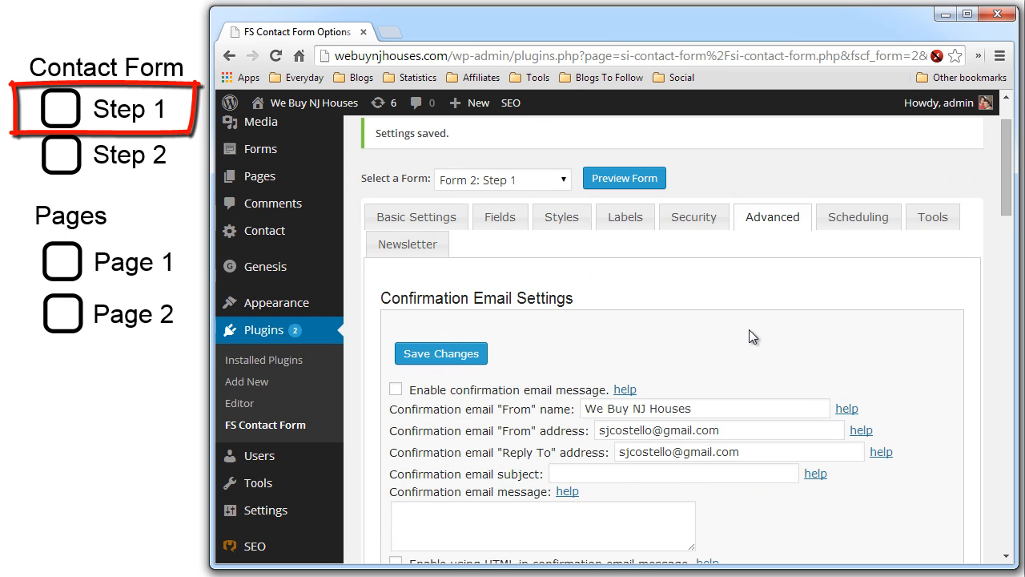
mouse_move(474, 191)
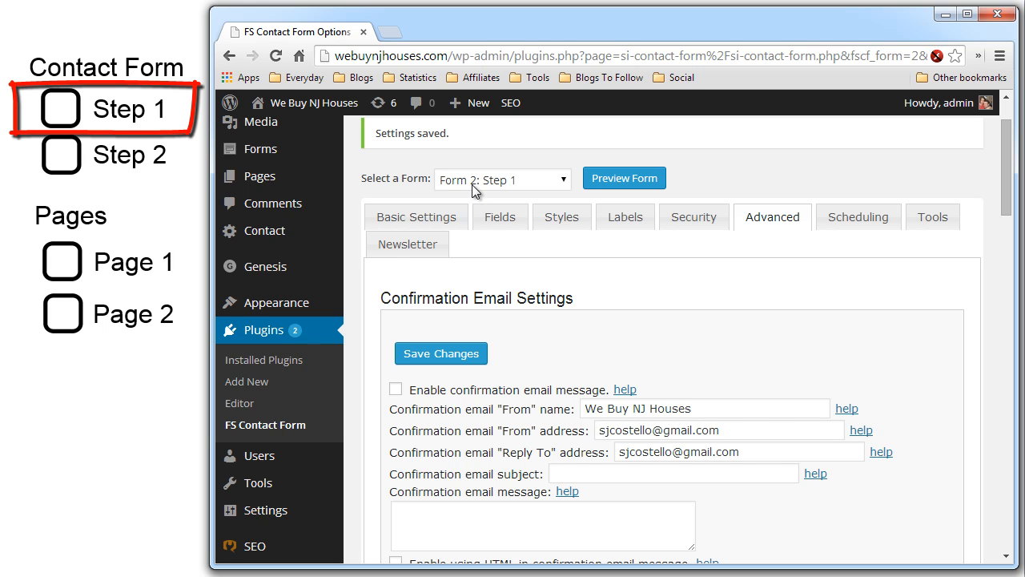
mouse_move(670, 293)
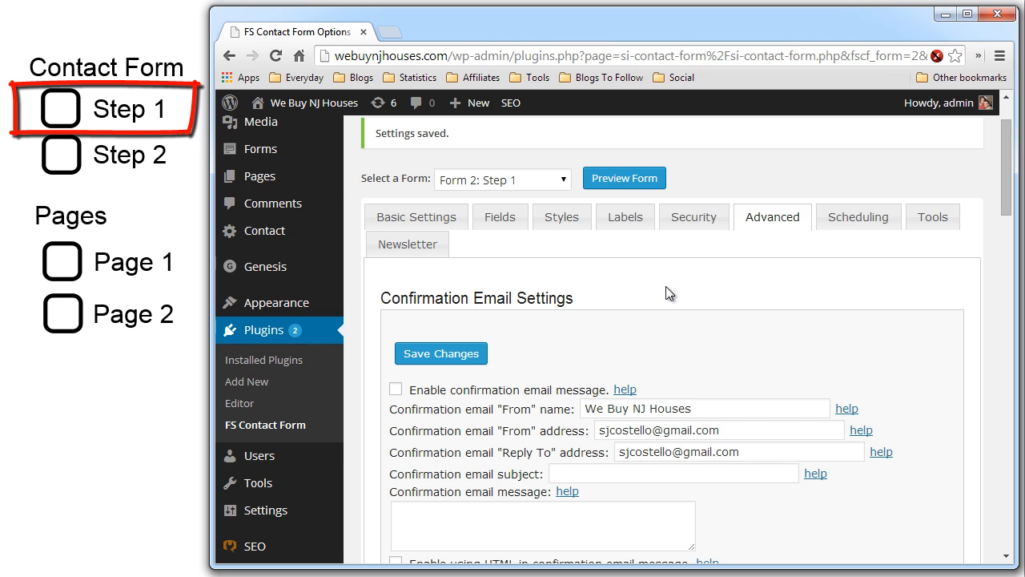
scroll(down, 3)
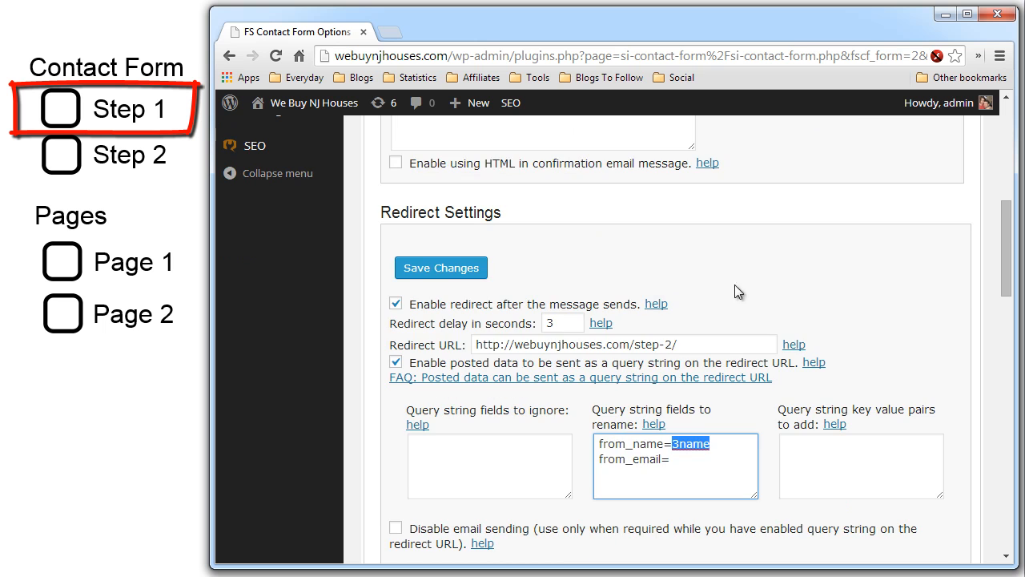
scroll(down, 3)
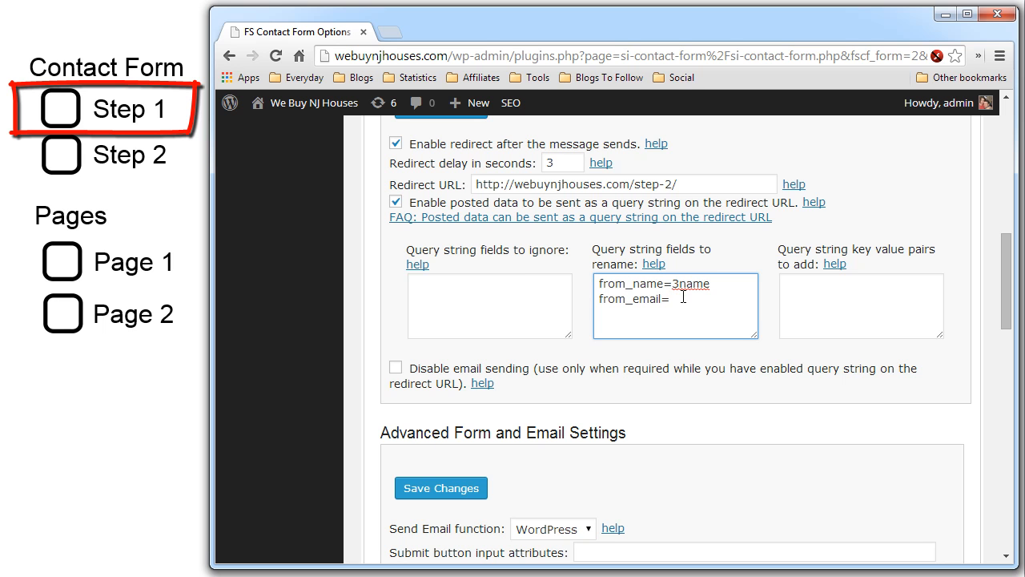
Map from_email=3email, phone=3phone, street=3street and zip=3zip in the rename box.
text(3email)
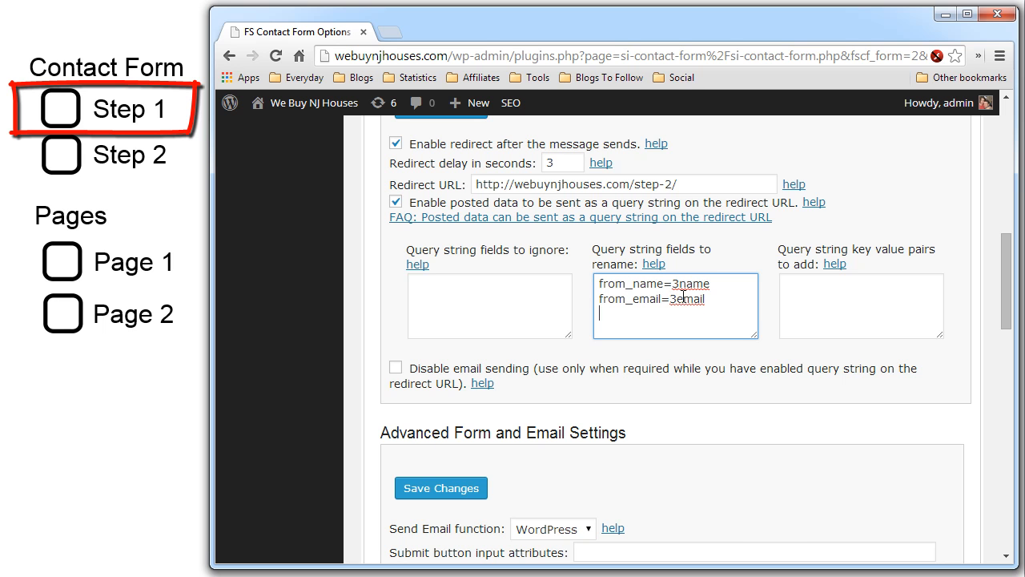
text(phone=)
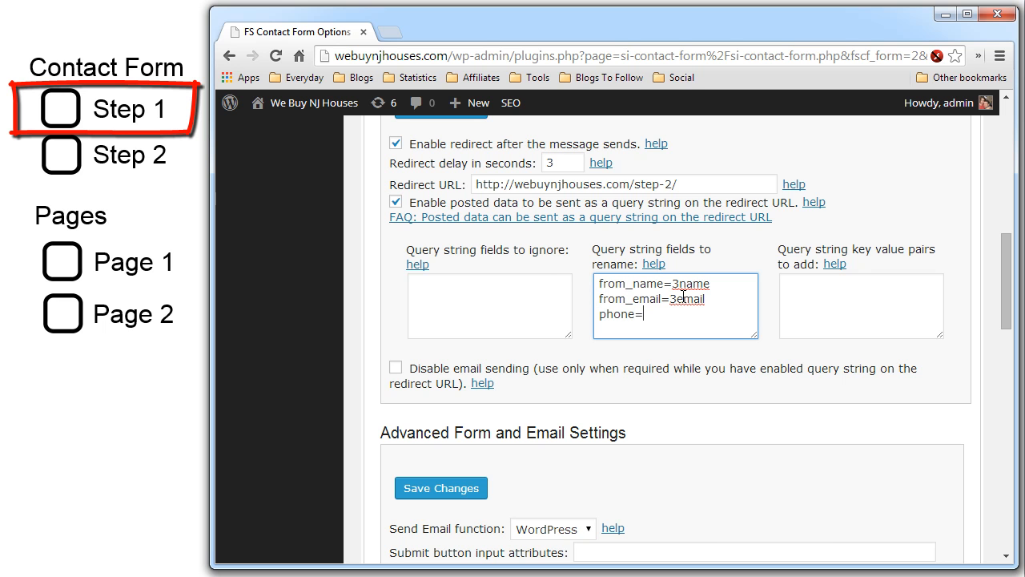
text(3phone)
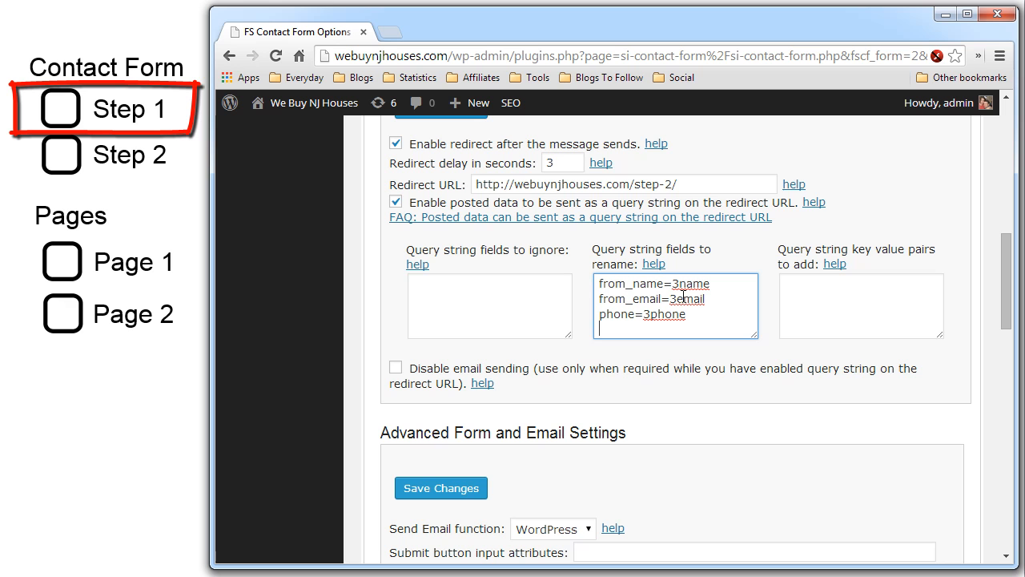
text(street=3stre)
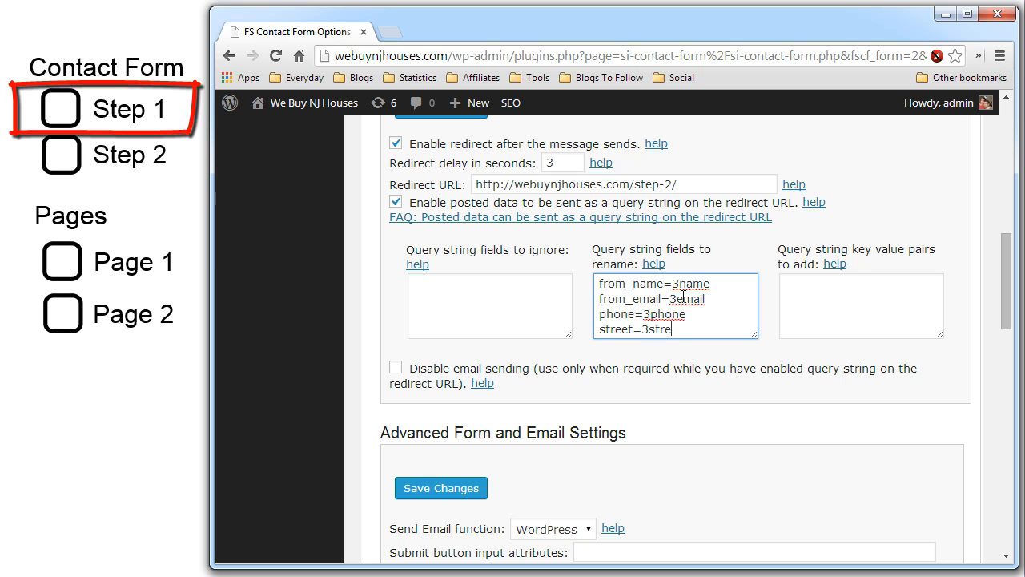
text(zip)
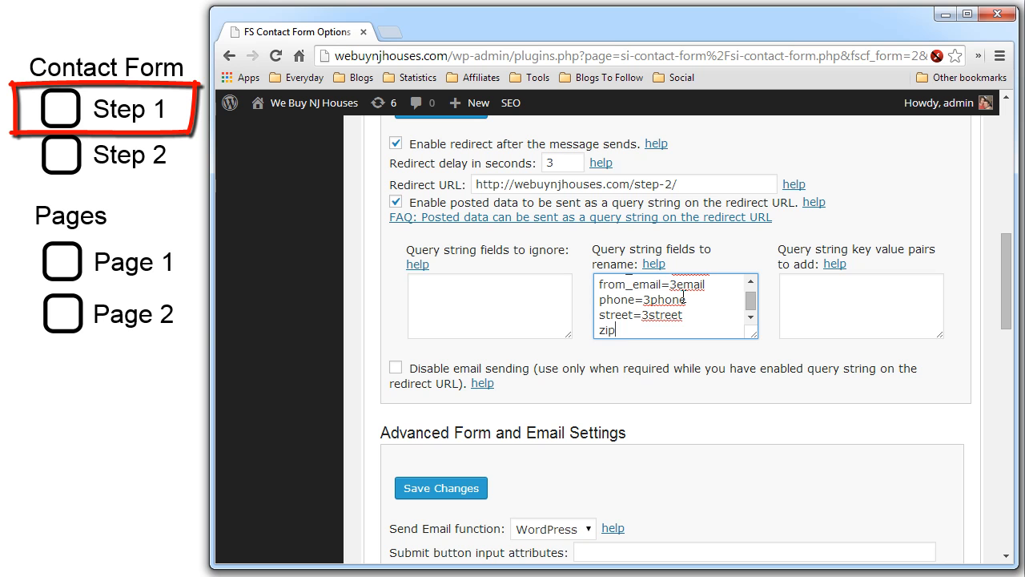
text(=3zip)
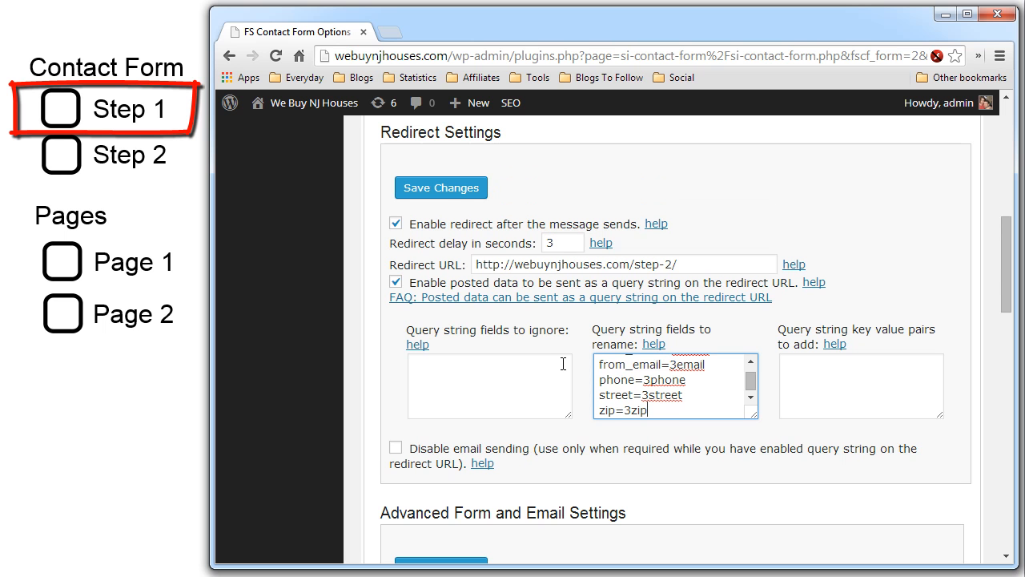
mouse_move(585, 358)
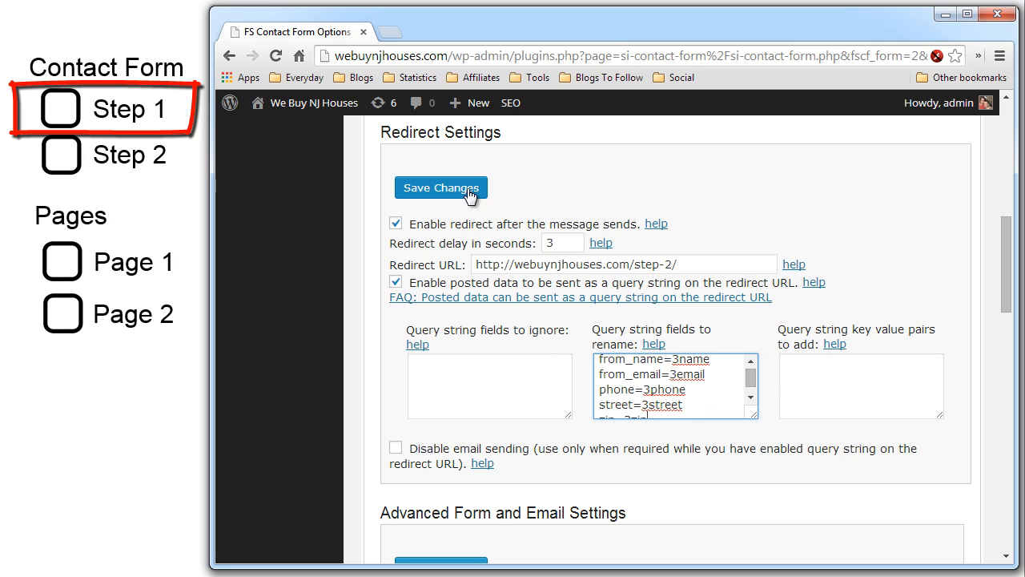
Save the redirect settings and preview Step 1's Name, Email, Phone, Street and Zip fields.
click(440, 187)
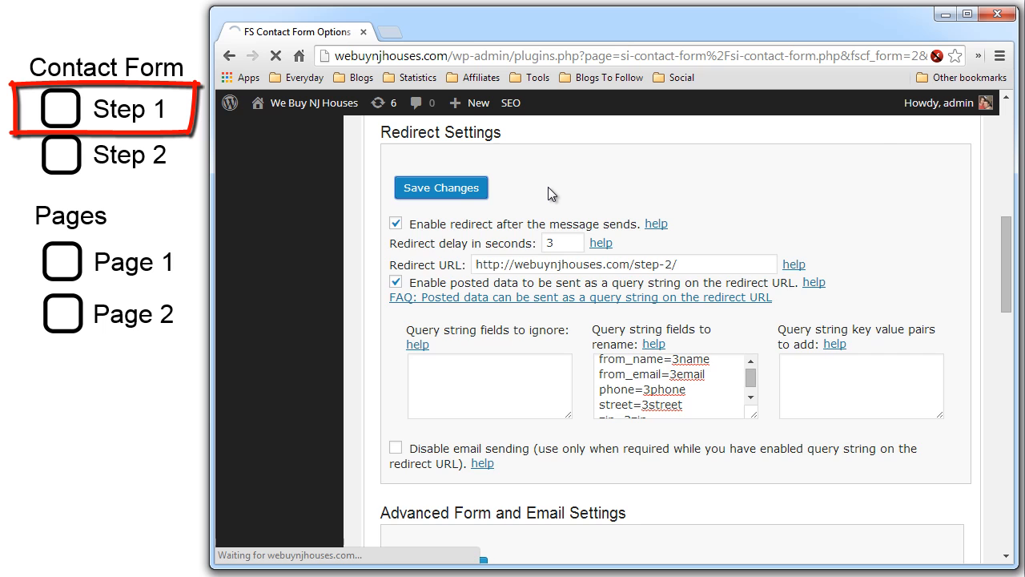
click(440, 186)
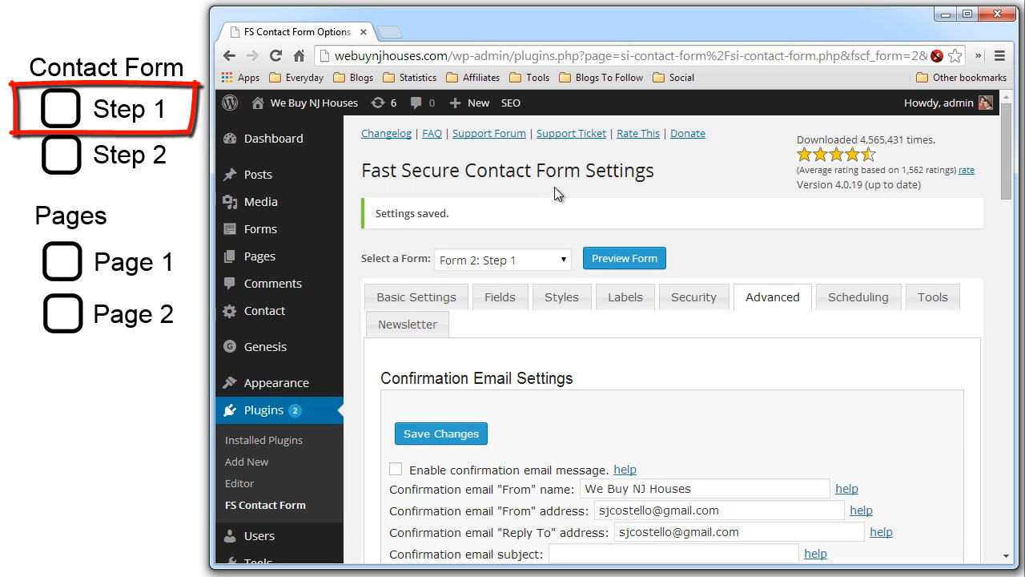
click(625, 256)
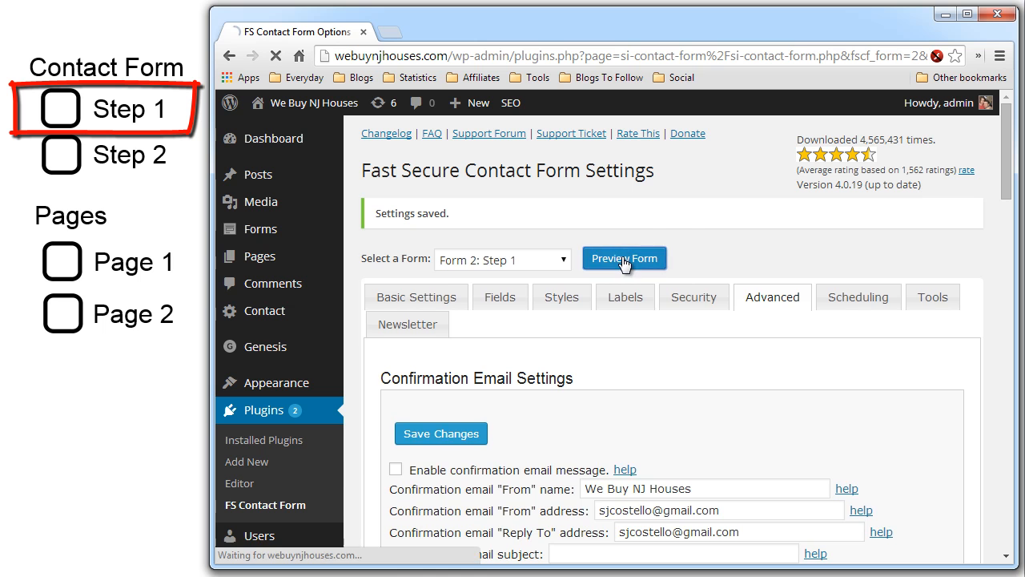
click(624, 258)
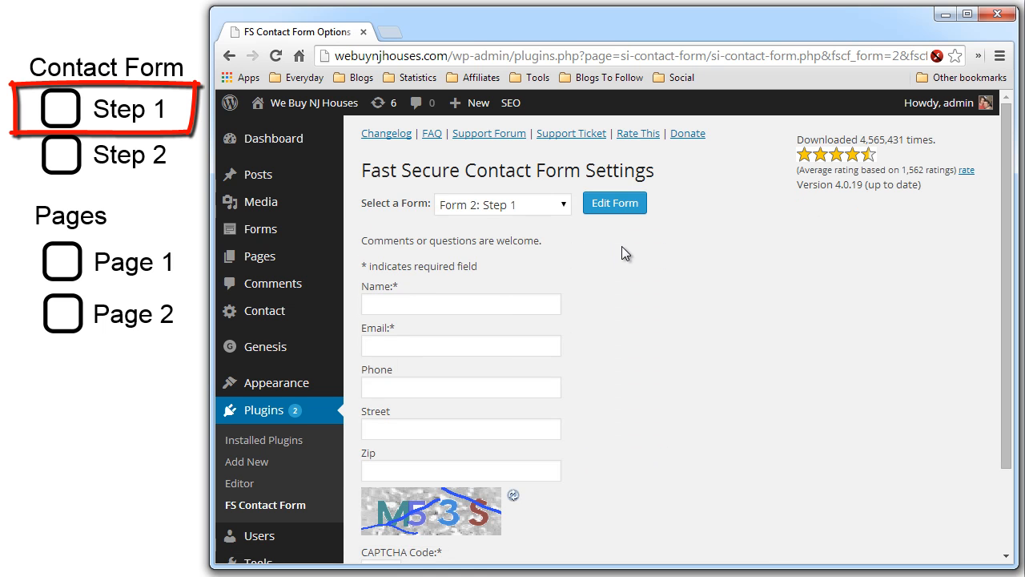
scroll(down, 3)
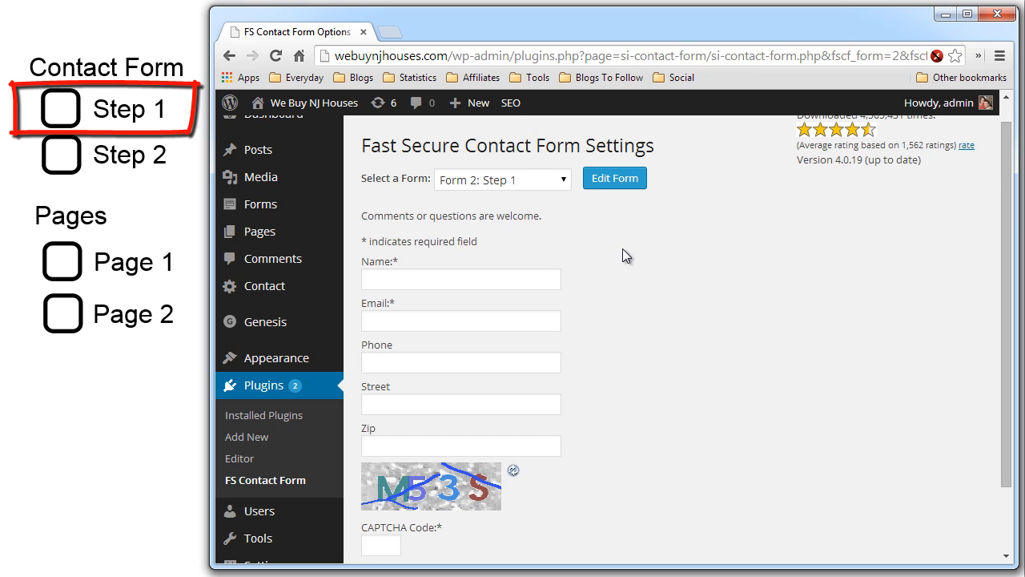
scroll(down, 3)
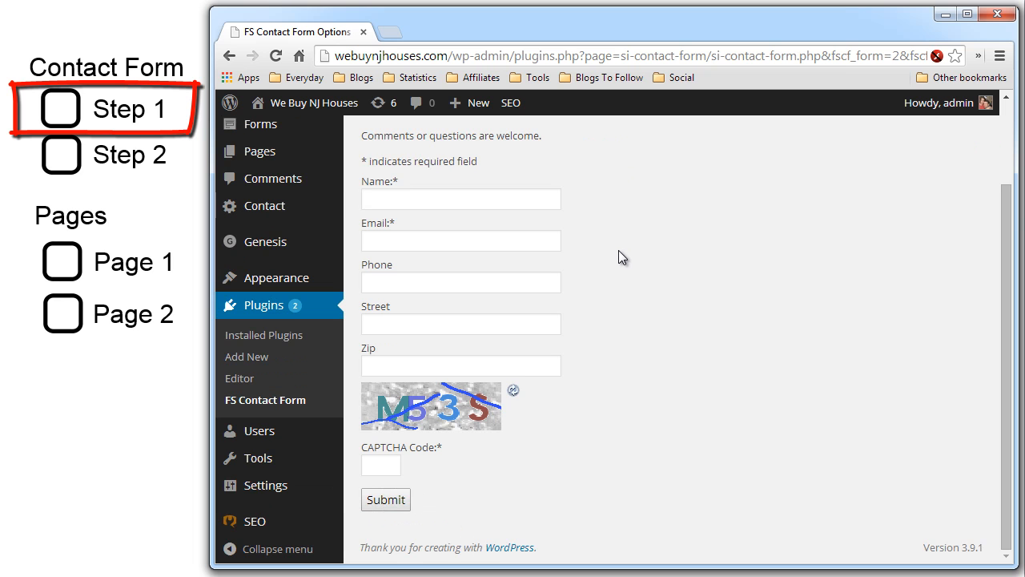
mouse_move(580, 416)
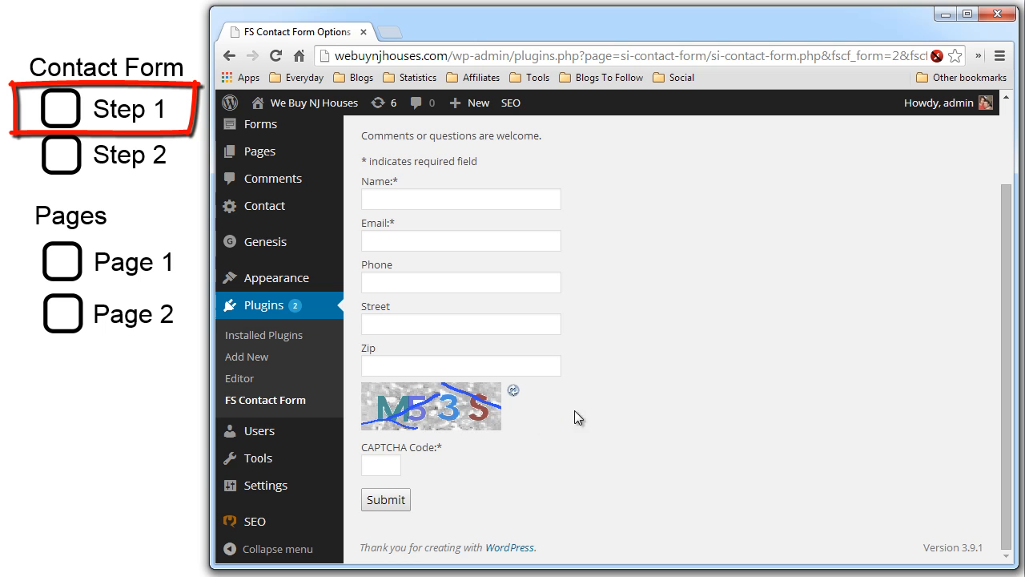
mouse_move(667, 336)
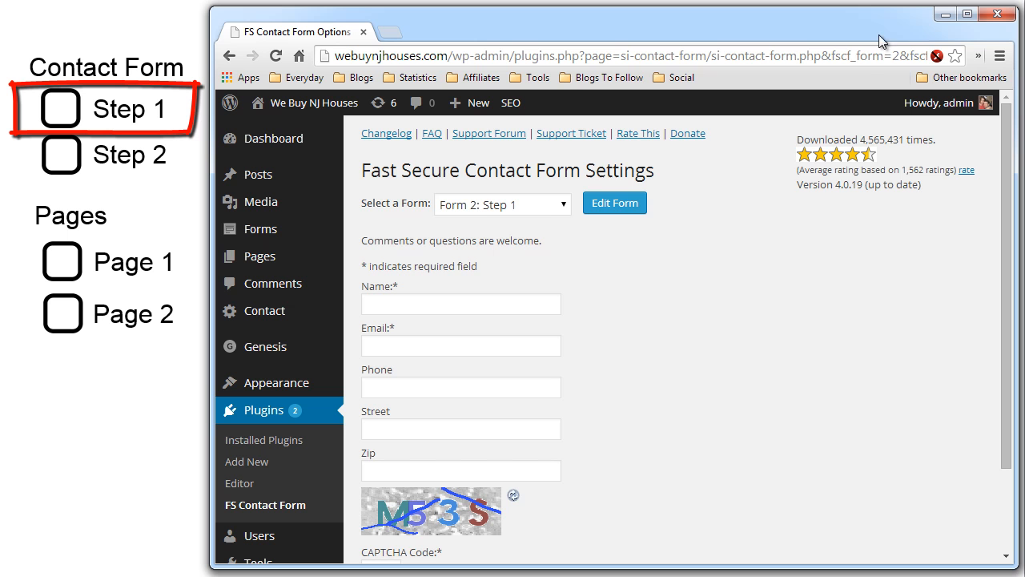
mouse_move(718, 246)
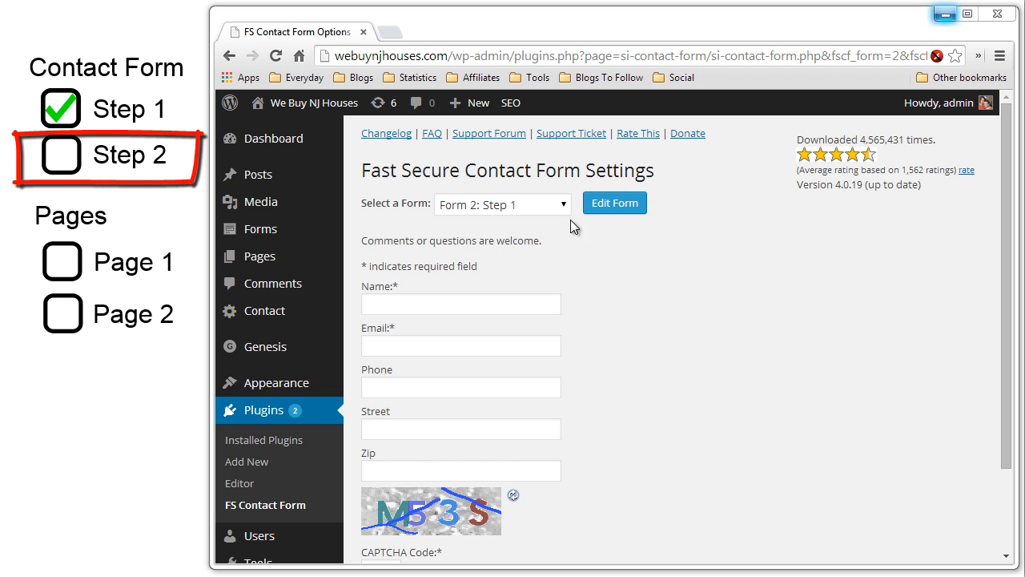
Add a third contact form, label it 'Step 2', and save the changes.
click(503, 205)
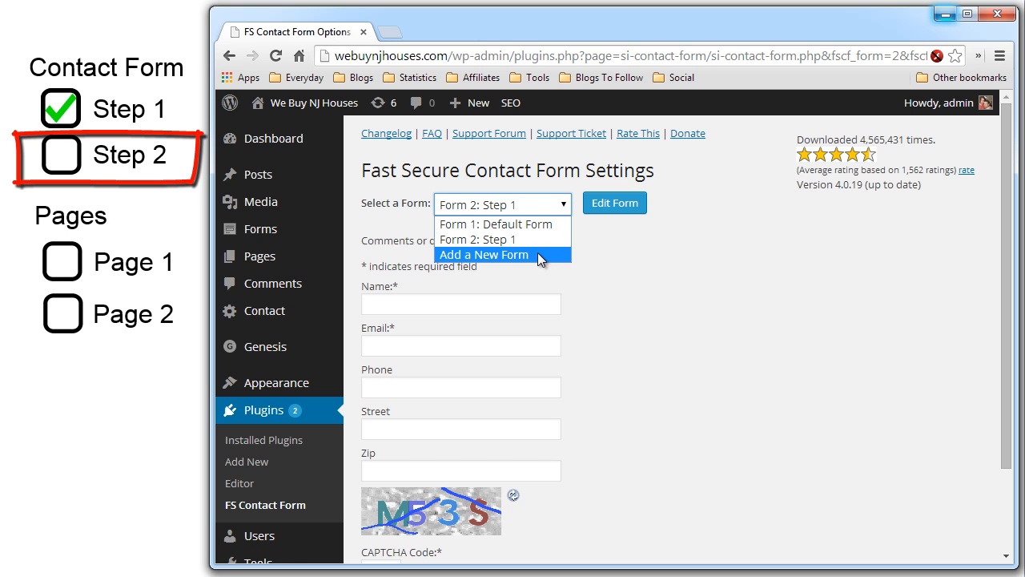
click(484, 255)
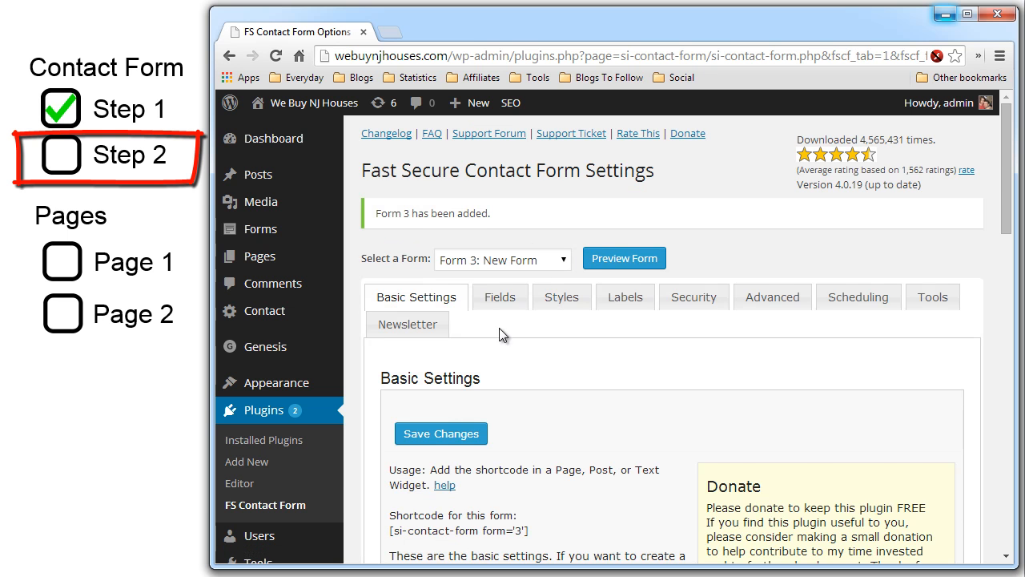
scroll(down, 3)
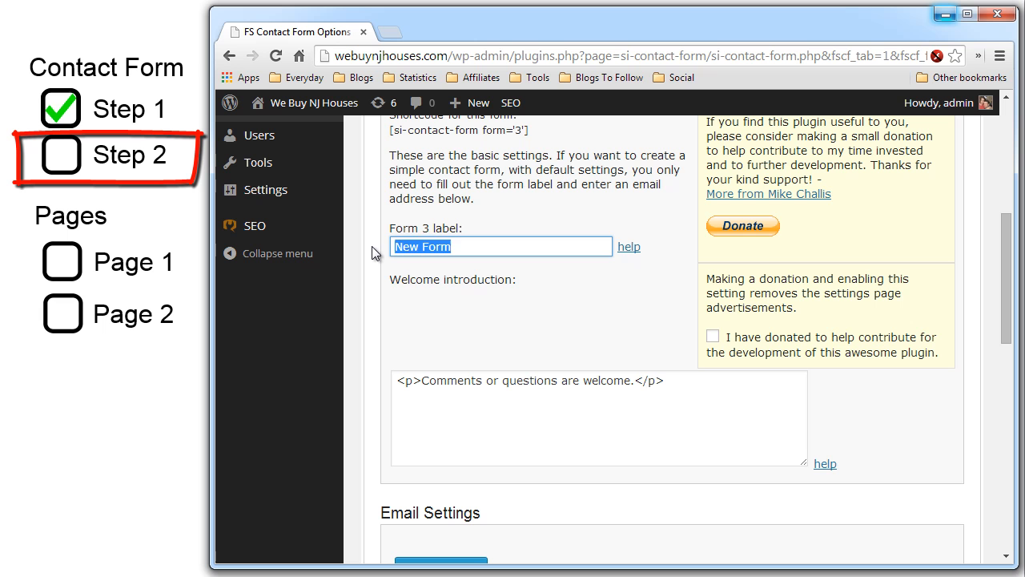
text(Step 2)
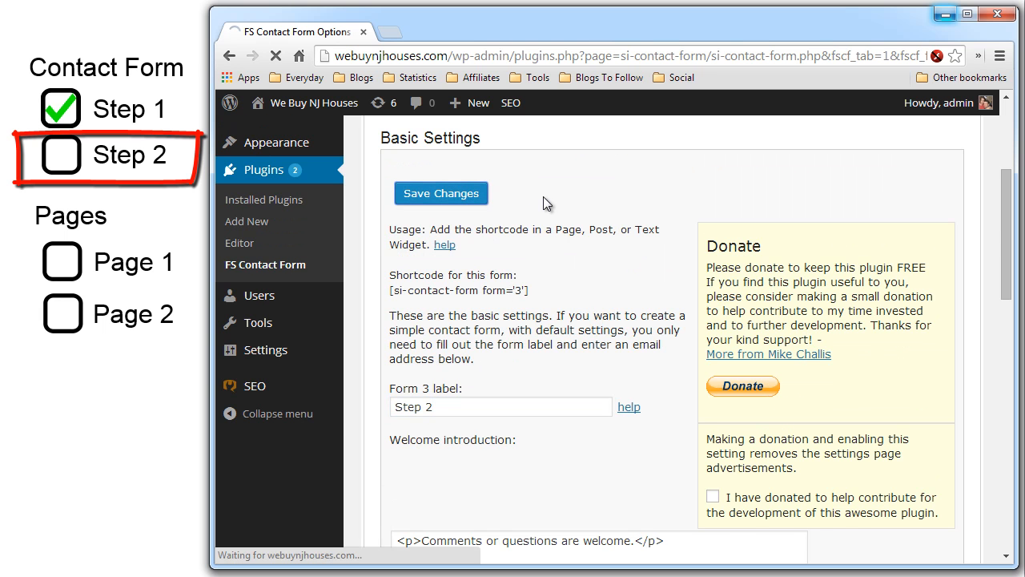
click(440, 192)
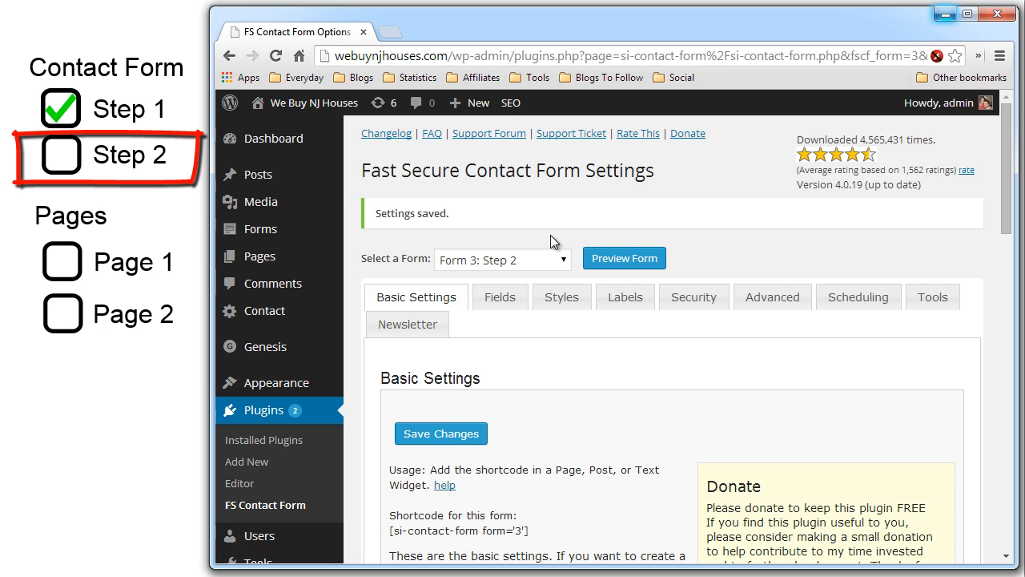
scroll(down, 3)
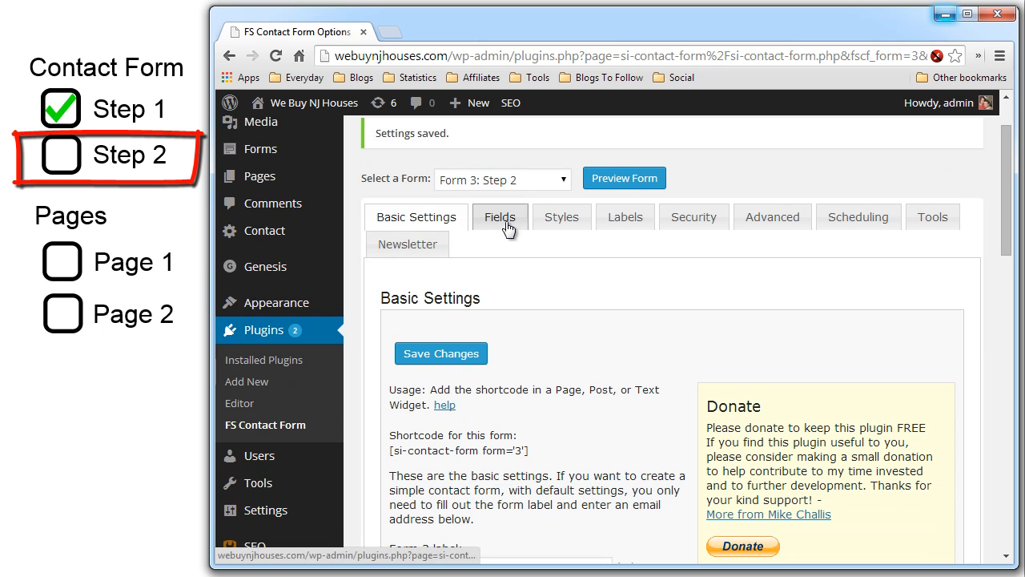
On the Fields settings, disable the Step 2 form's Subject field.
click(500, 216)
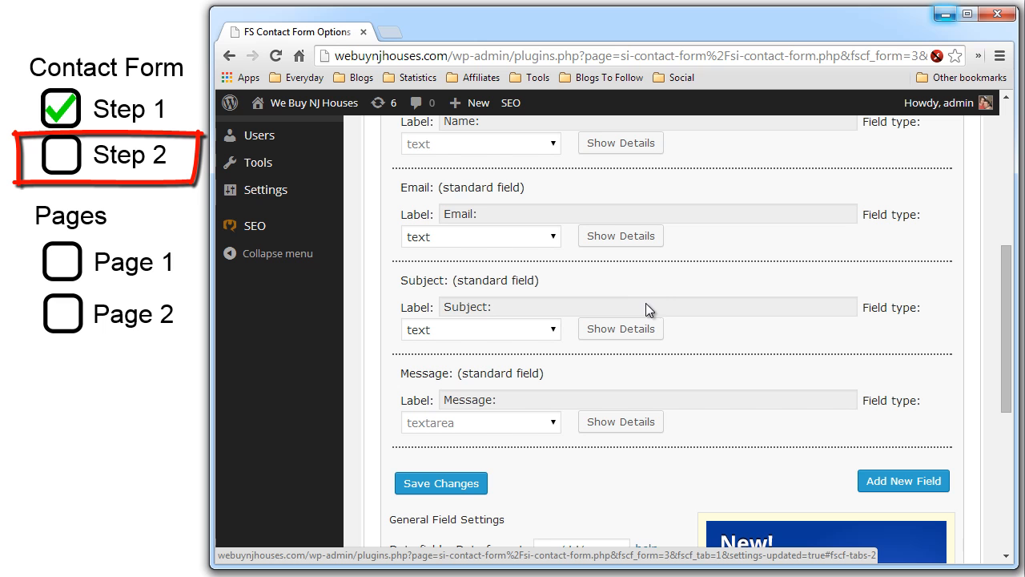
mouse_move(663, 282)
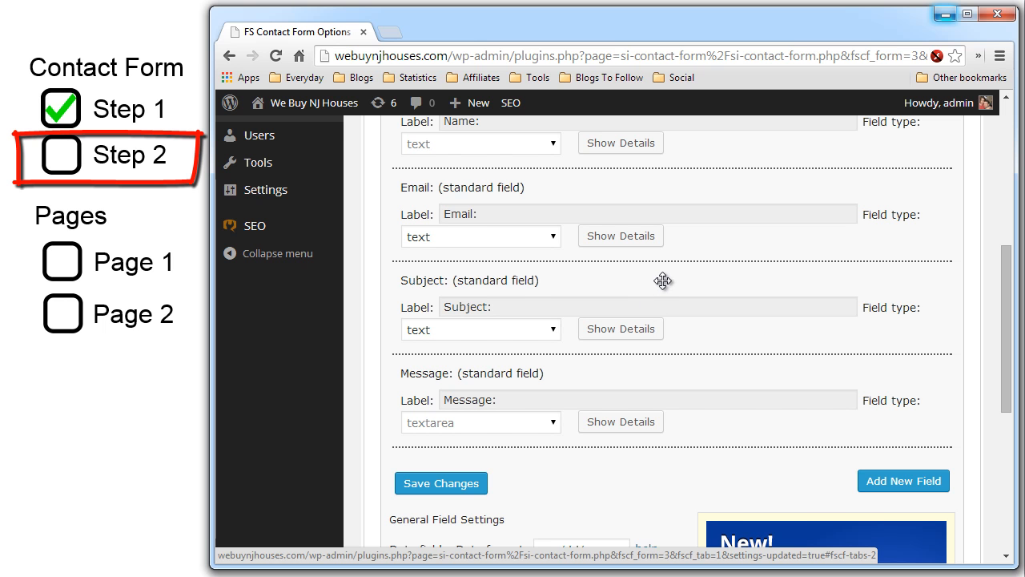
scroll(down, 3)
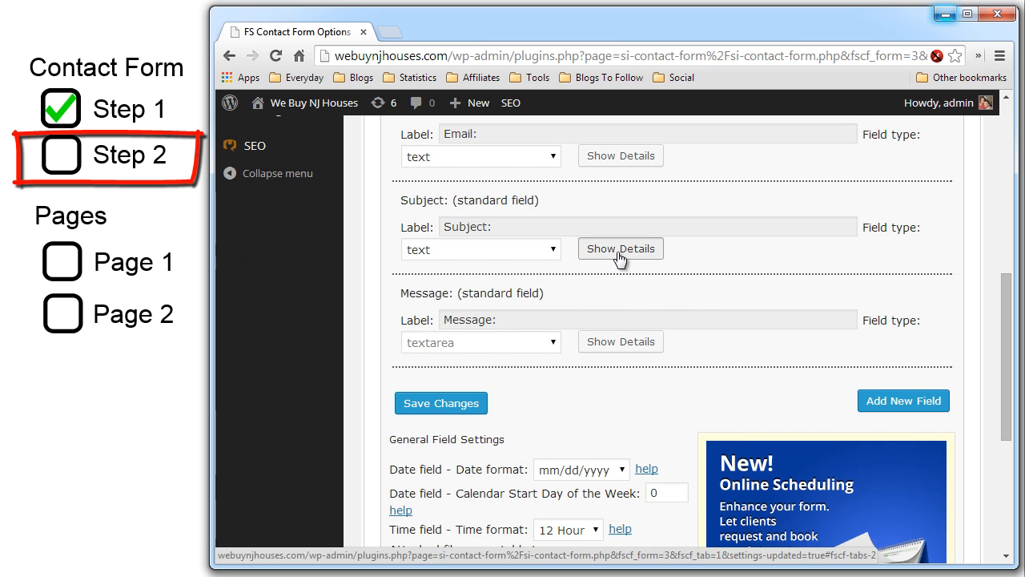
click(619, 249)
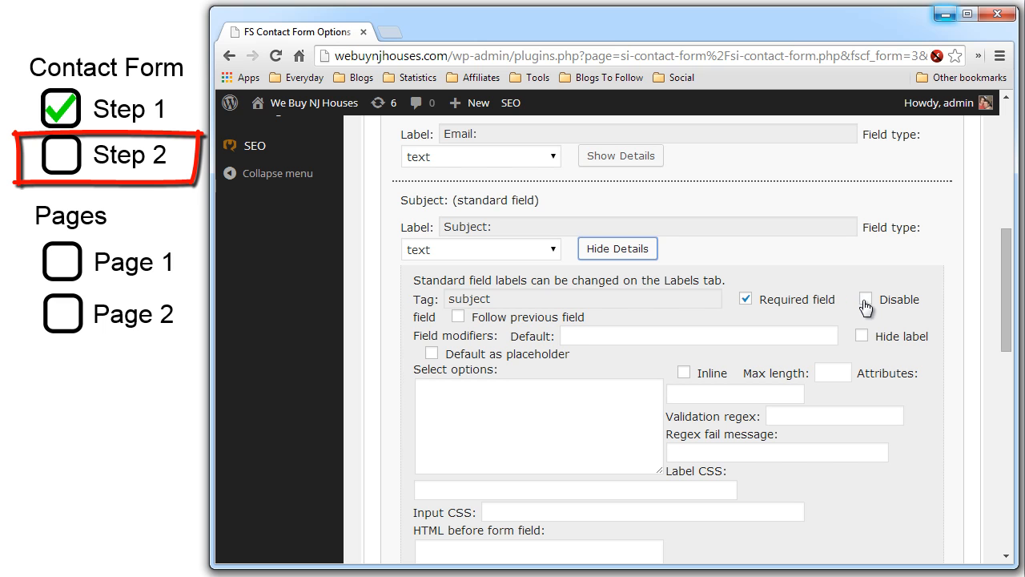
click(618, 248)
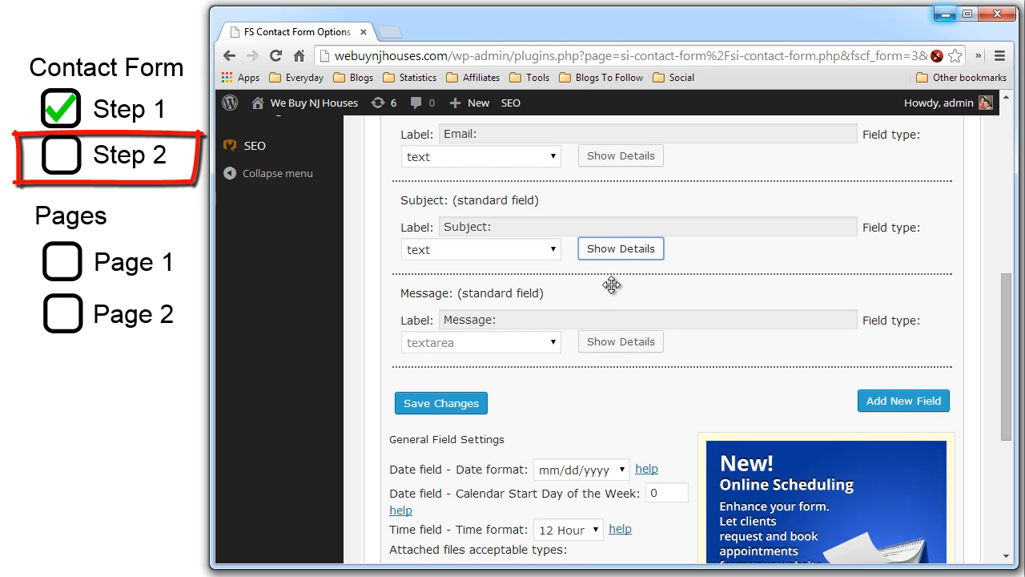
Disable the Message field, save the changes, and start adding a new field.
click(620, 339)
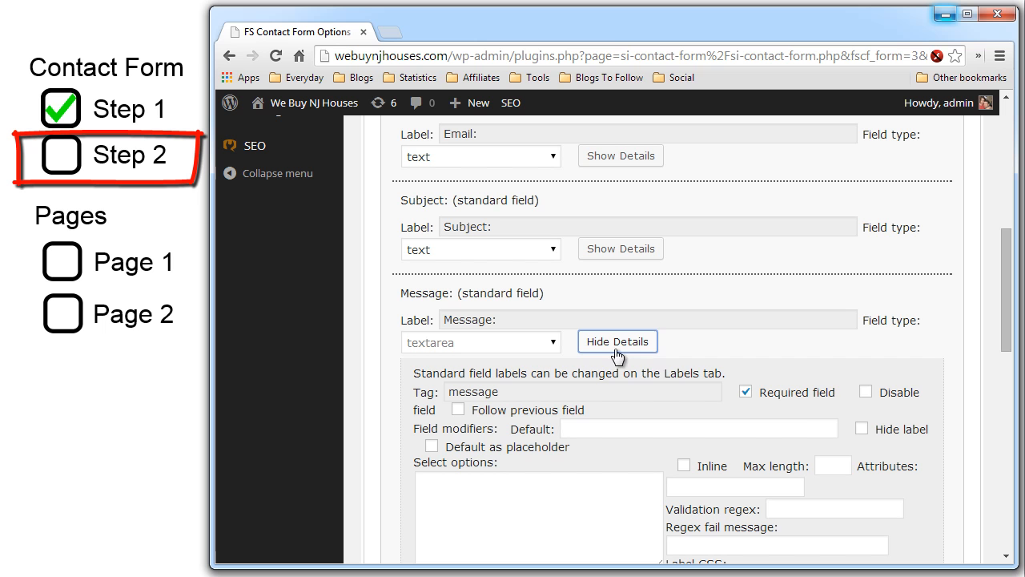
click(865, 391)
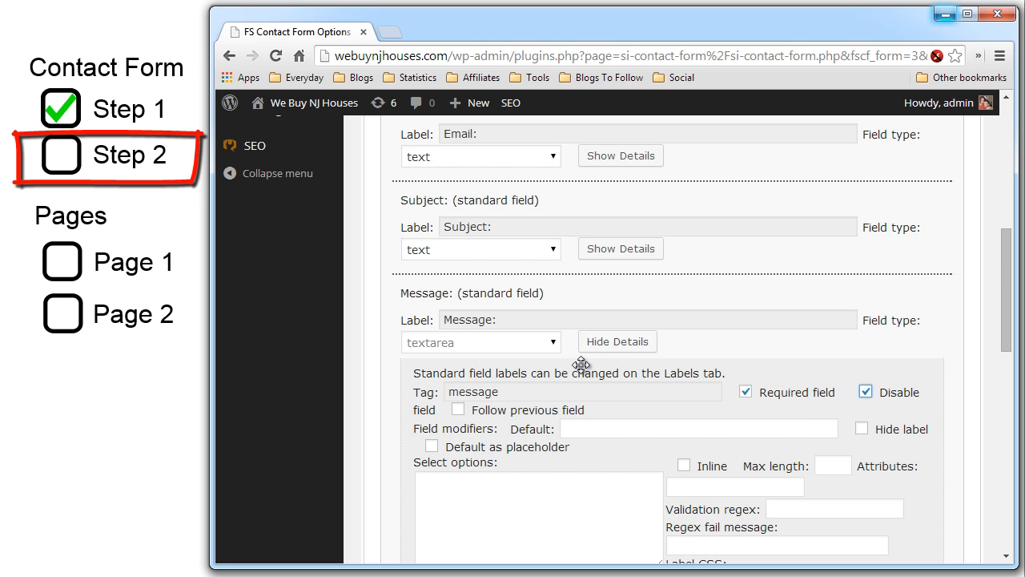
click(617, 341)
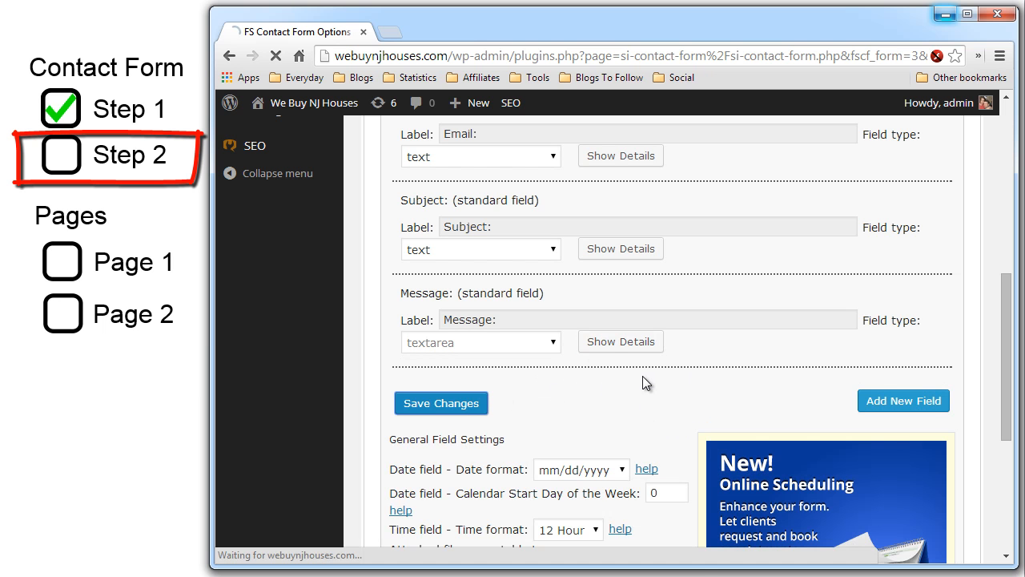
click(440, 404)
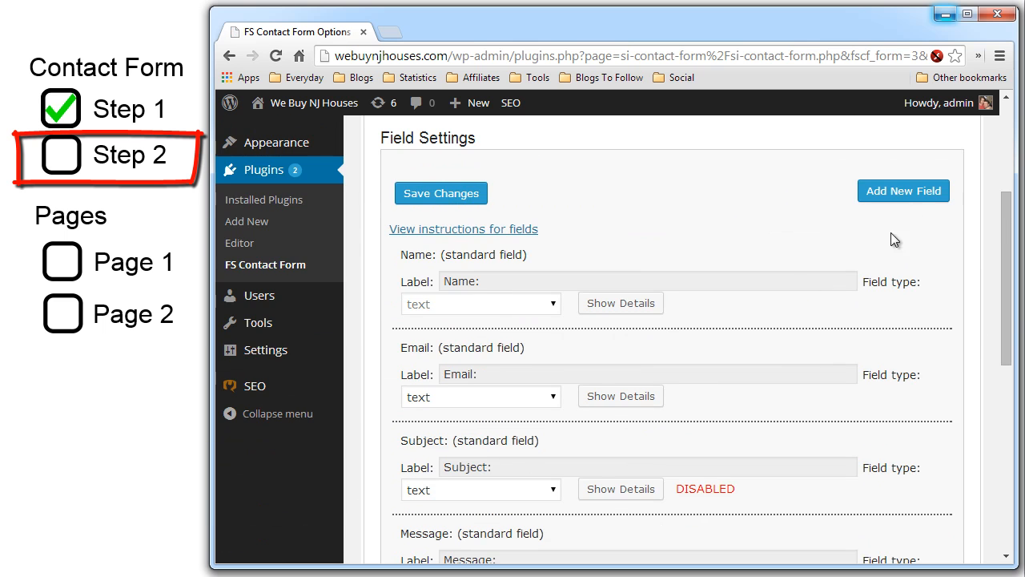
Label the new field 'Phone' and save the Step 2 form.
scroll(down, 3)
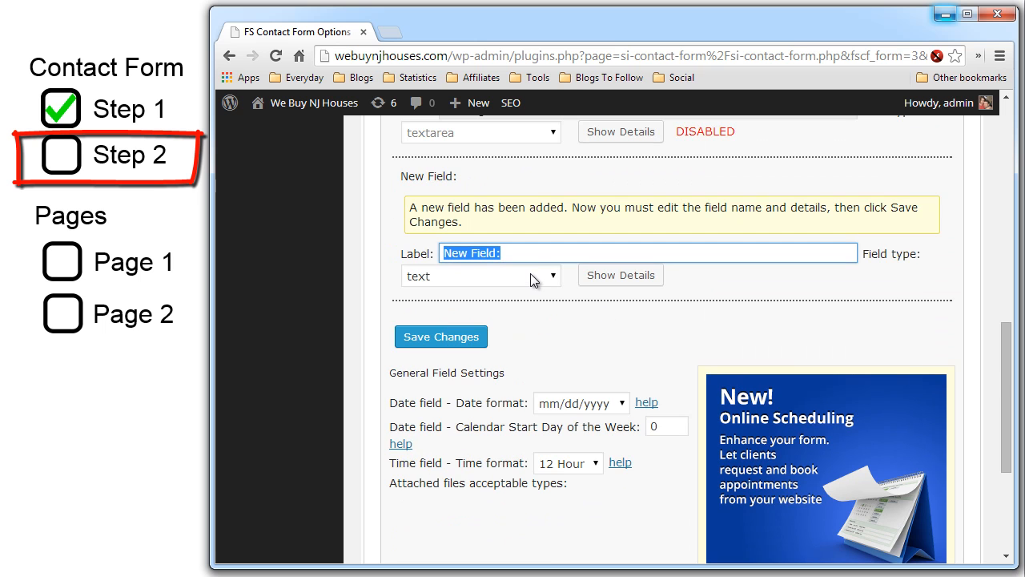
text(Phone)
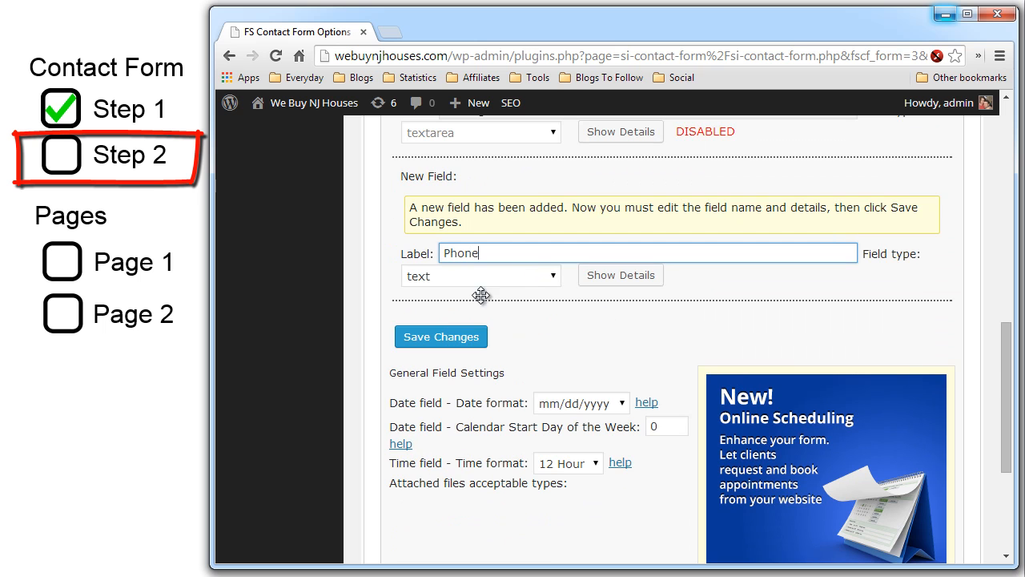
click(440, 336)
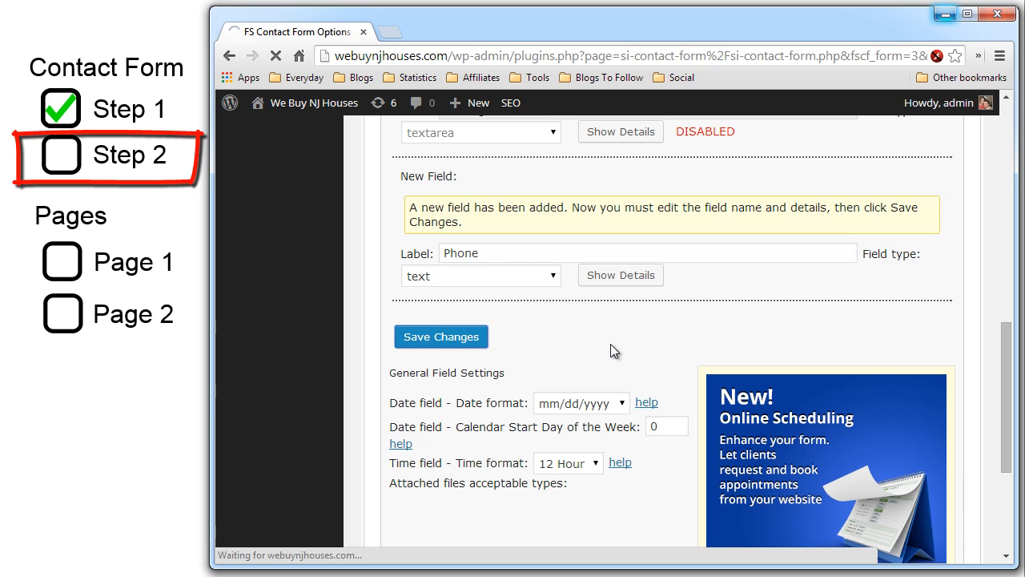
click(441, 337)
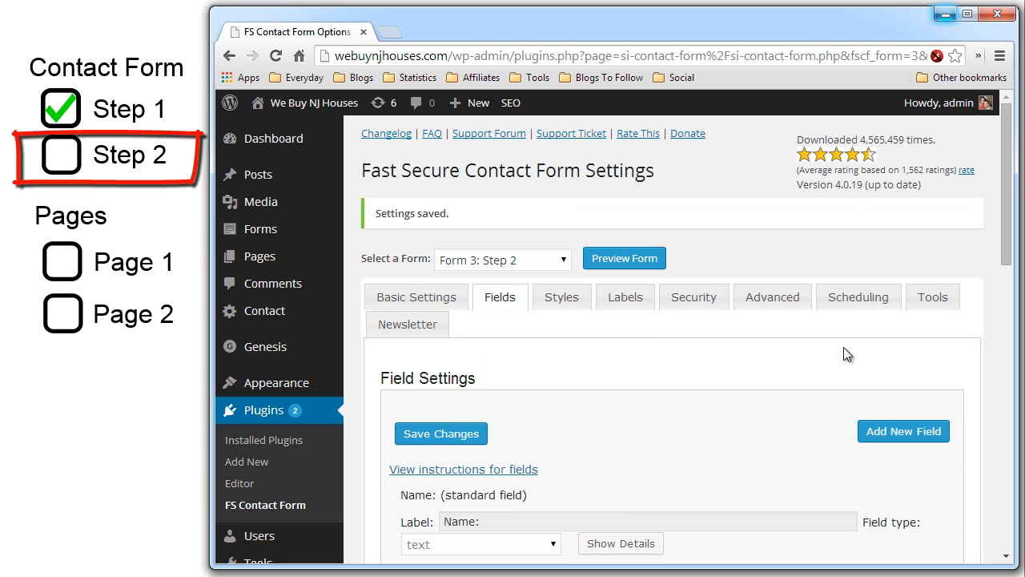
scroll(down, 3)
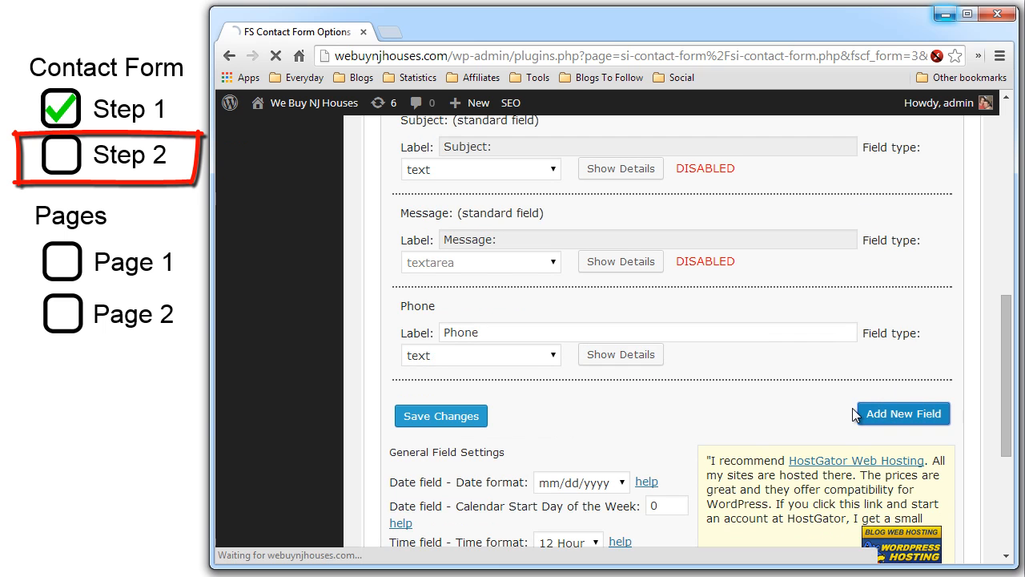
Add a field labelled 'Steet' to the Step 2 form and save it.
scroll(down, 3)
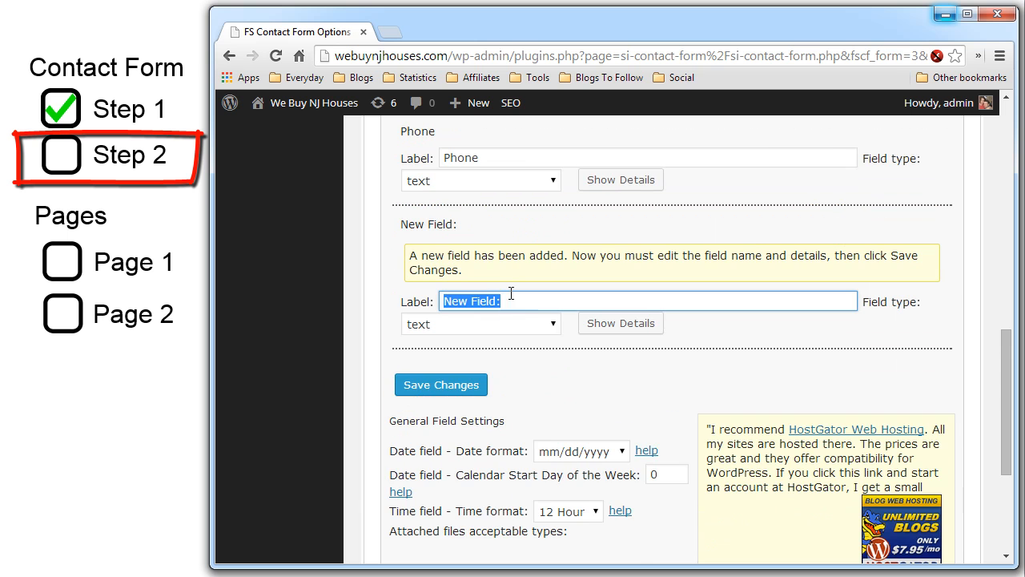
text(Steet)
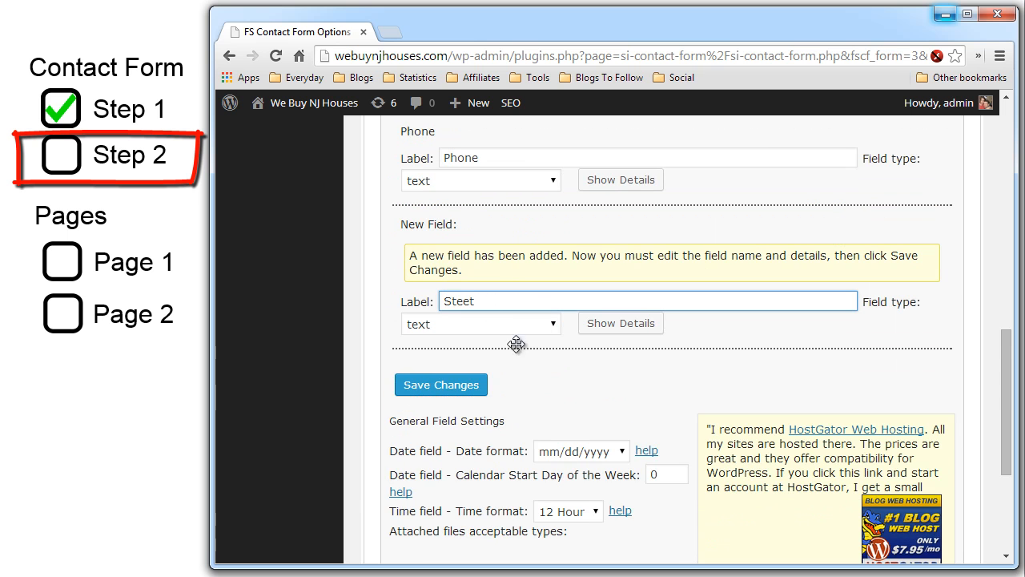
click(440, 384)
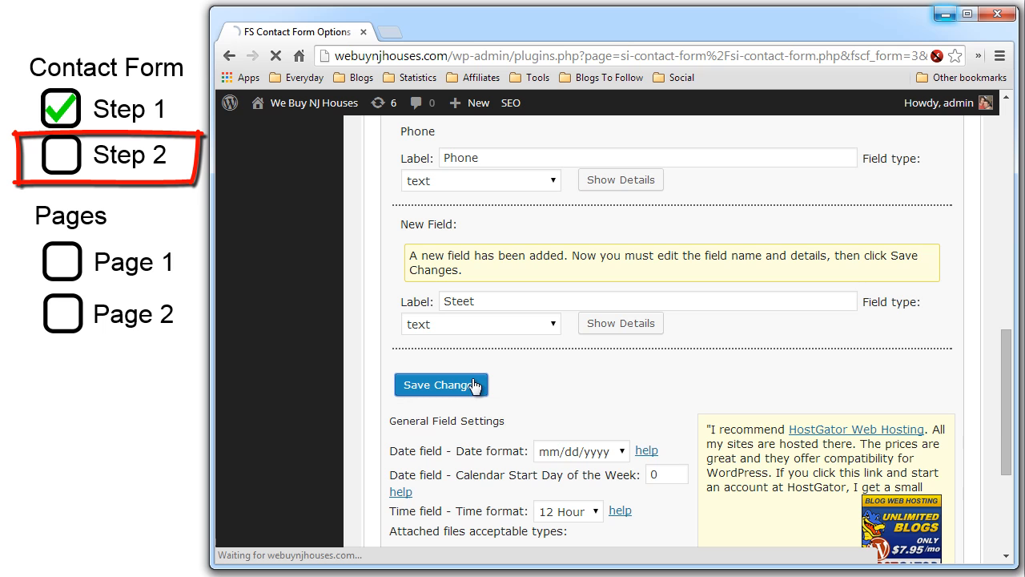
click(438, 385)
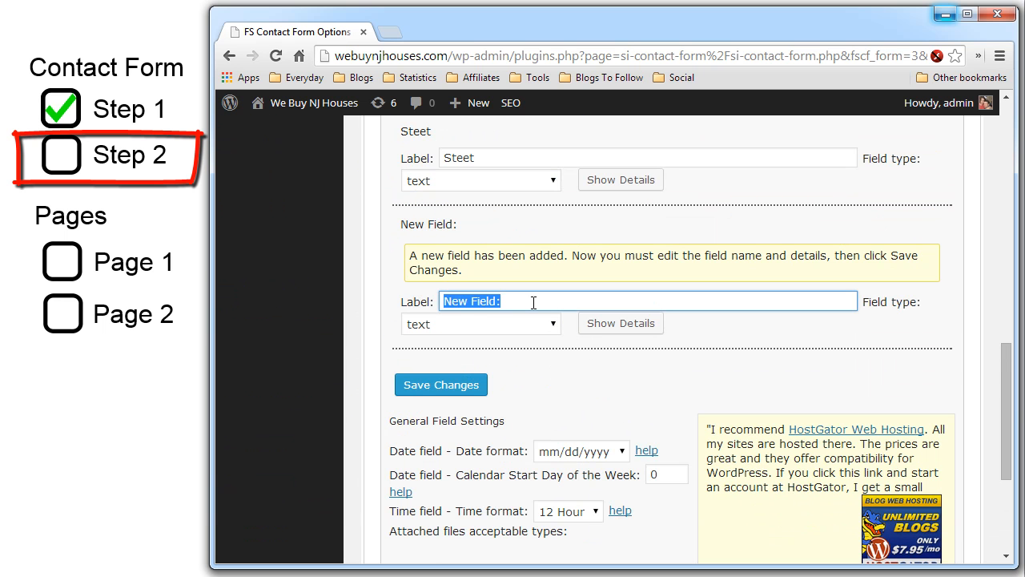
Add another field labelled 'Address' and save the form.
text(Addres)
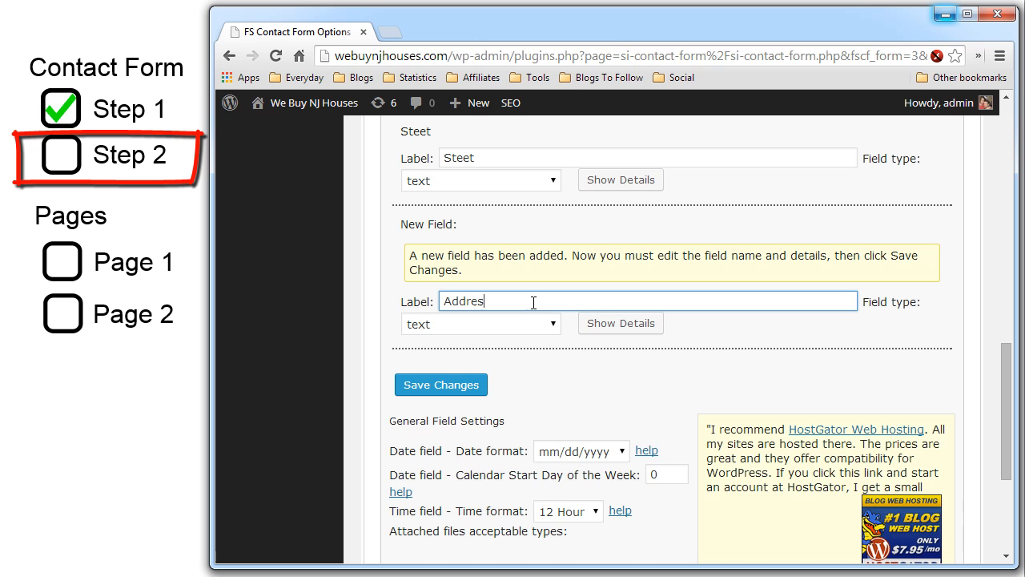
text(s)
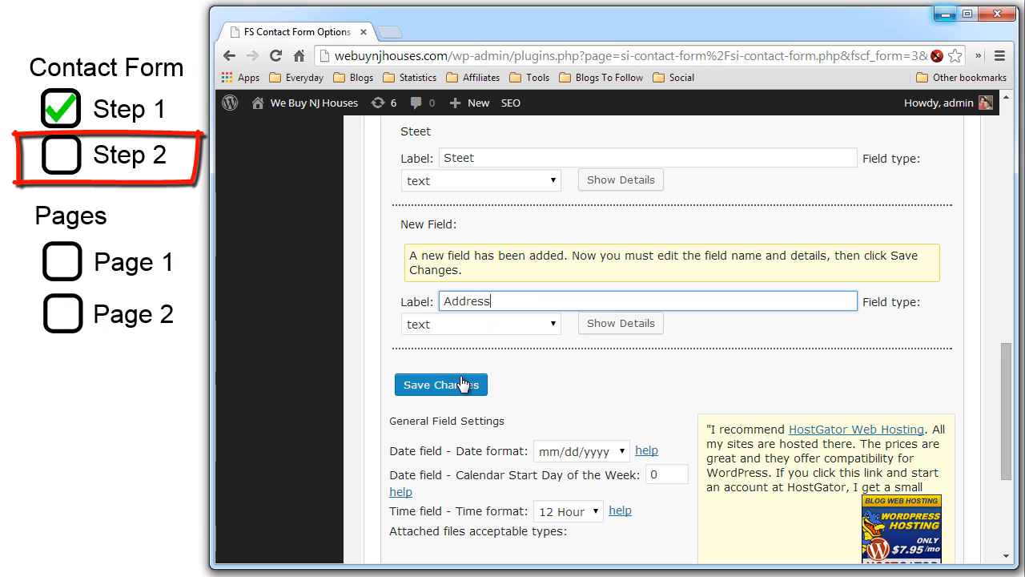
click(440, 384)
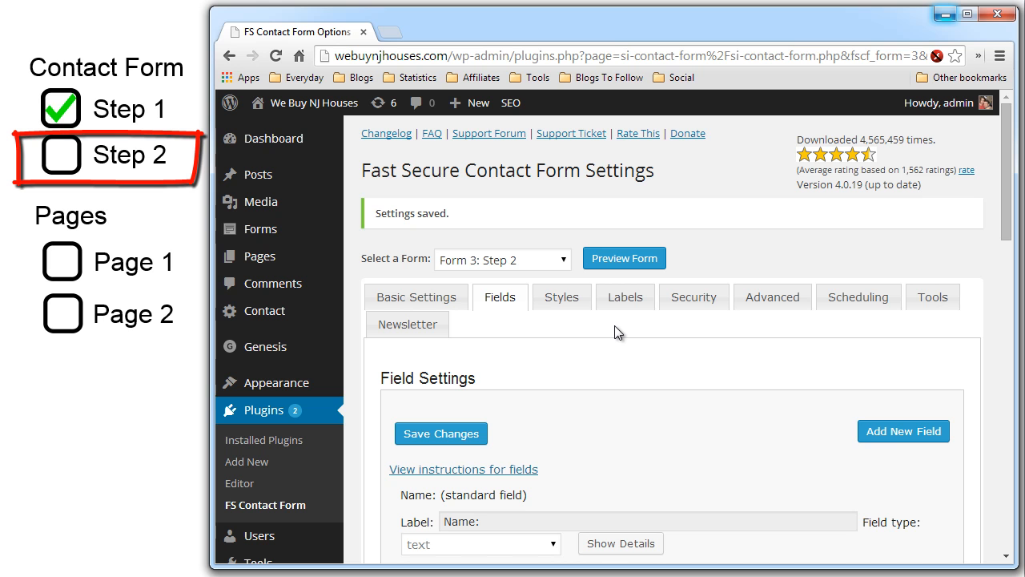
mouse_move(637, 332)
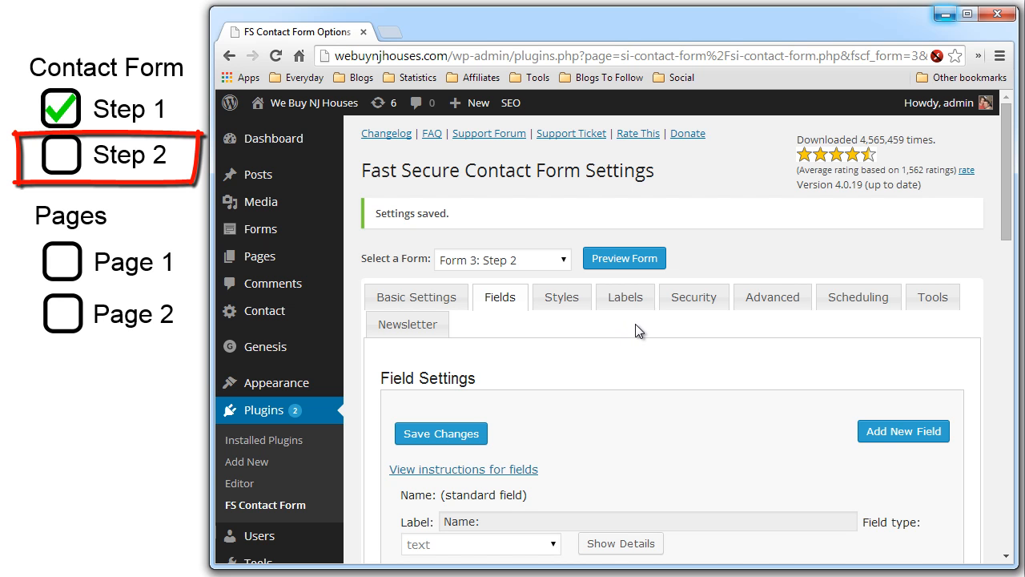
mouse_move(852, 189)
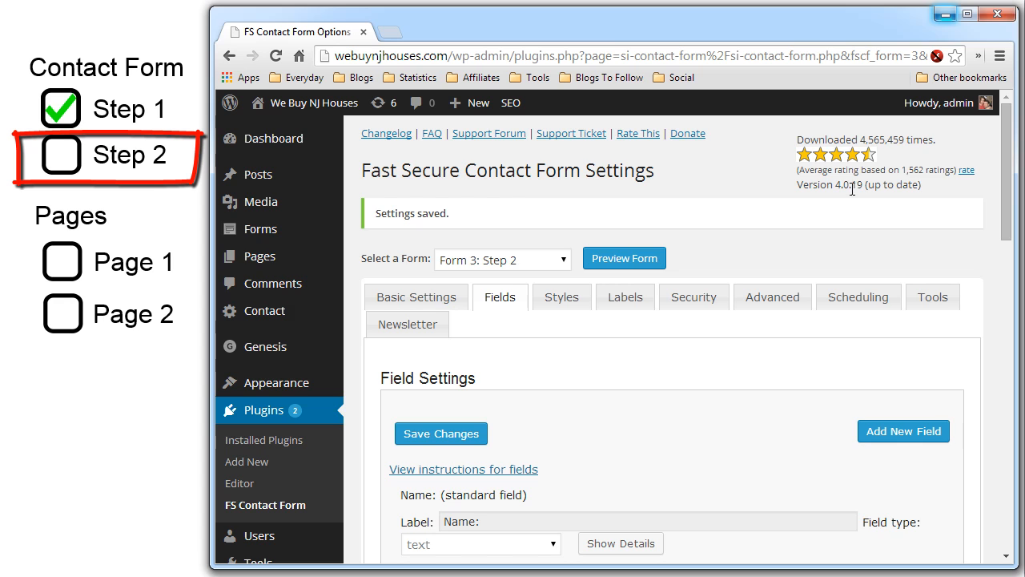
Review the Step 2 fields down to the property questions and save the field settings.
scroll(down, 3)
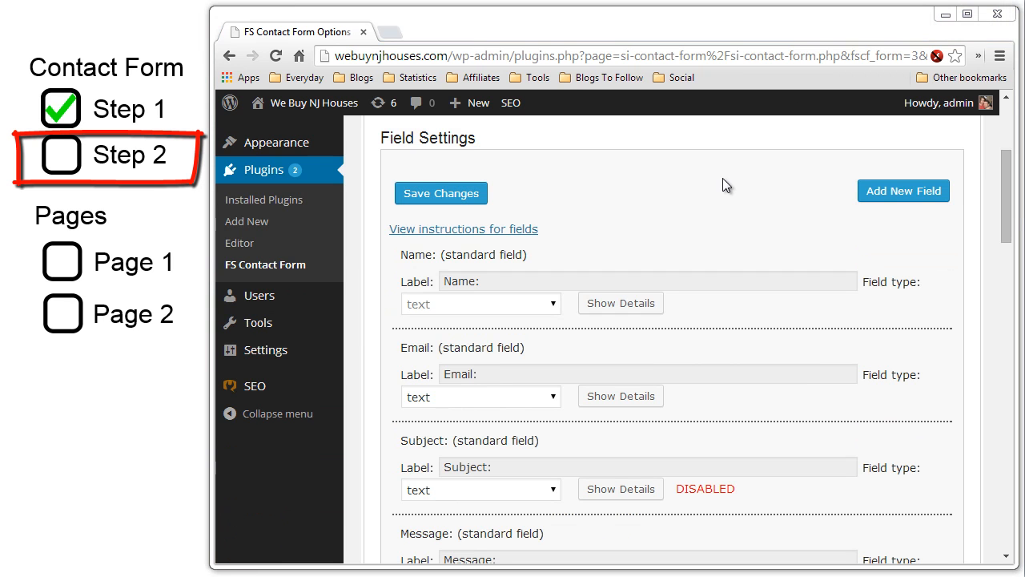
mouse_move(698, 203)
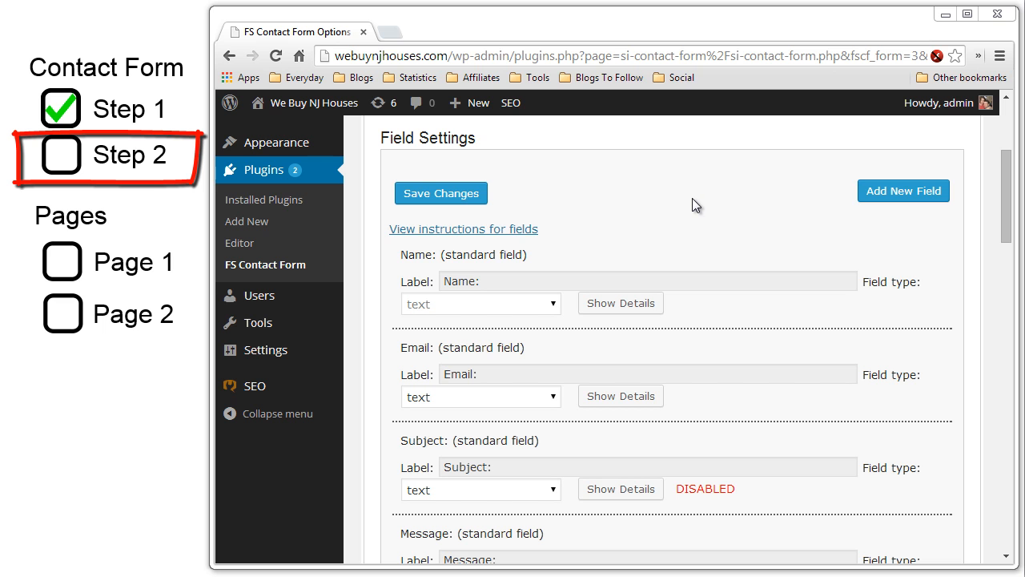
scroll(down, 3)
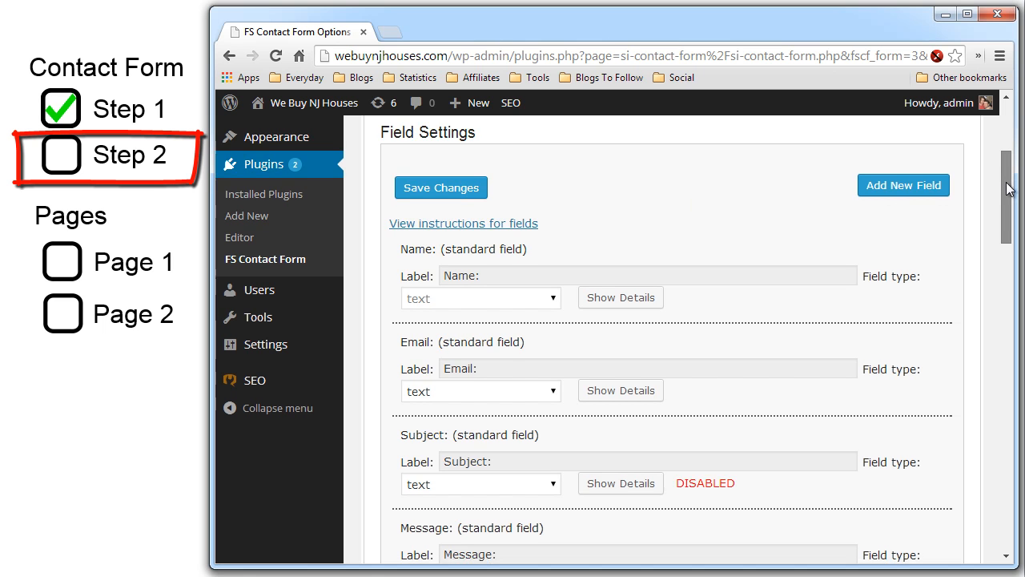
scroll(down, 3)
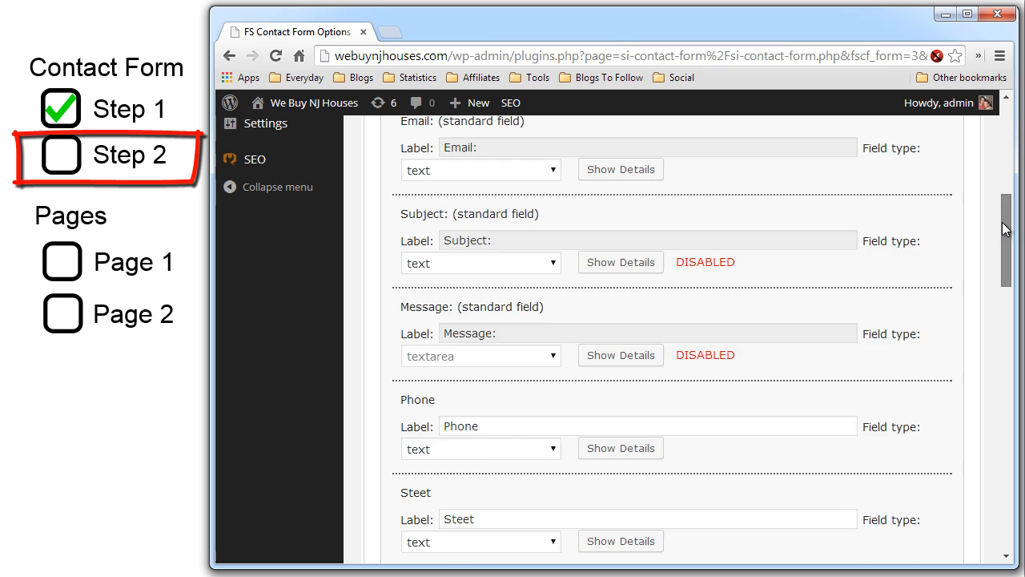
scroll(down, 3)
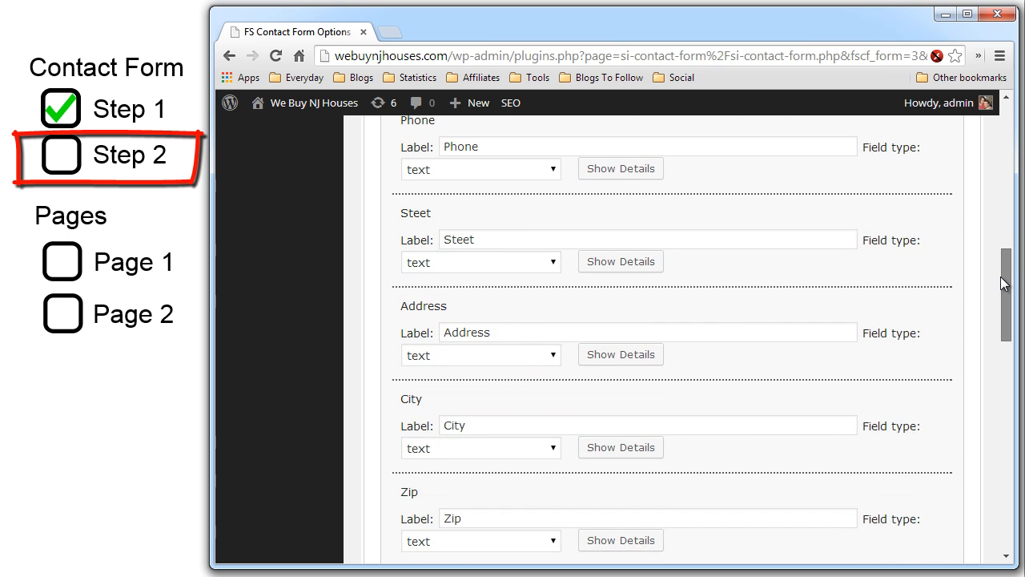
scroll(down, 3)
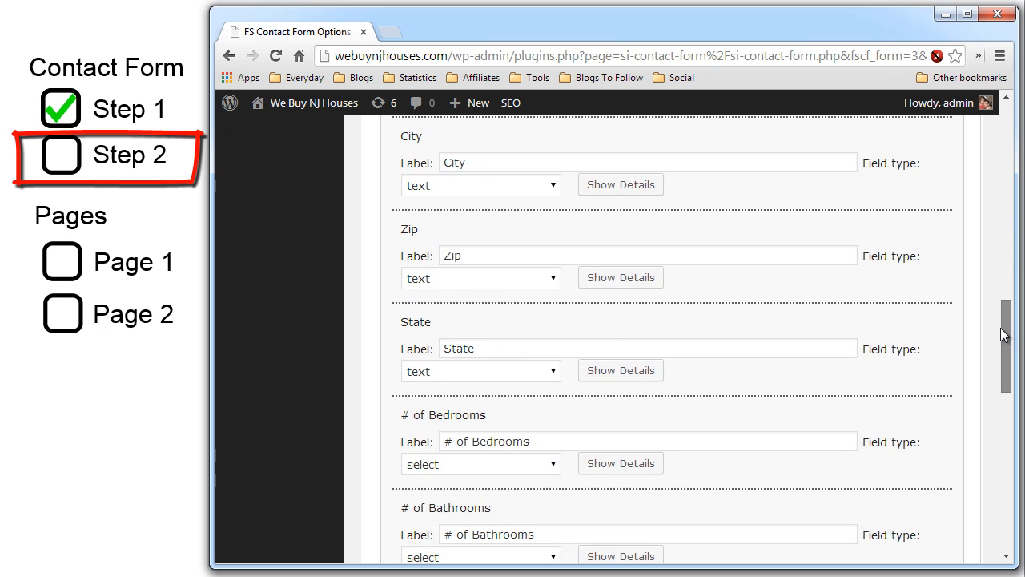
scroll(down, 3)
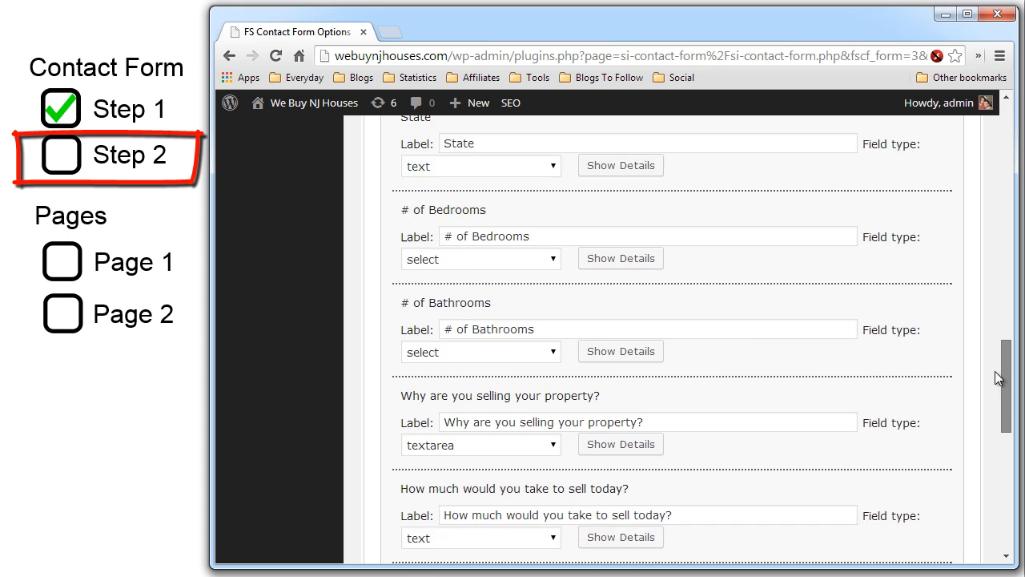
scroll(down, 3)
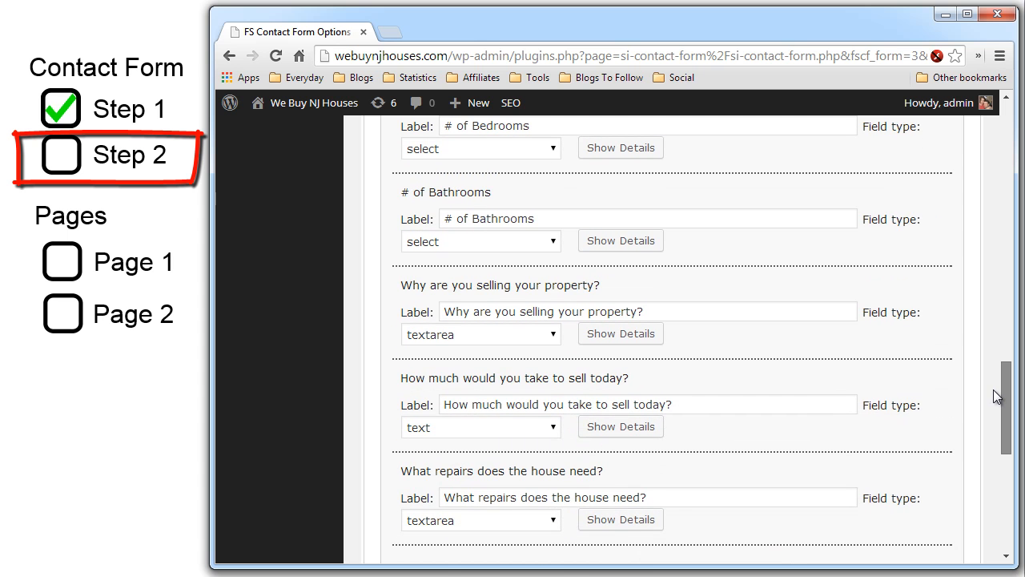
scroll(down, 3)
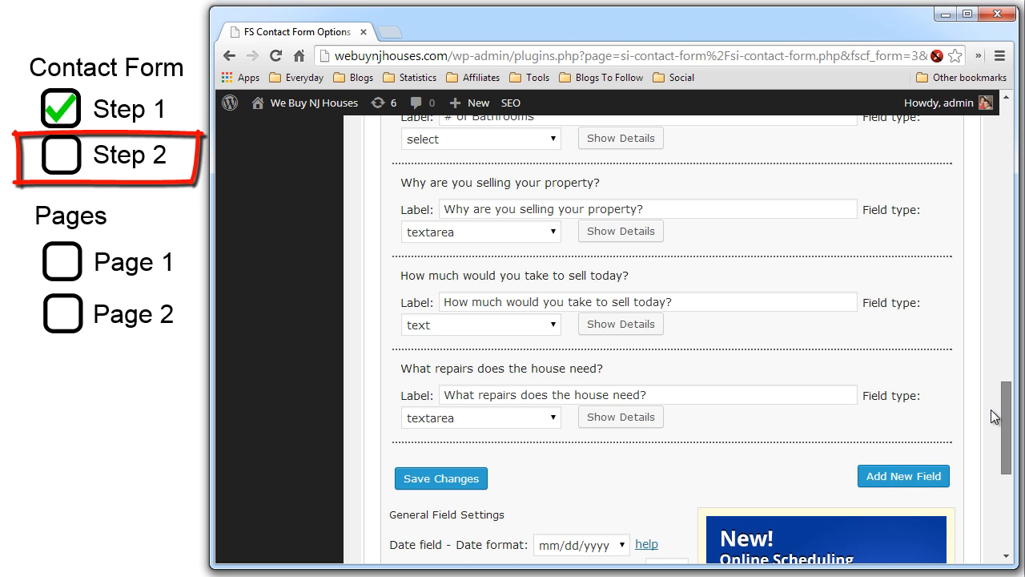
scroll(down, 3)
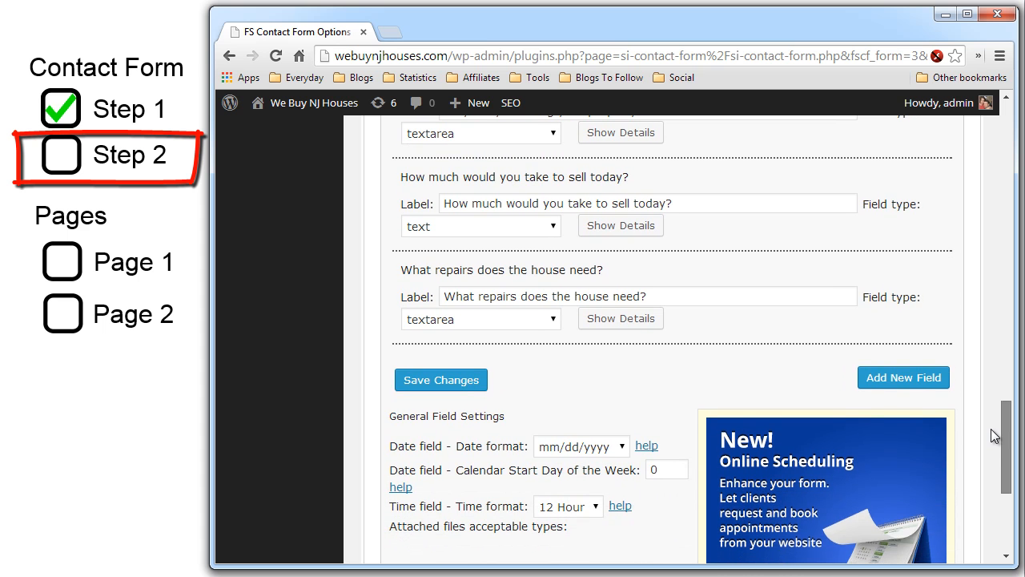
click(441, 379)
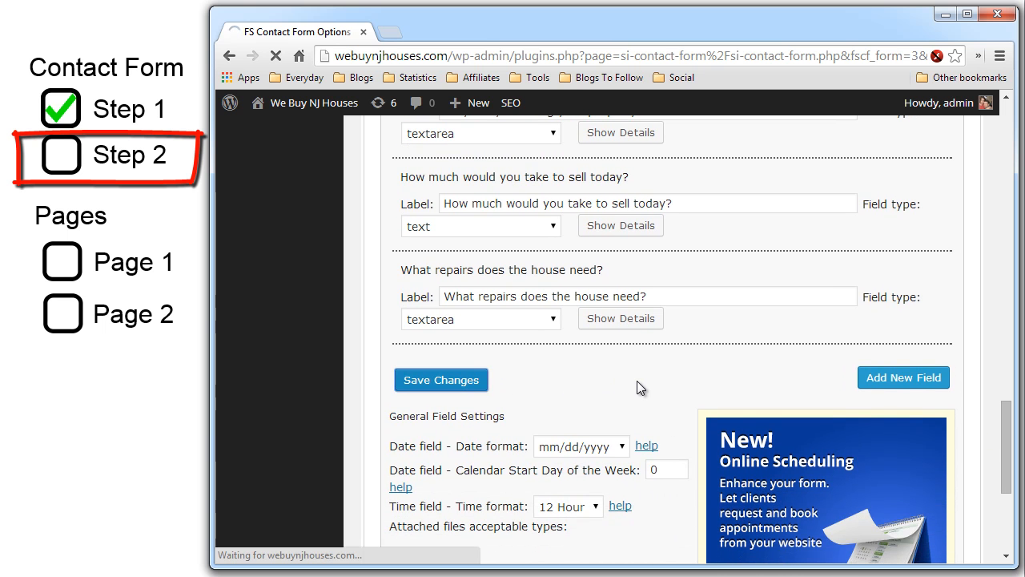
Preview the Step 2 form showing Name, Email, Phone, Steet, Address, City.
click(440, 378)
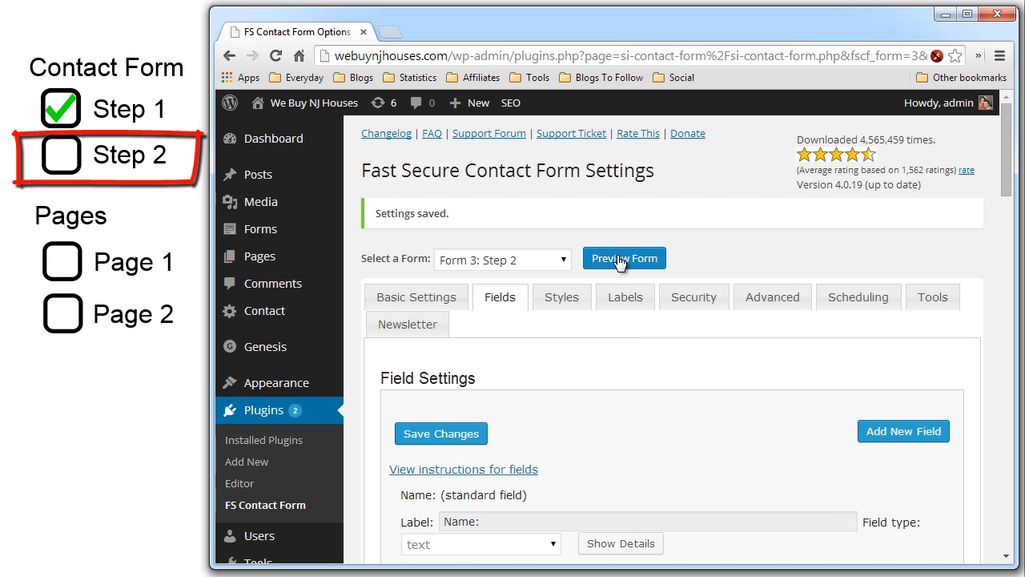
click(624, 258)
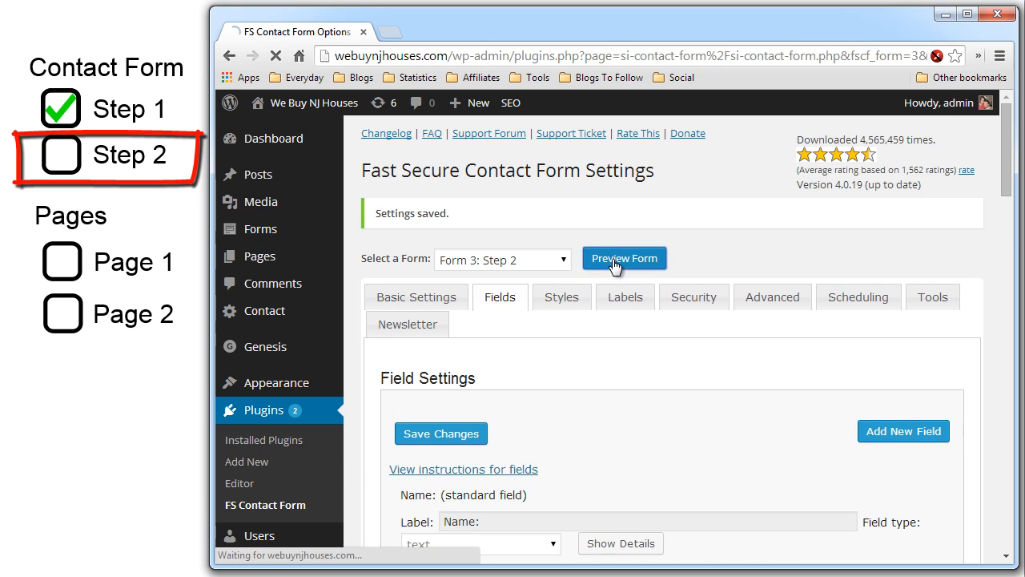
click(625, 258)
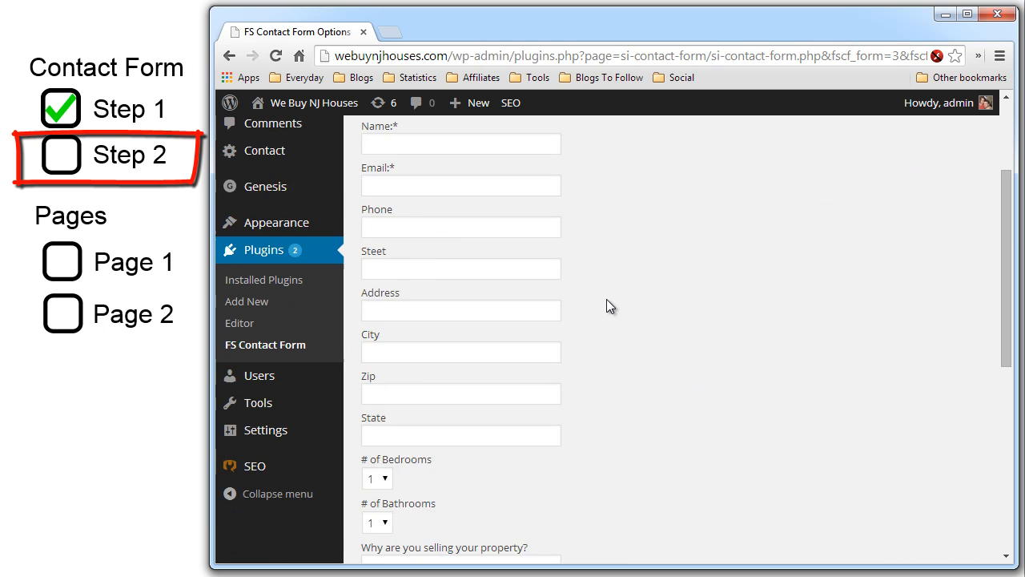
scroll(down, 3)
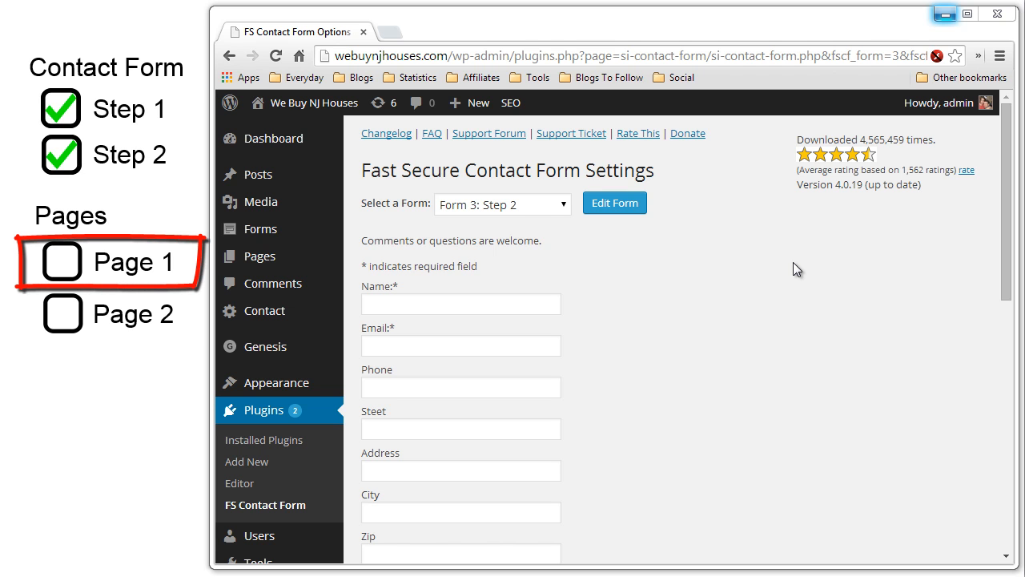
mouse_move(746, 265)
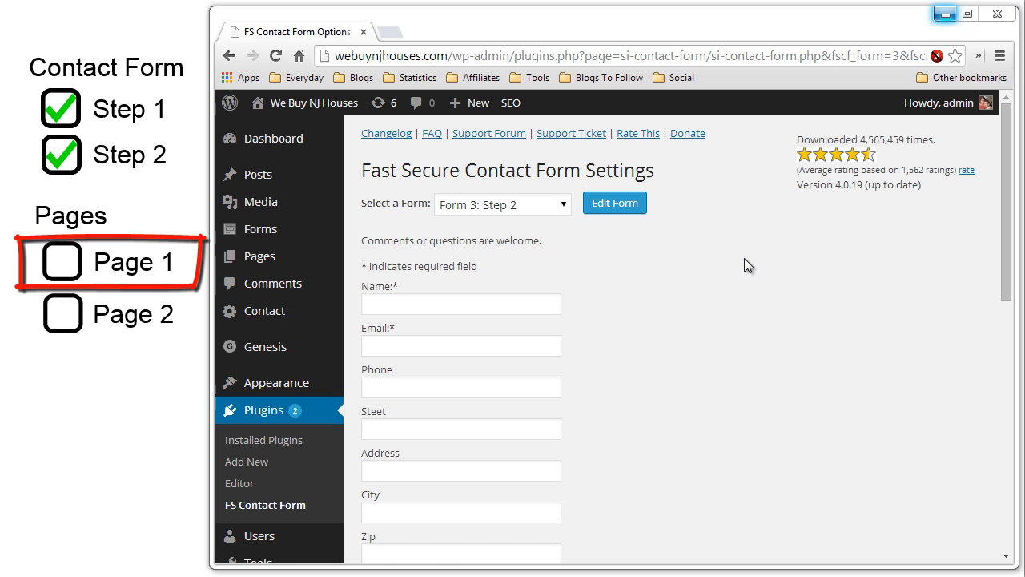
mouse_move(560, 234)
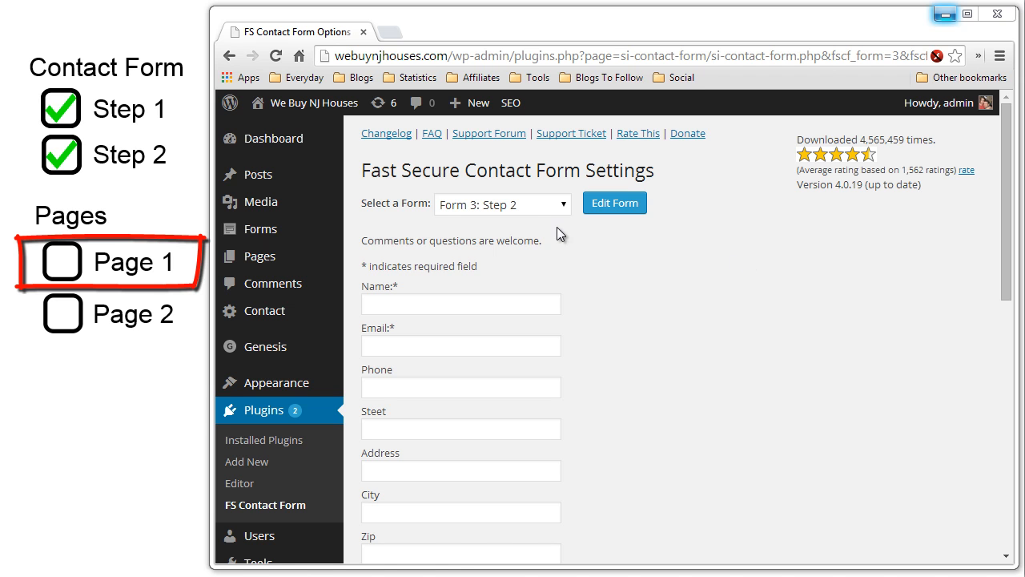
Switch to Form 2: Step 1 and open it for editing.
click(503, 205)
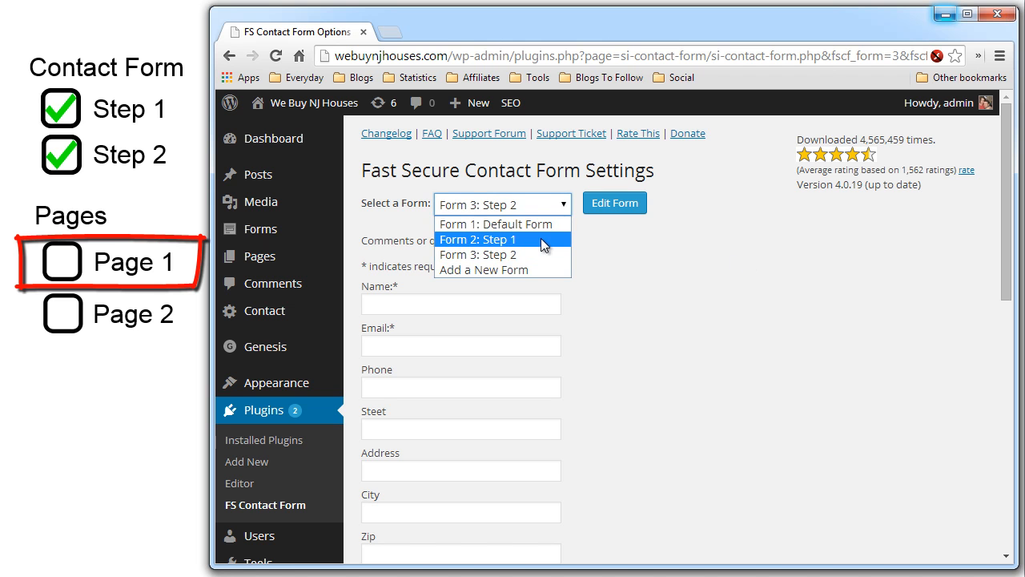
click(477, 239)
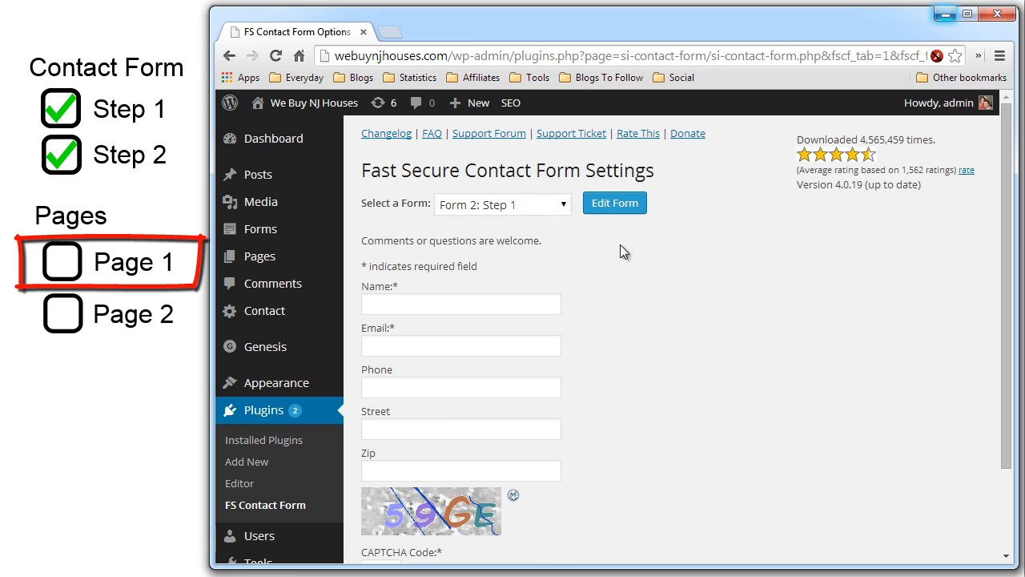
mouse_move(625, 221)
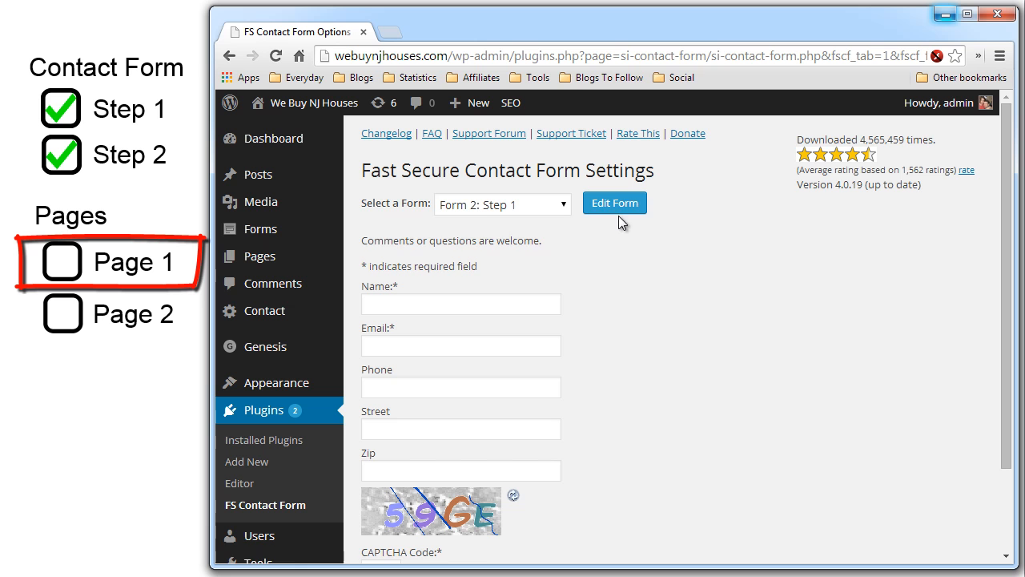
click(615, 202)
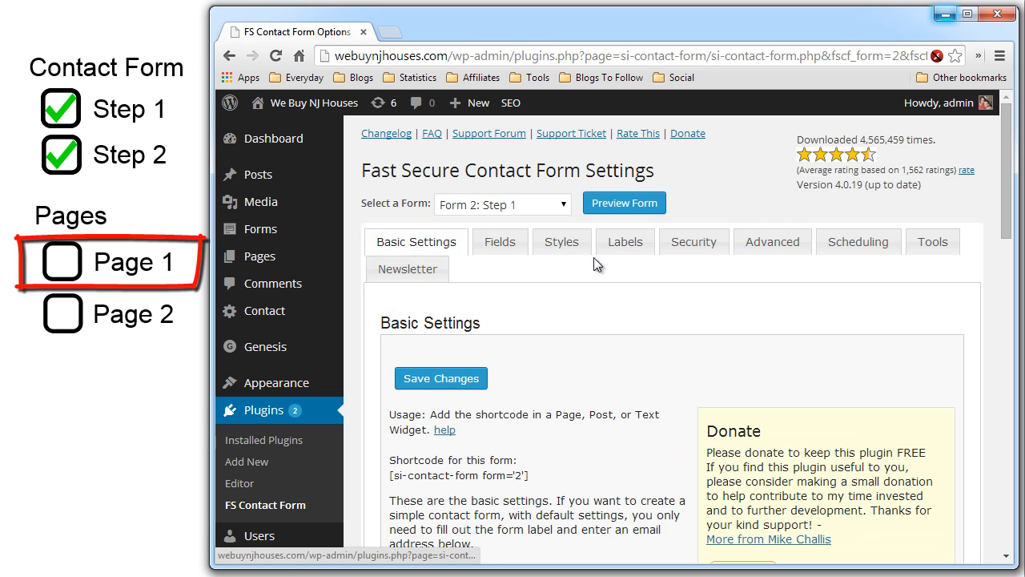
Select the Step 1 shortcode [si-contact-form form='2'] on the Basic Settings tab.
scroll(down, 3)
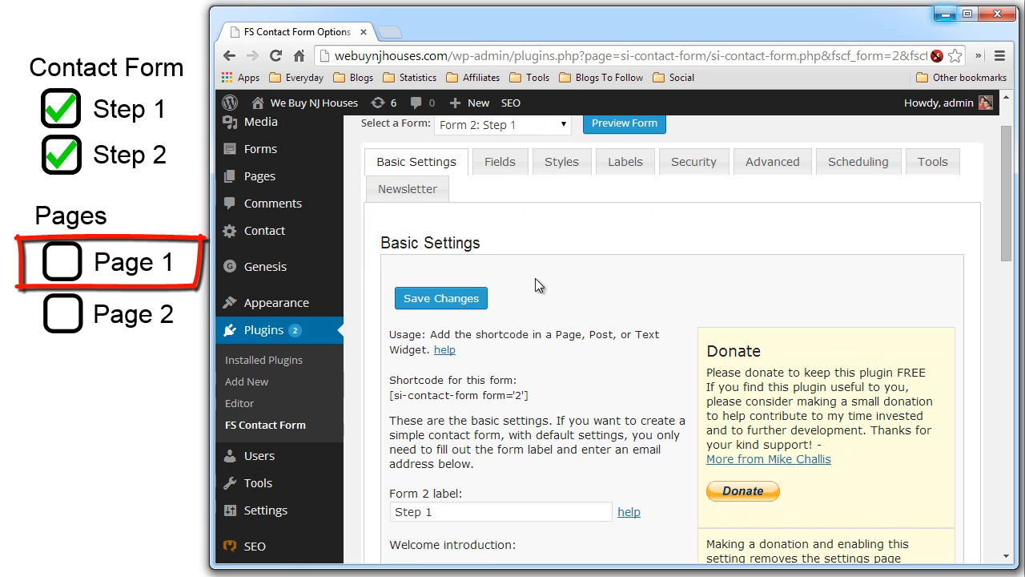
scroll(down, 3)
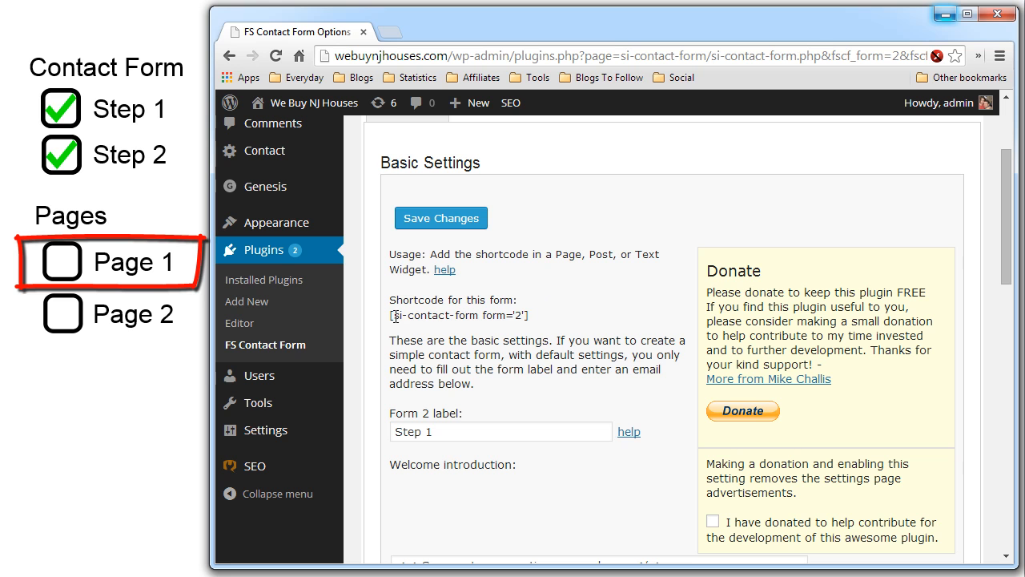
triple_click(458, 314)
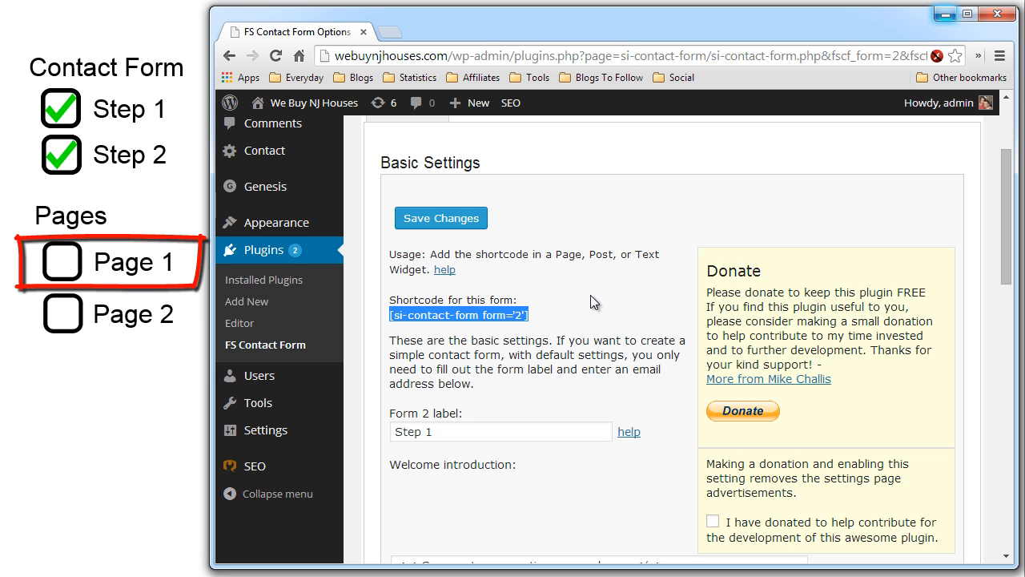
mouse_move(436, 330)
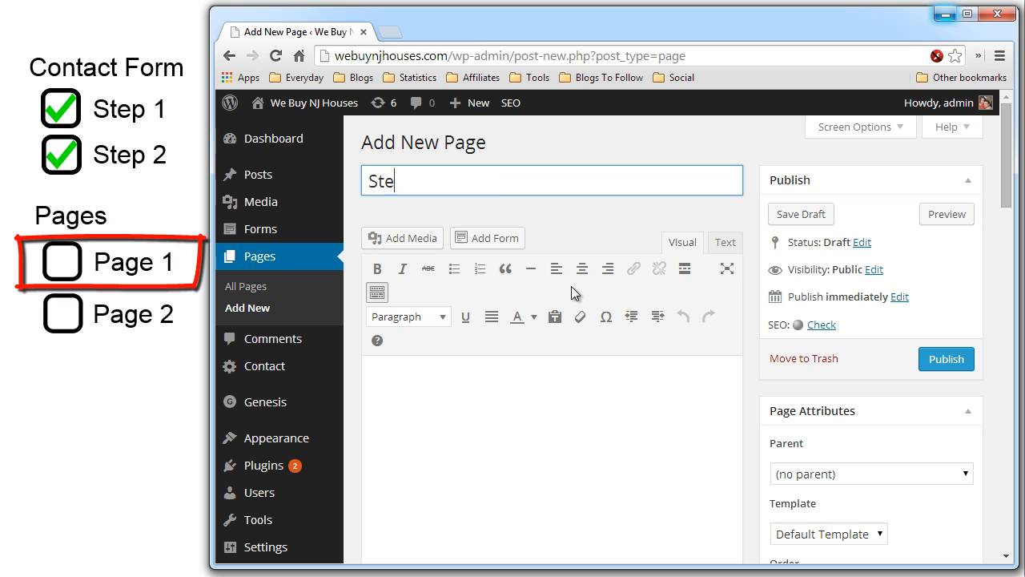
Create a page titled 'Step 1' containing [si-contact-form form='2'] and publish it.
text(Step 1)
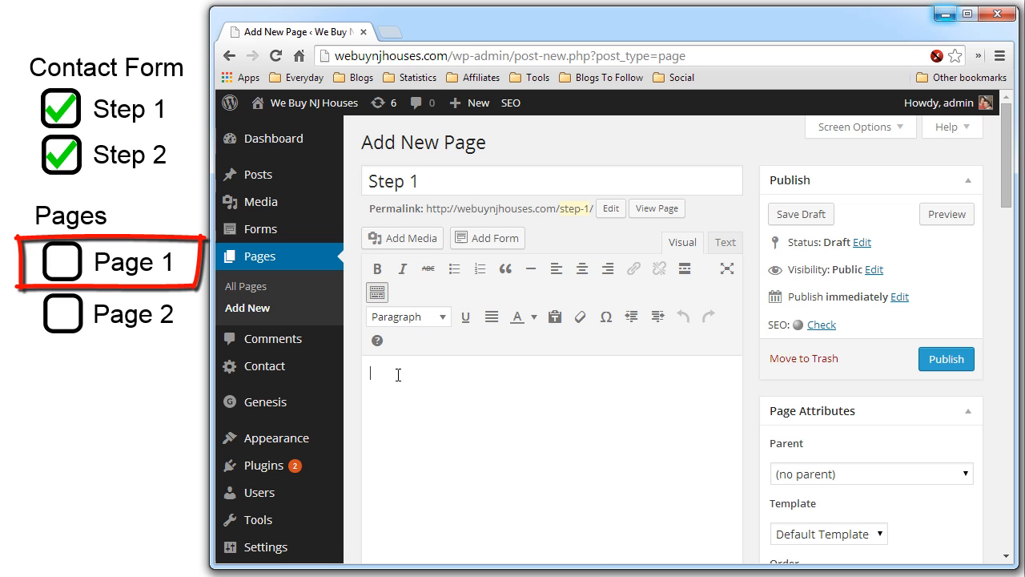
text([si-contact-form form='2'])
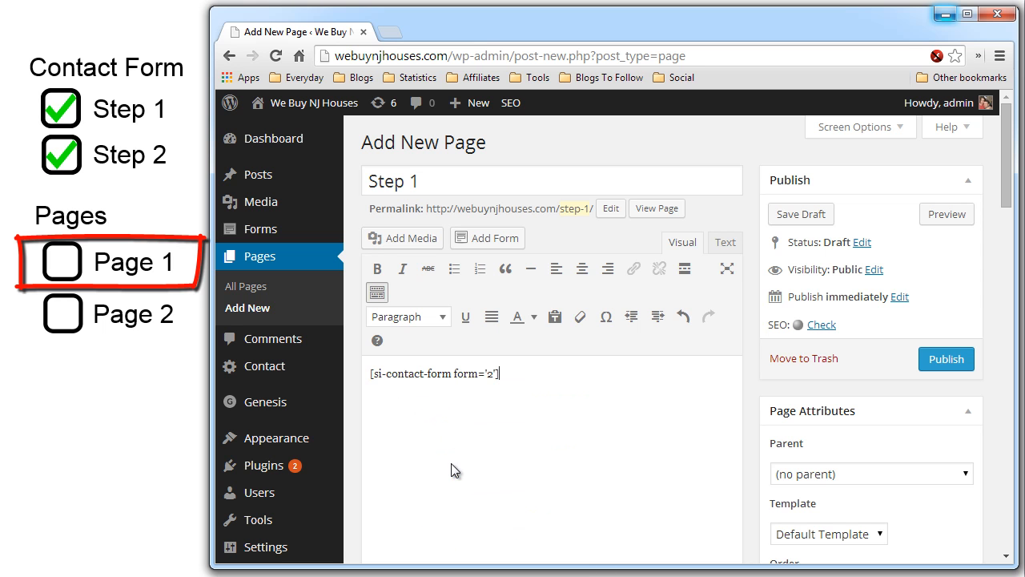
mouse_move(751, 359)
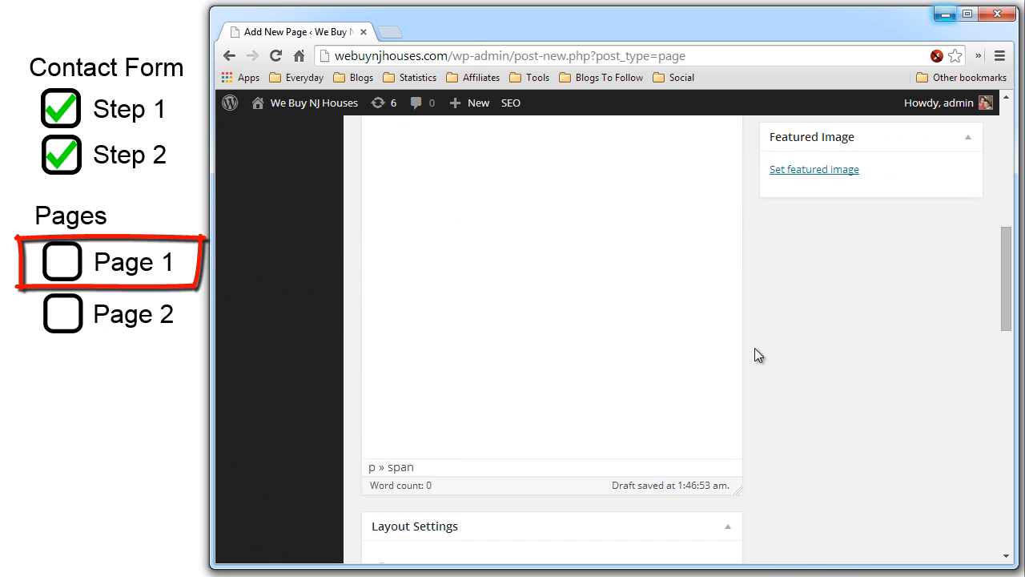
scroll(down, 3)
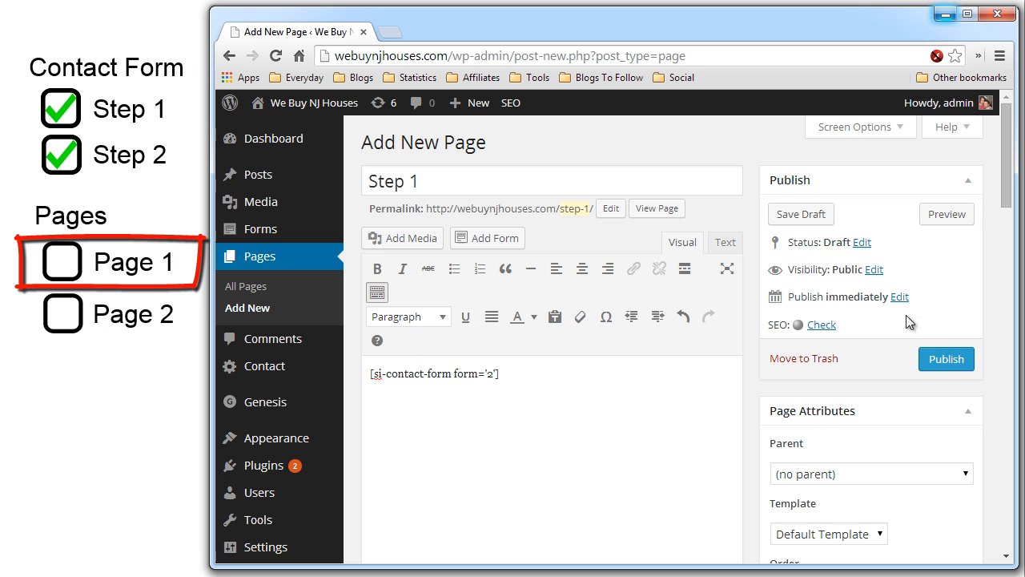
click(945, 359)
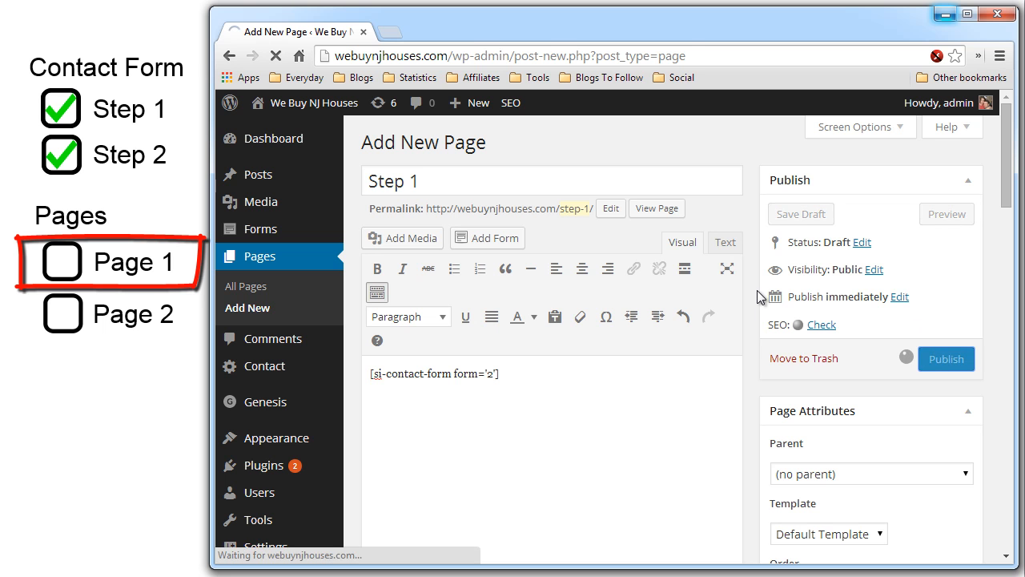
click(945, 359)
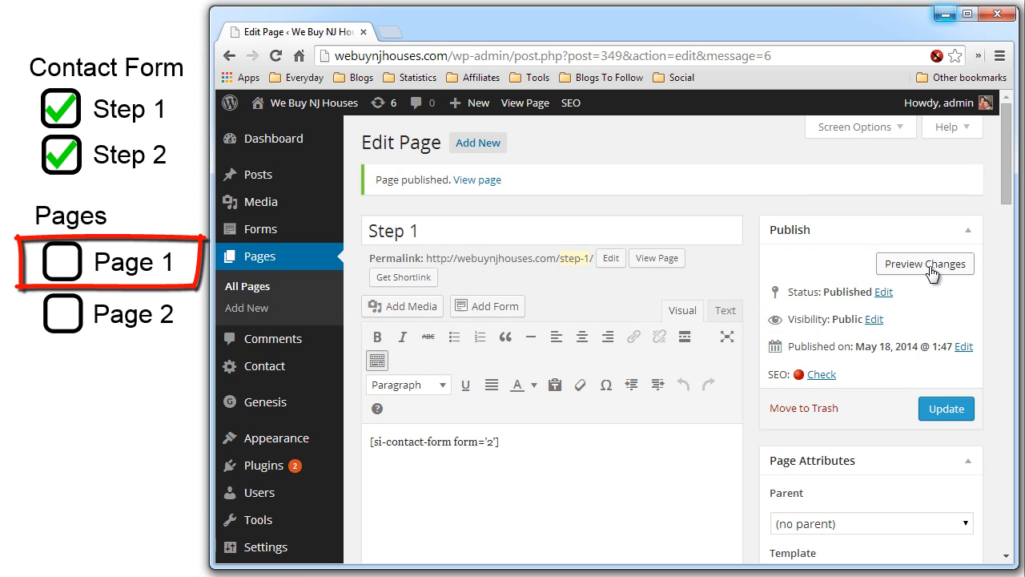
click(924, 263)
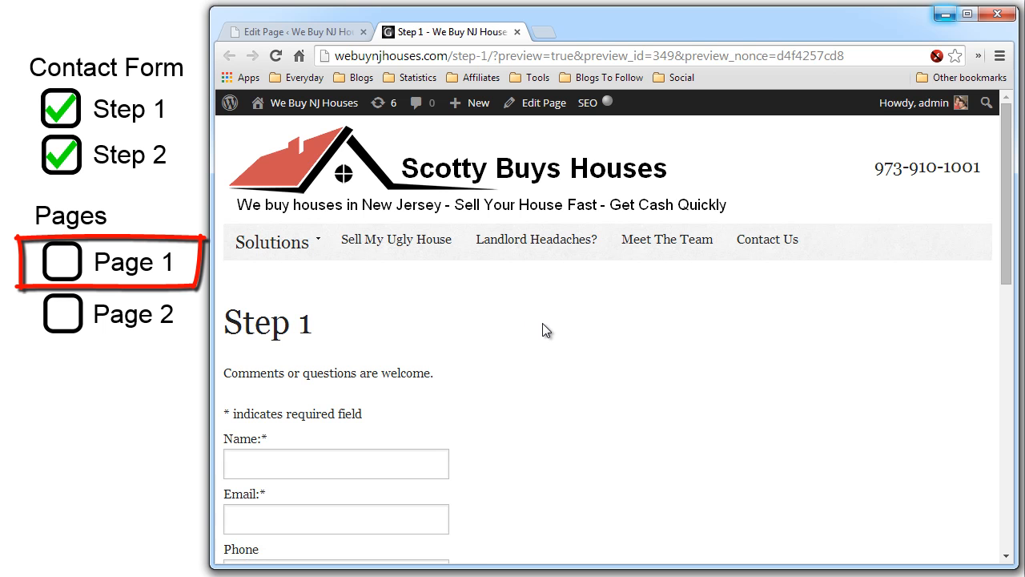
scroll(down, 3)
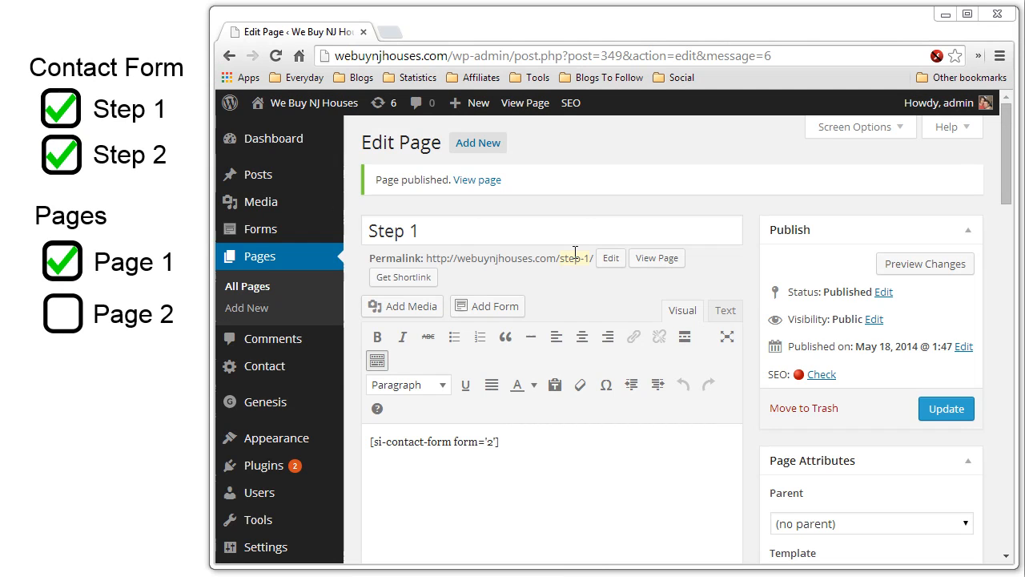
mouse_move(573, 258)
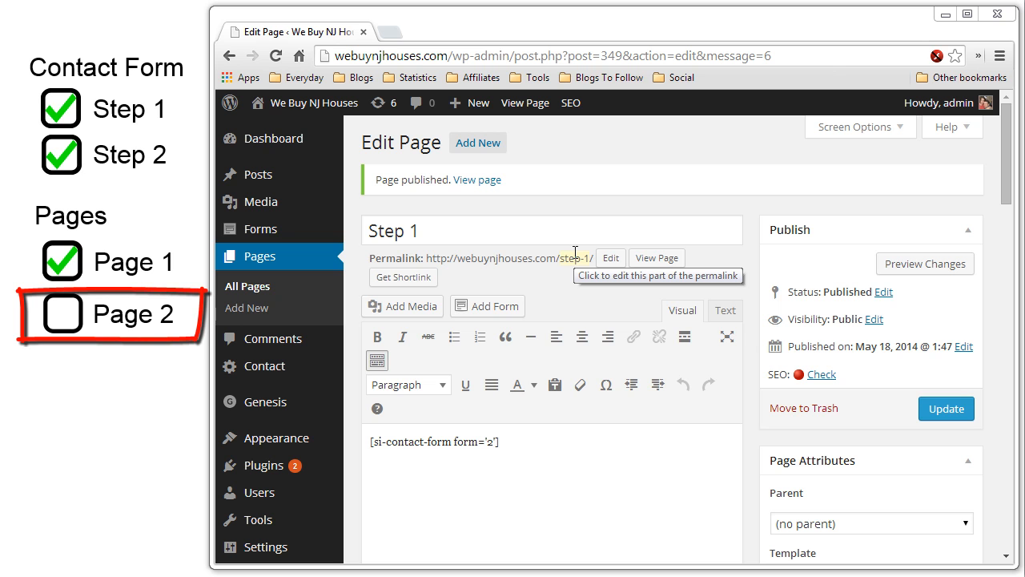
mouse_move(534, 274)
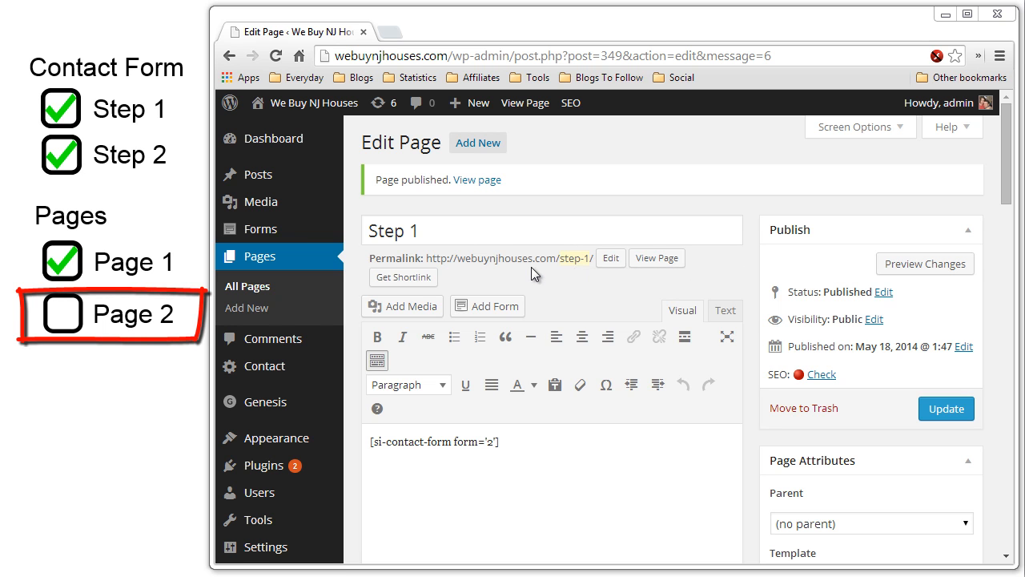
mouse_move(355, 291)
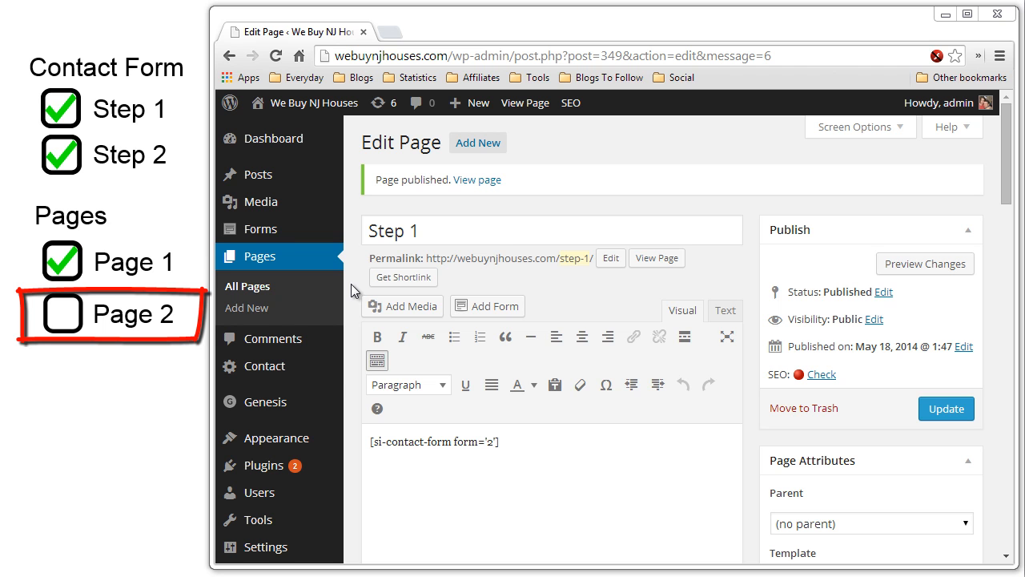
mouse_move(263, 465)
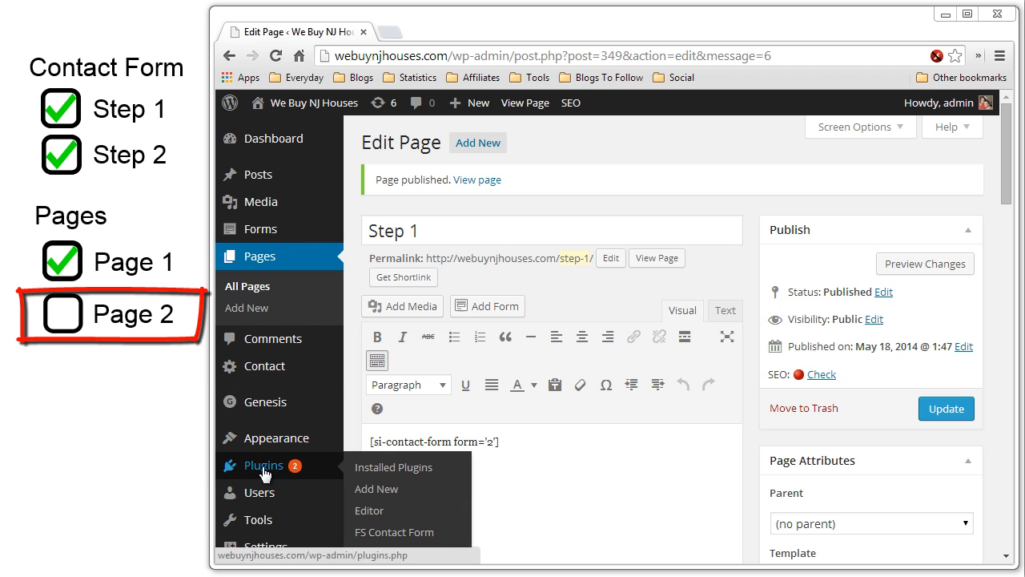
In FS Contact Form settings, select Form 3: Step 2 and copy its shortcode.
click(394, 531)
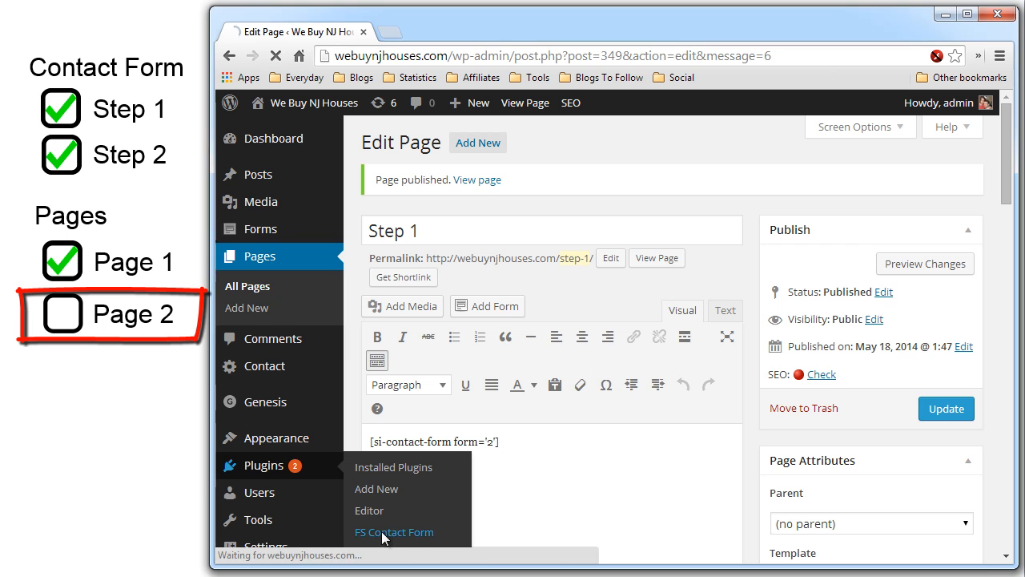
click(394, 532)
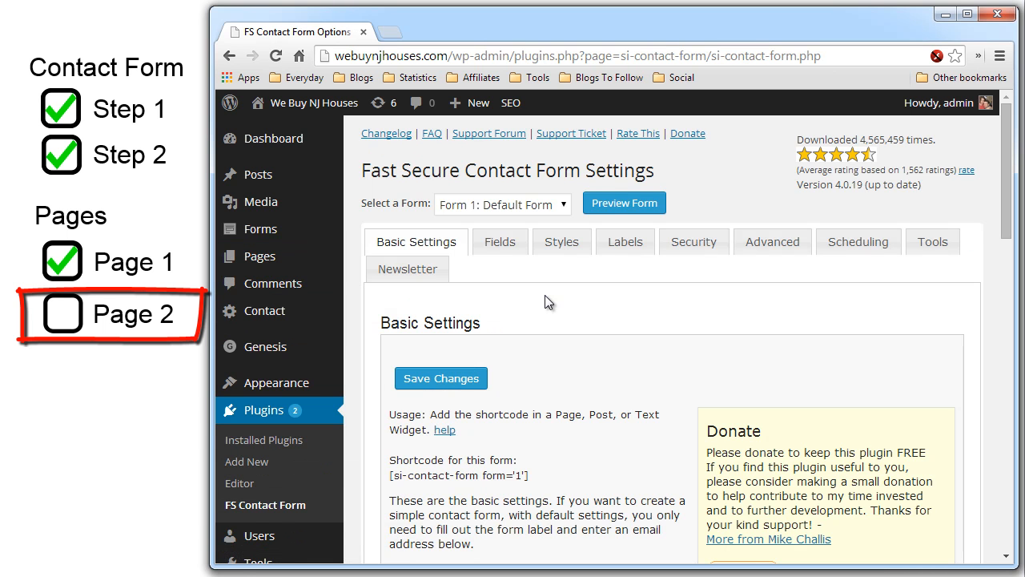
click(500, 205)
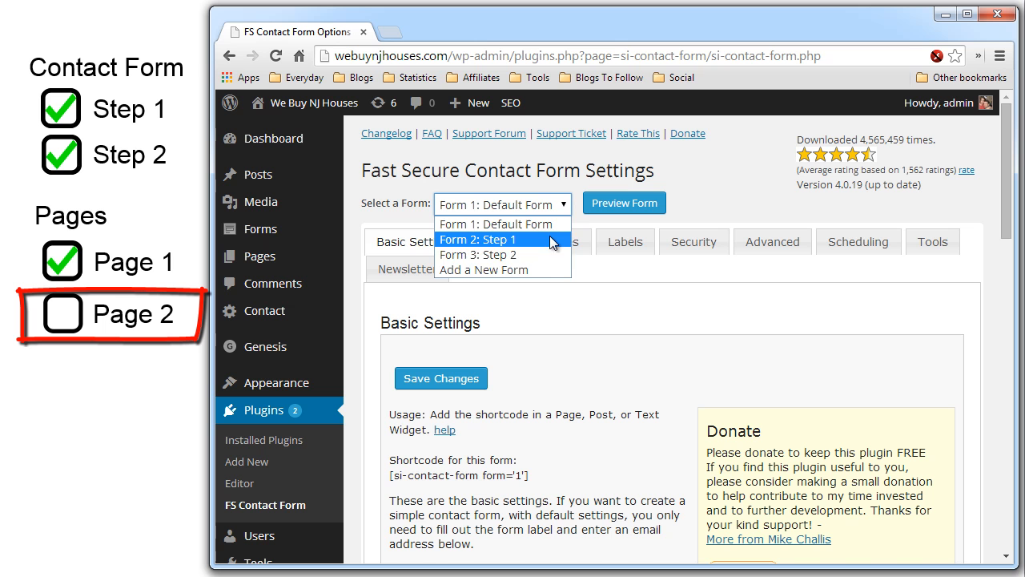
click(478, 253)
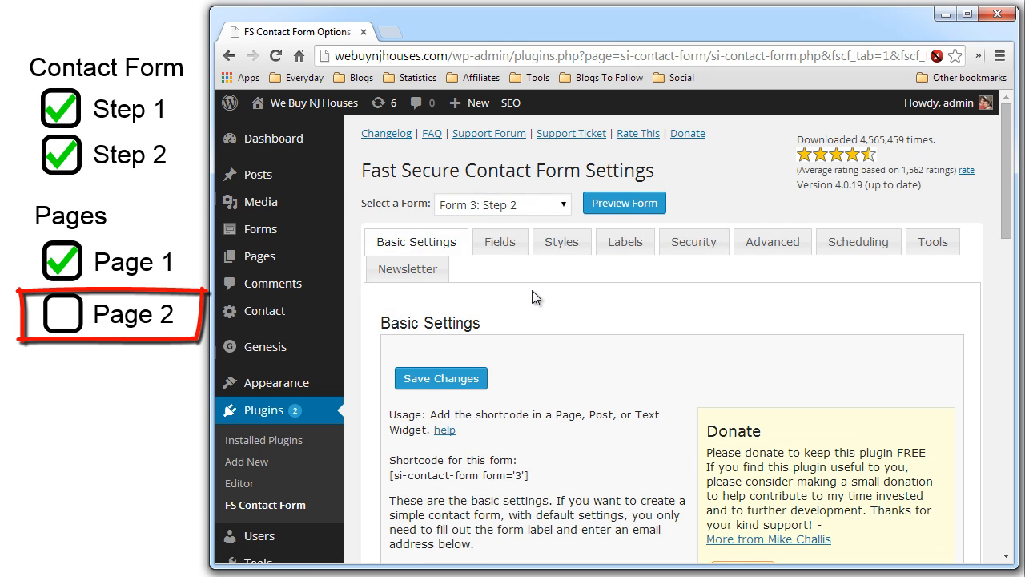
scroll(down, 3)
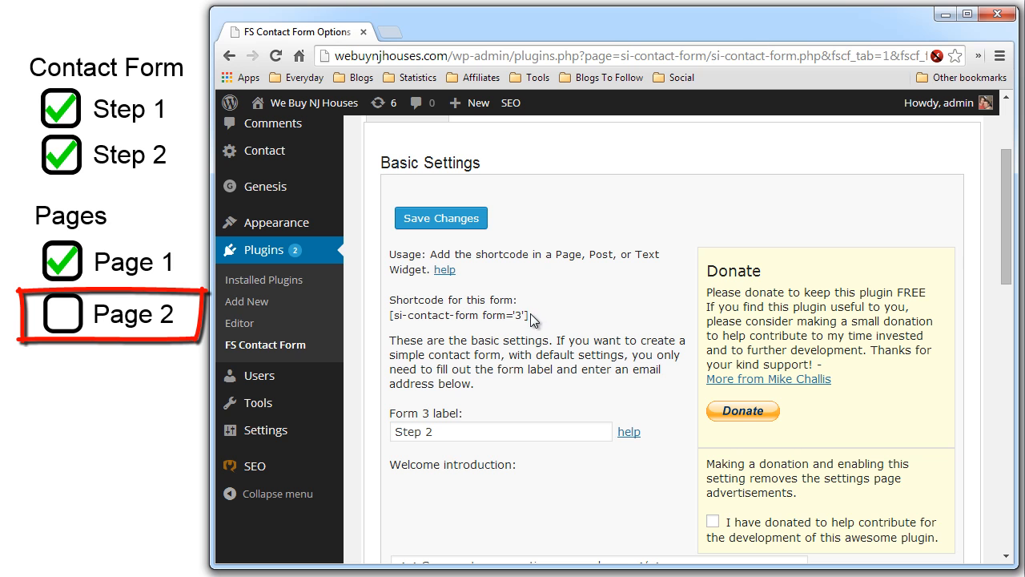
double_click(456, 314)
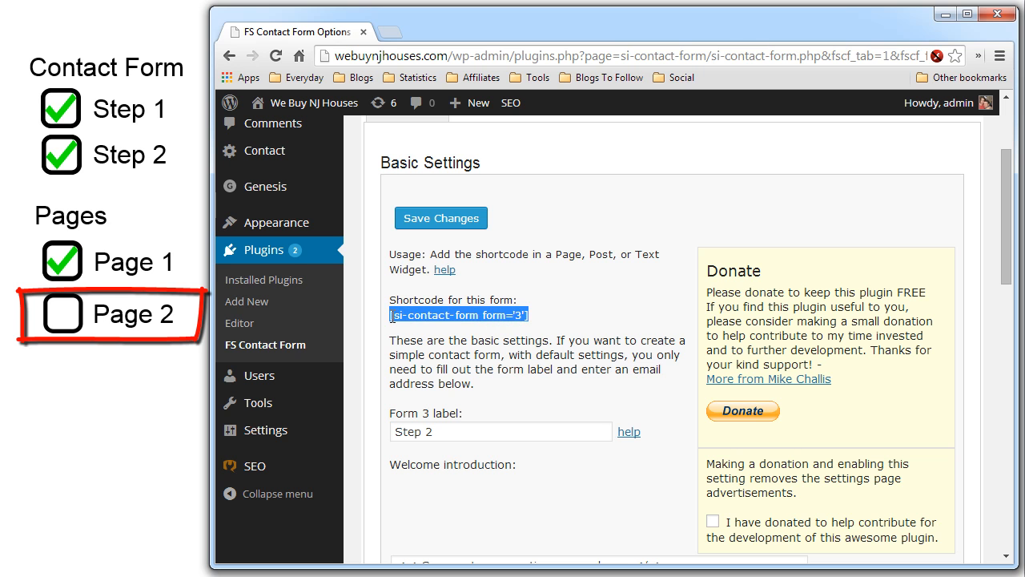
right_click(458, 314)
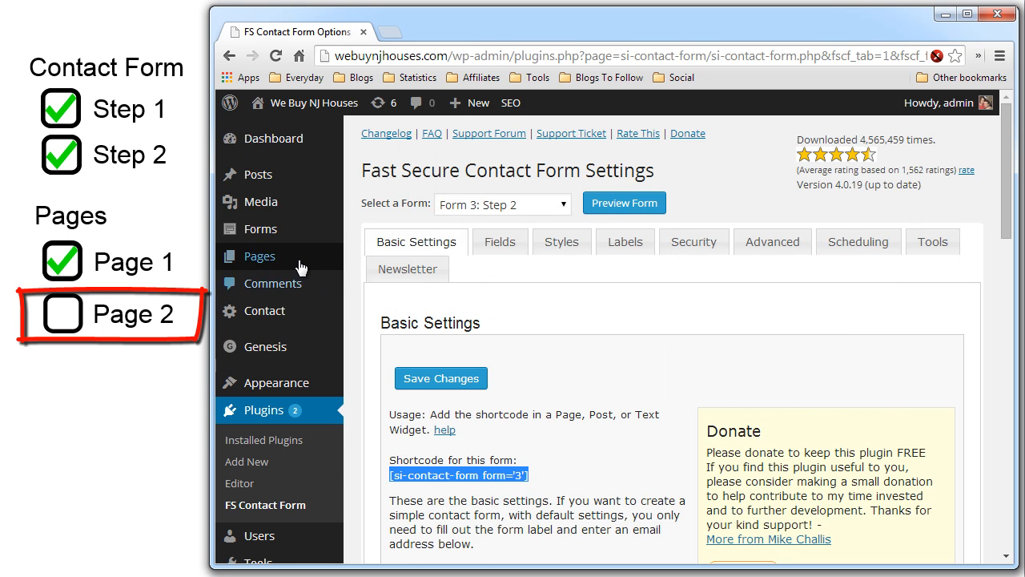
Create a page titled 'Step 2' containing [si-contact-form form='3'] and publish it.
click(259, 257)
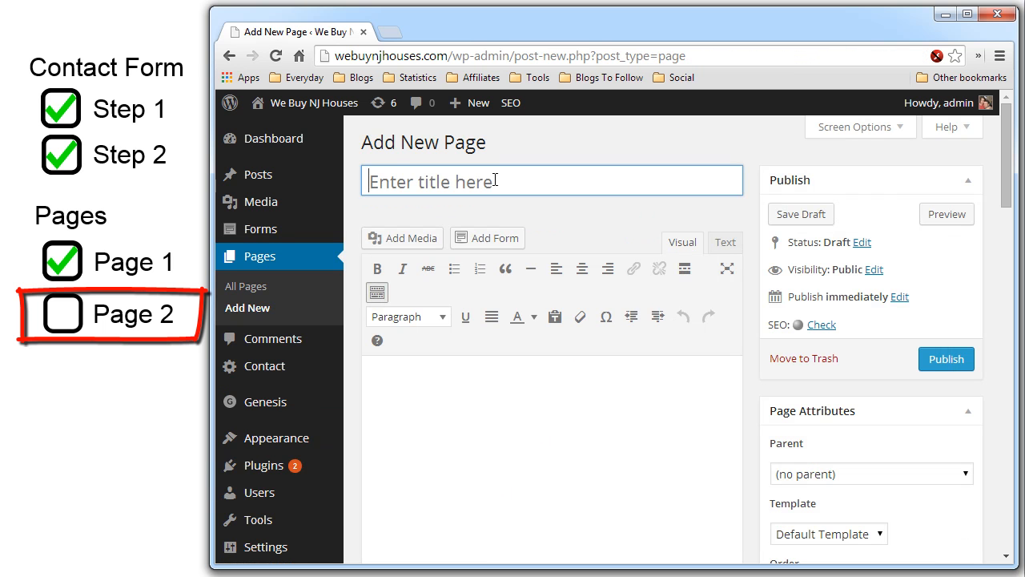
text(Step 2)
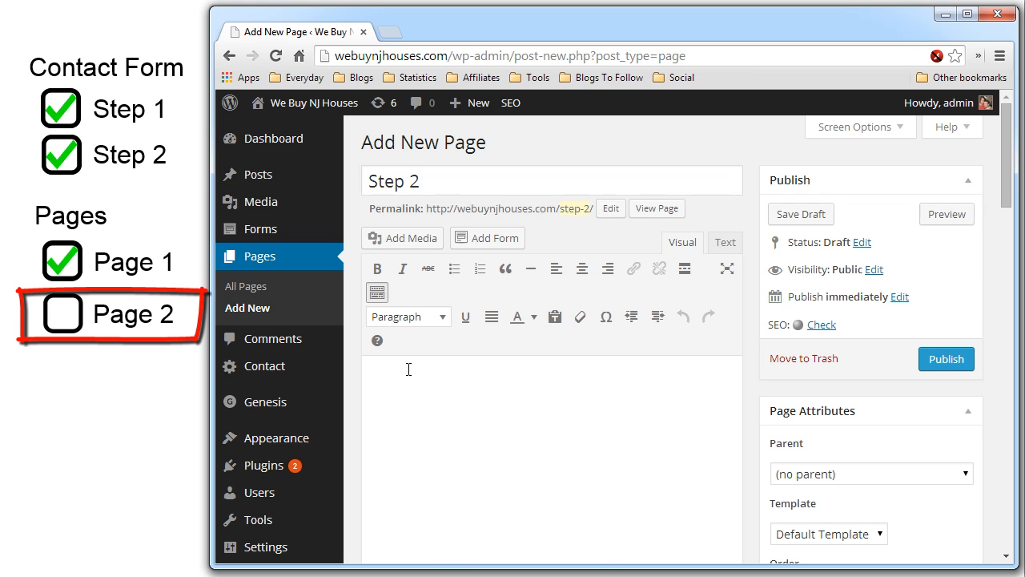
text([si-contact-form form='3'])
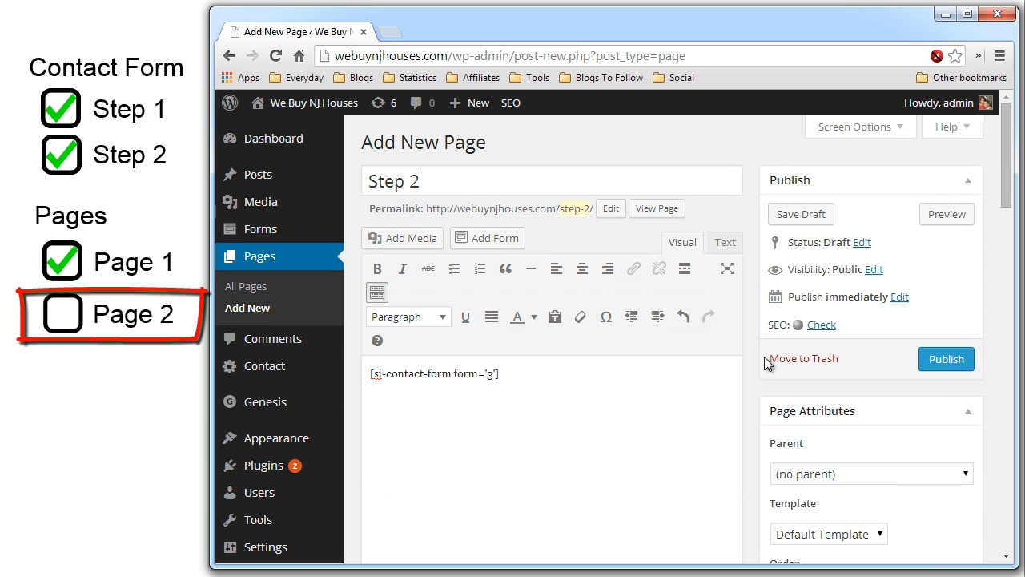
click(945, 359)
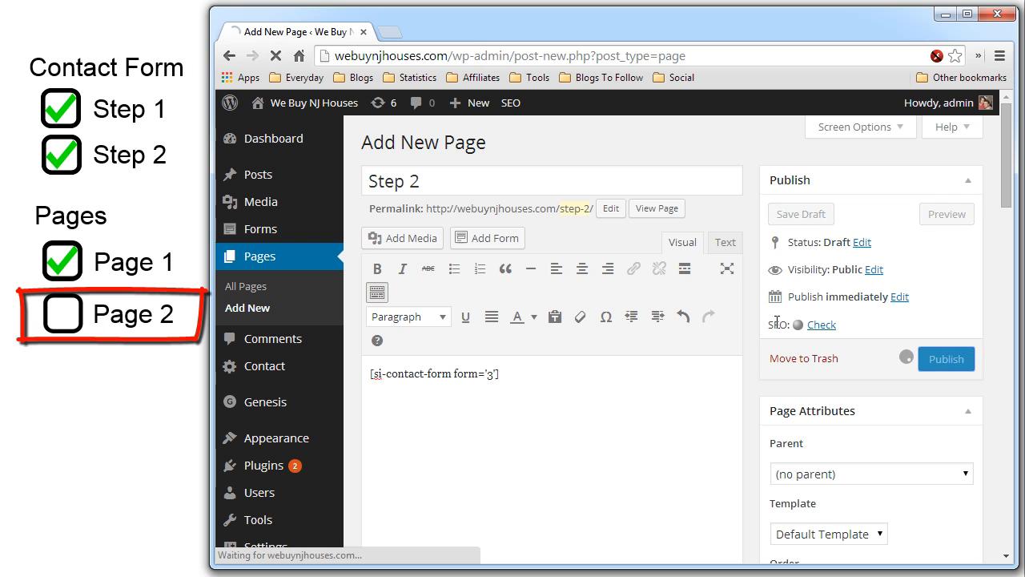
click(945, 359)
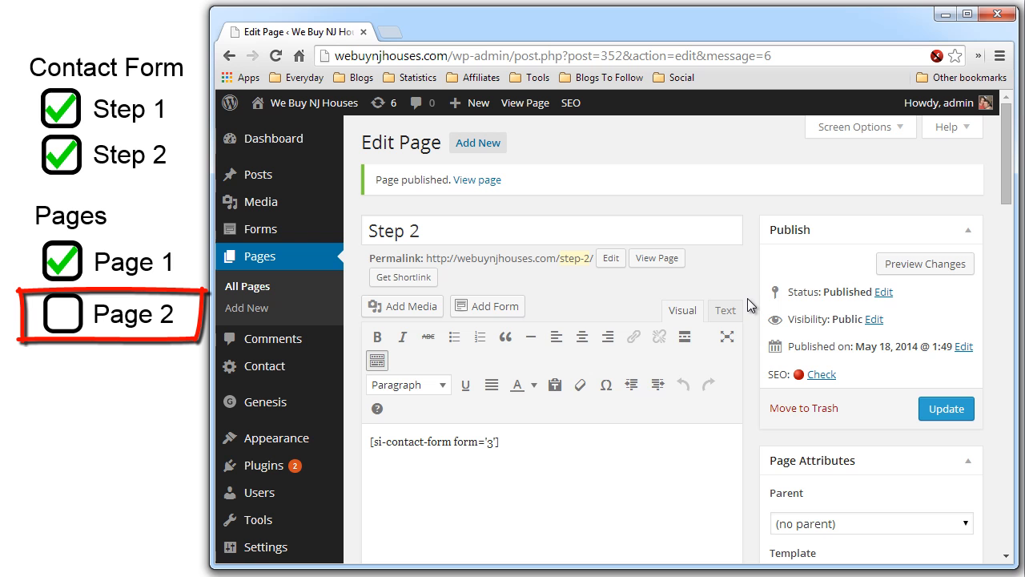
mouse_move(759, 287)
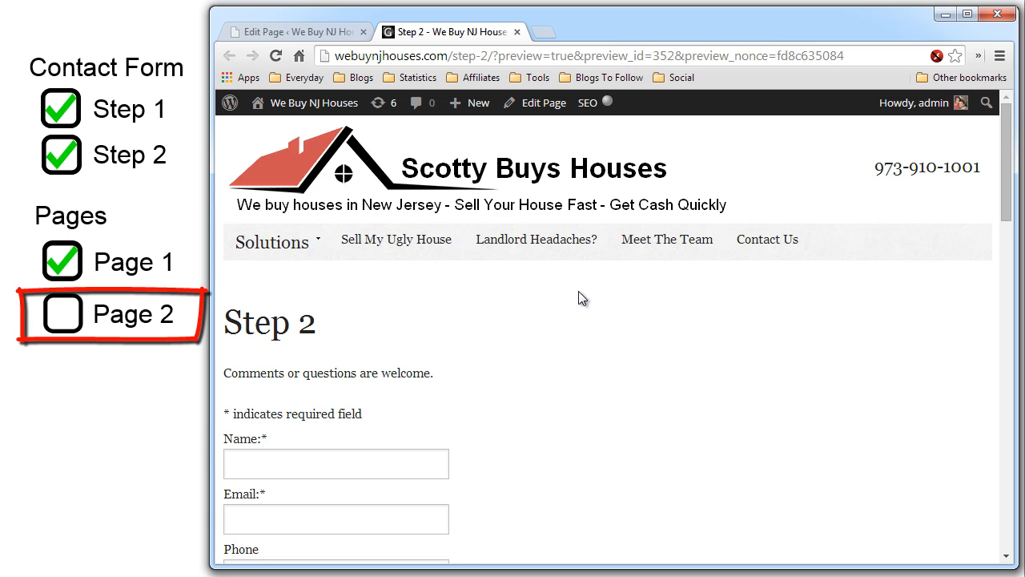
Scroll through the Step 2 page preview to check its form fields.
scroll(down, 3)
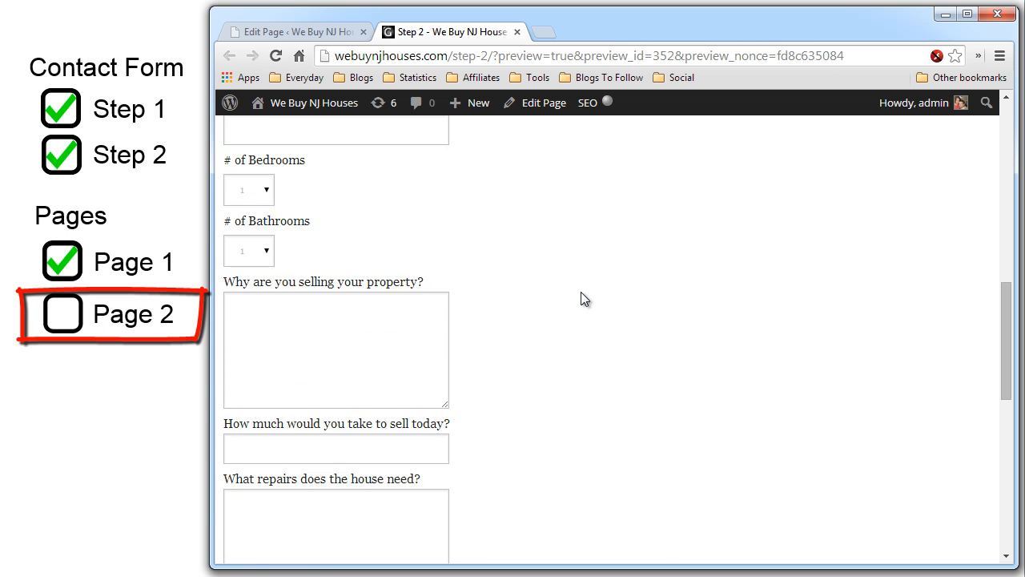
scroll(down, 3)
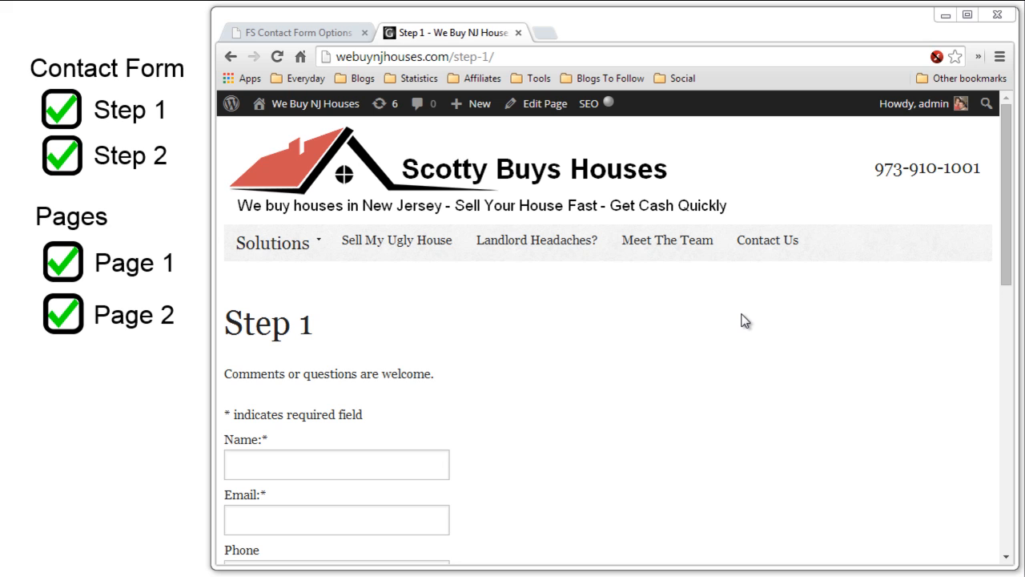
mouse_move(720, 320)
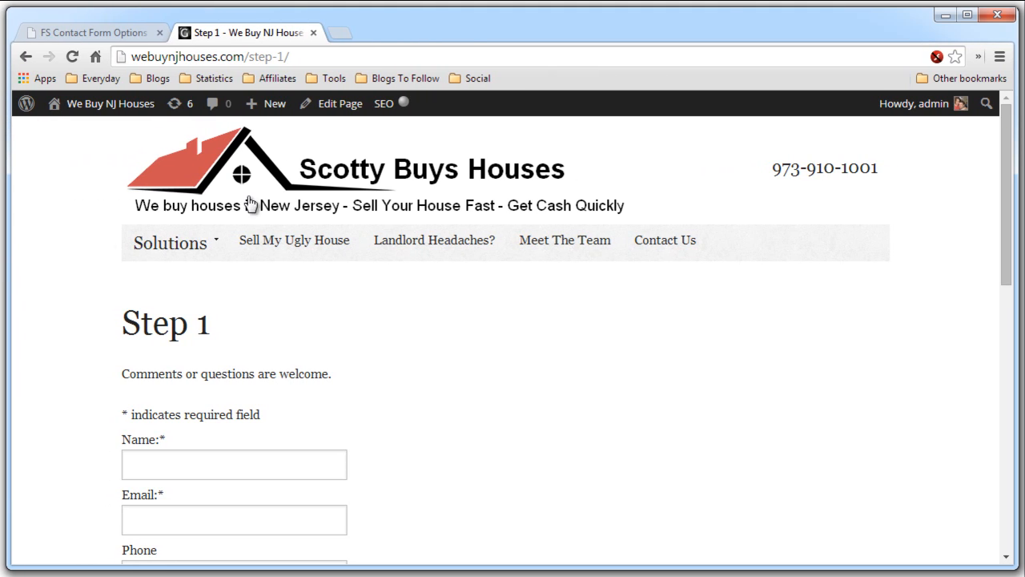
mouse_move(301, 56)
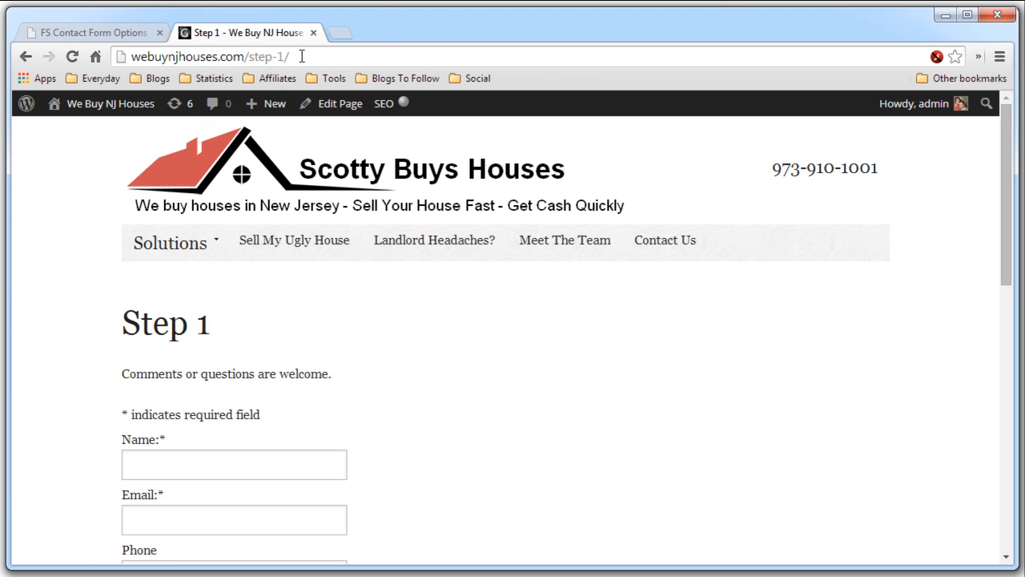
click(217, 56)
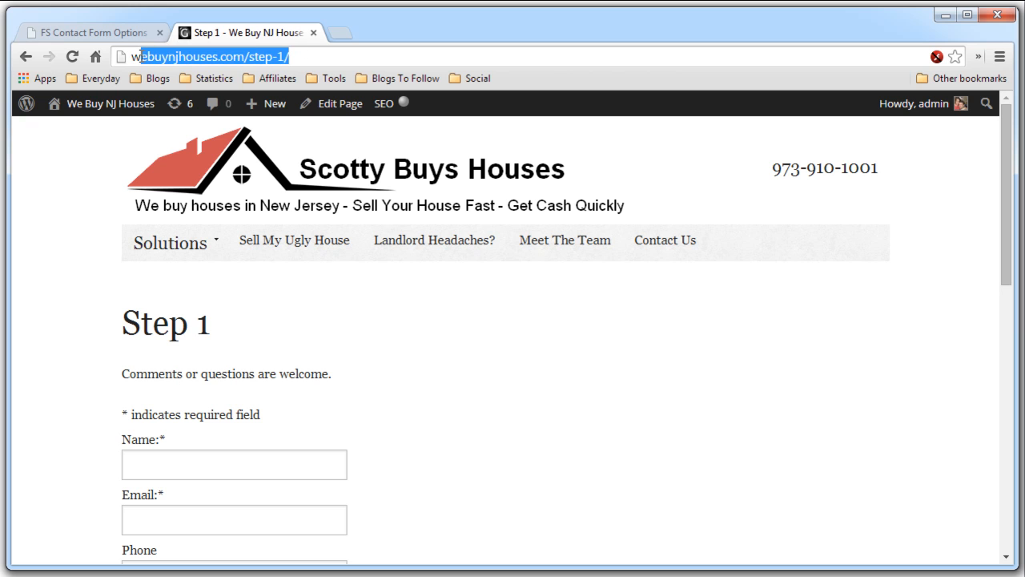
scroll(down, 3)
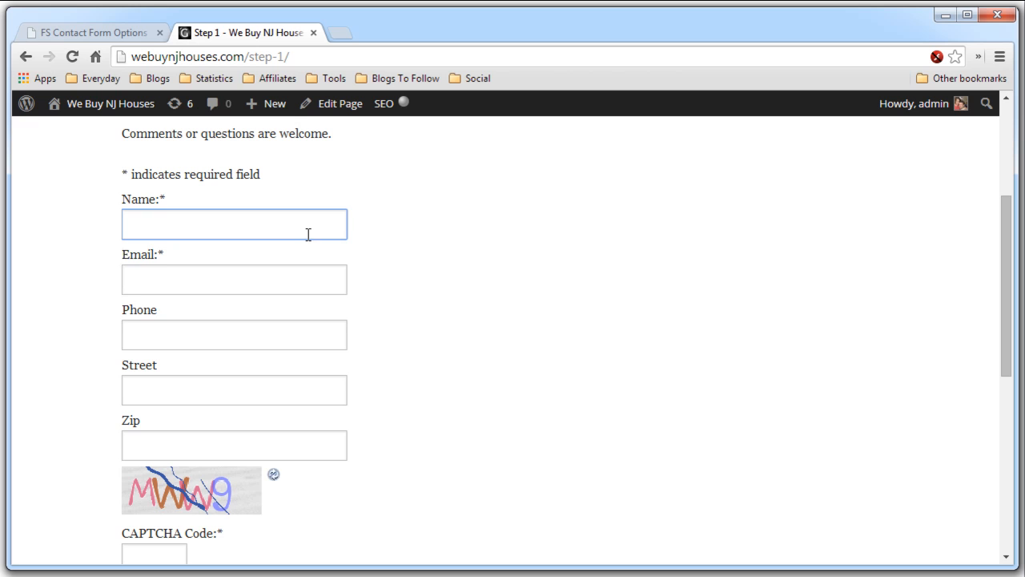
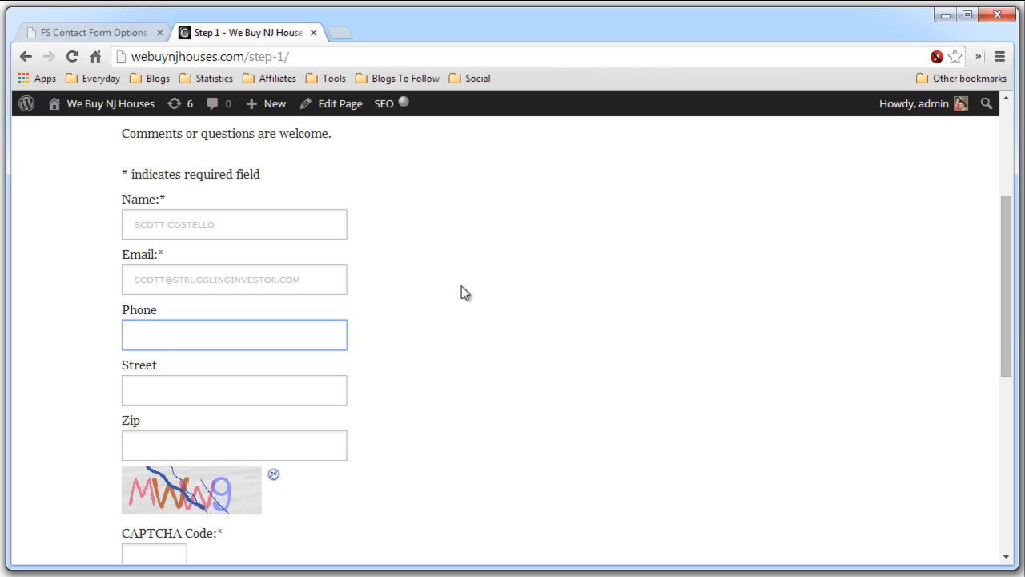
text(555-555)
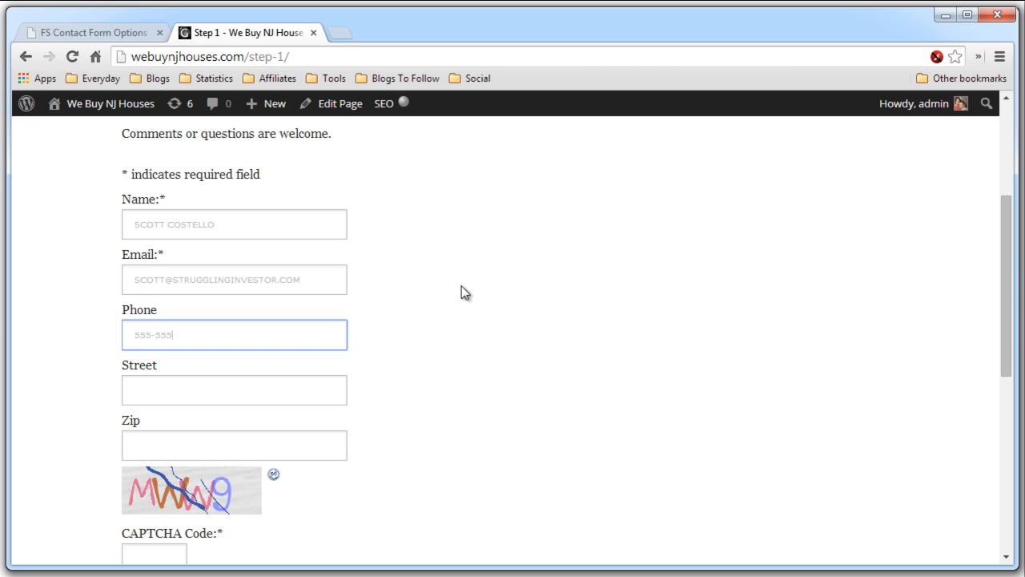
Enter street '123 MAIN' and CAPTCHA 'MW', then submit the Step 1 form.
click(233, 391)
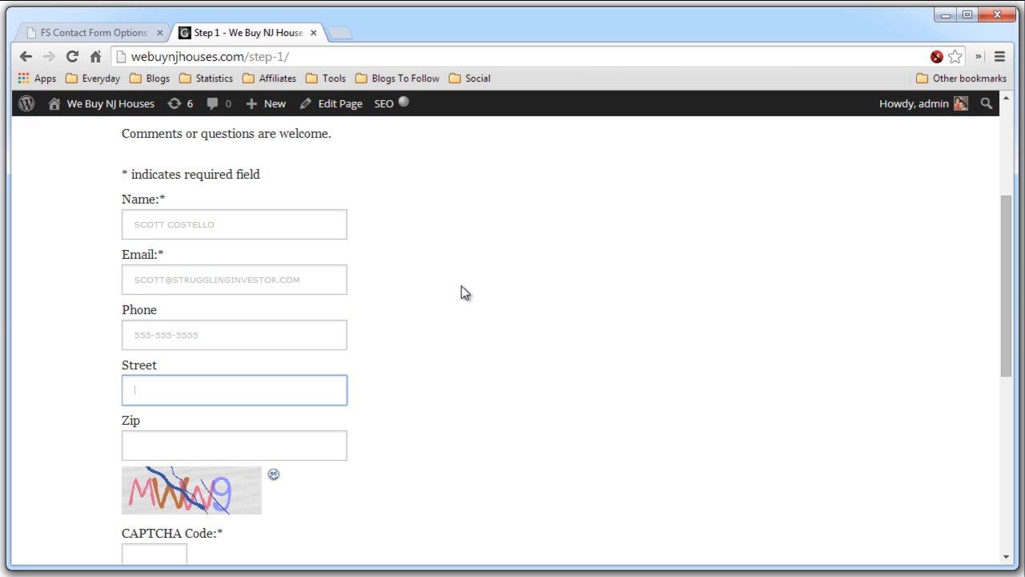
text(123 MAIN ST)
click(234, 443)
text(0)
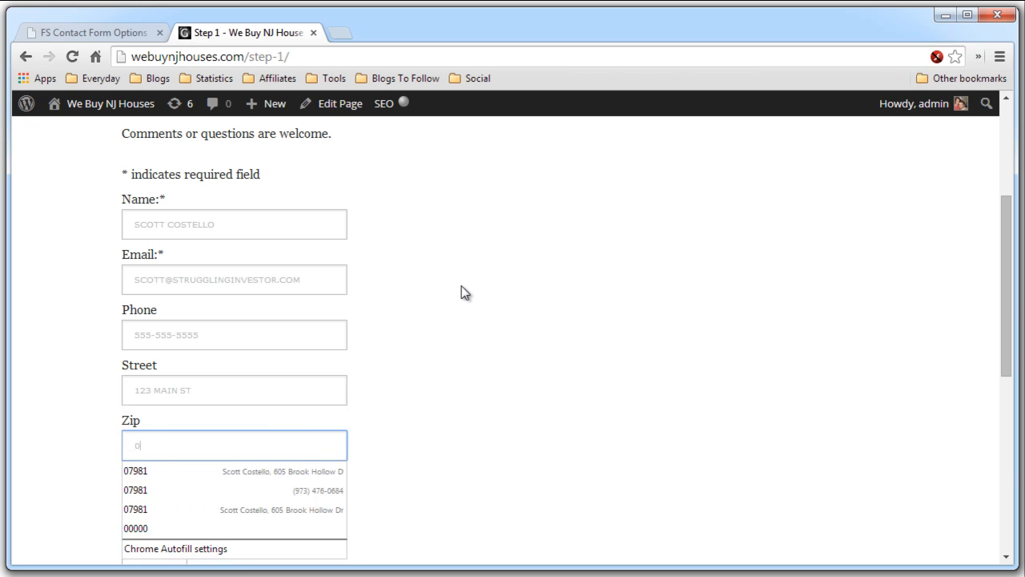
click(135, 529)
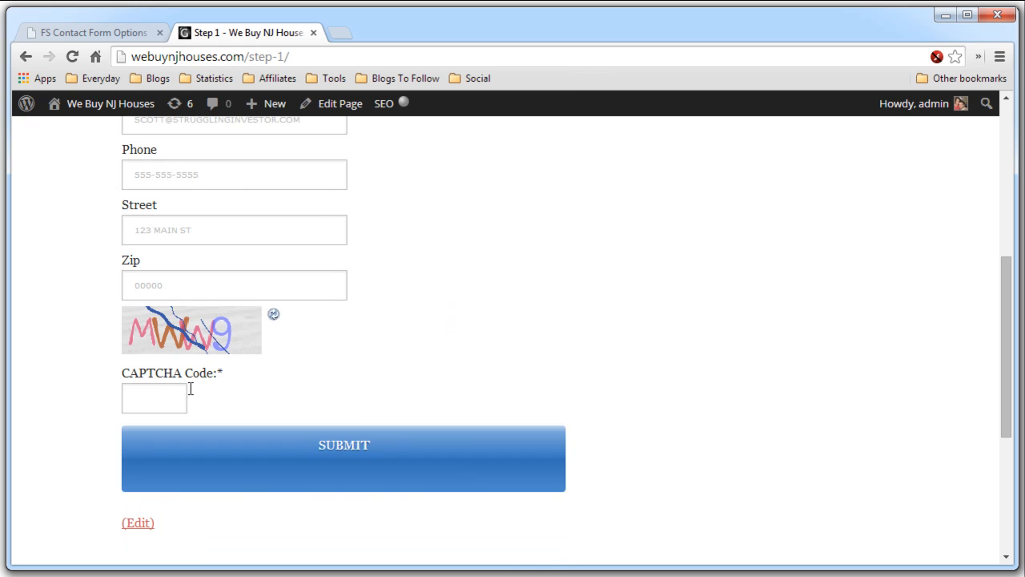
text(MWW9)
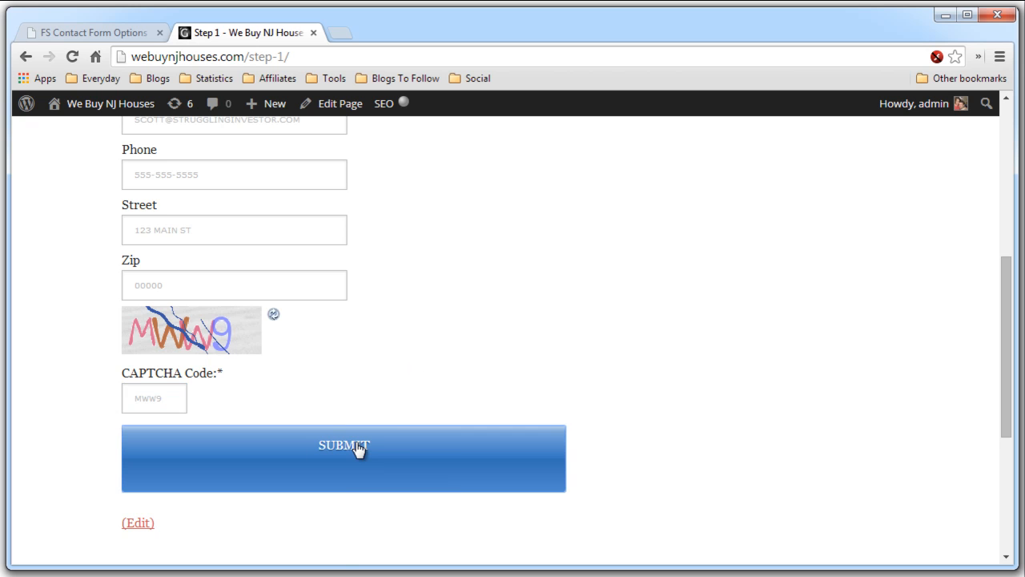
click(342, 458)
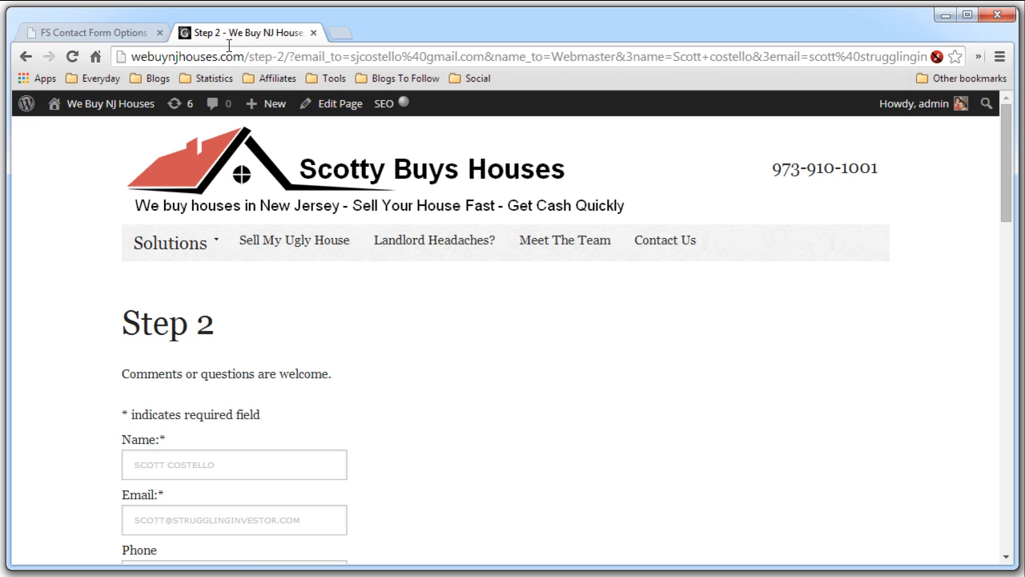
Review the Step 2 form's pre-filled Name, Email, Phone, Street and Zip down to the Submit button.
scroll(down, 3)
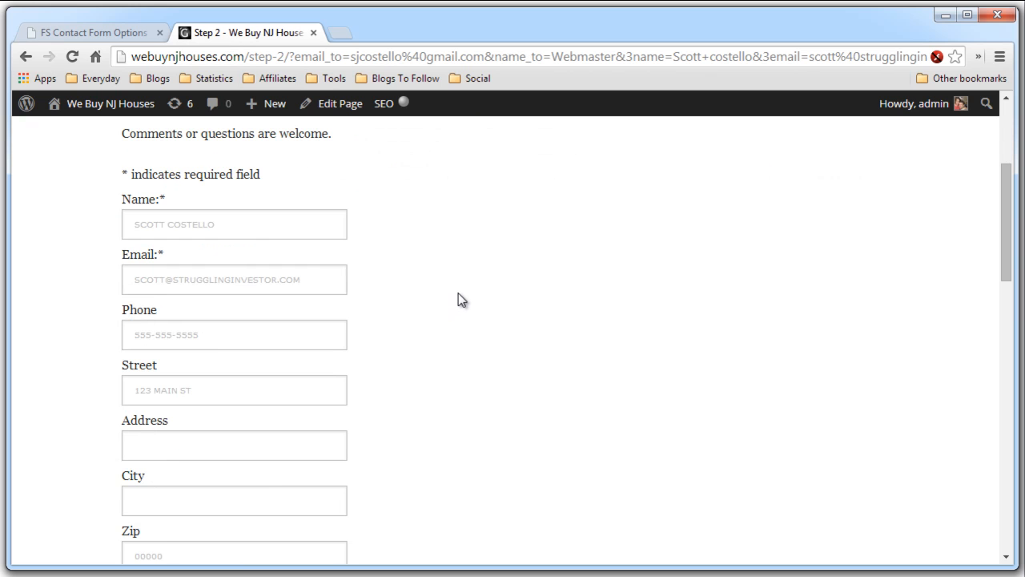
mouse_move(217, 253)
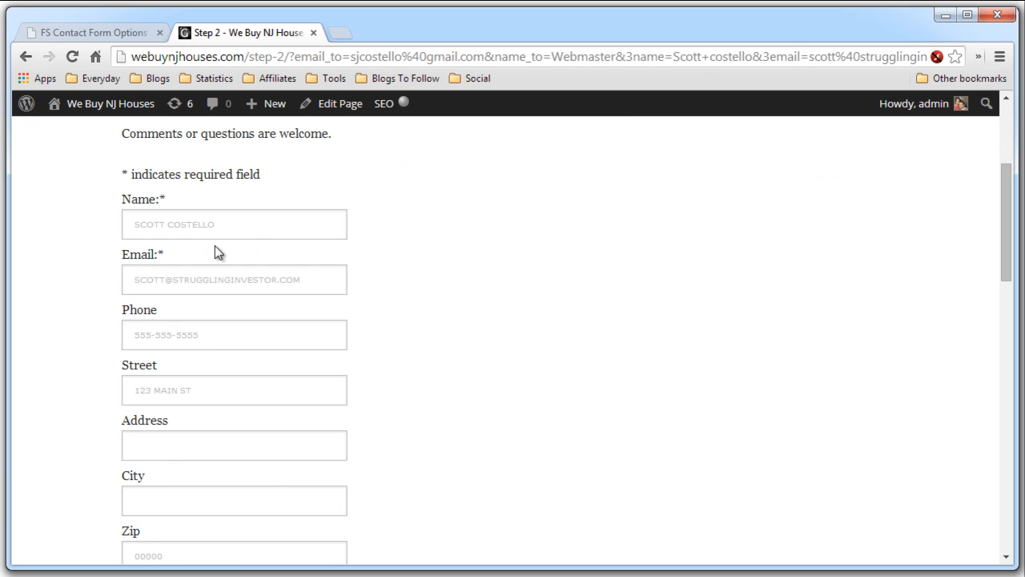
click(234, 391)
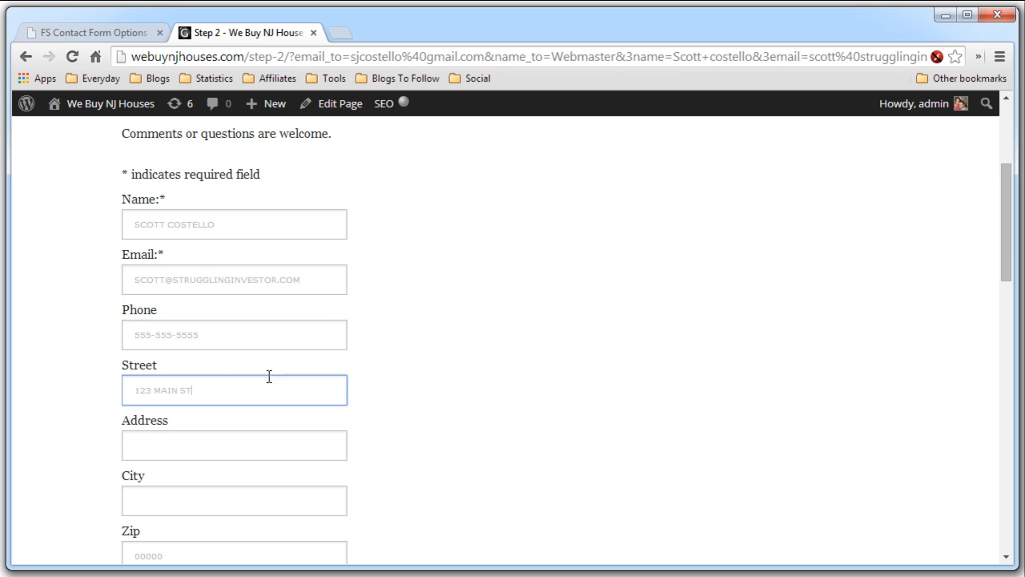
scroll(down, 3)
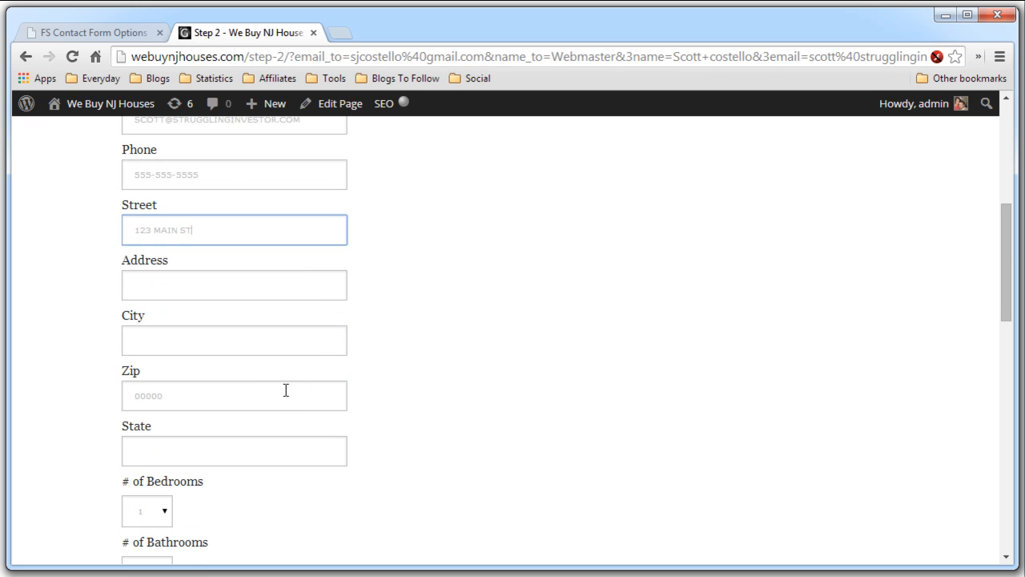
scroll(up, 3)
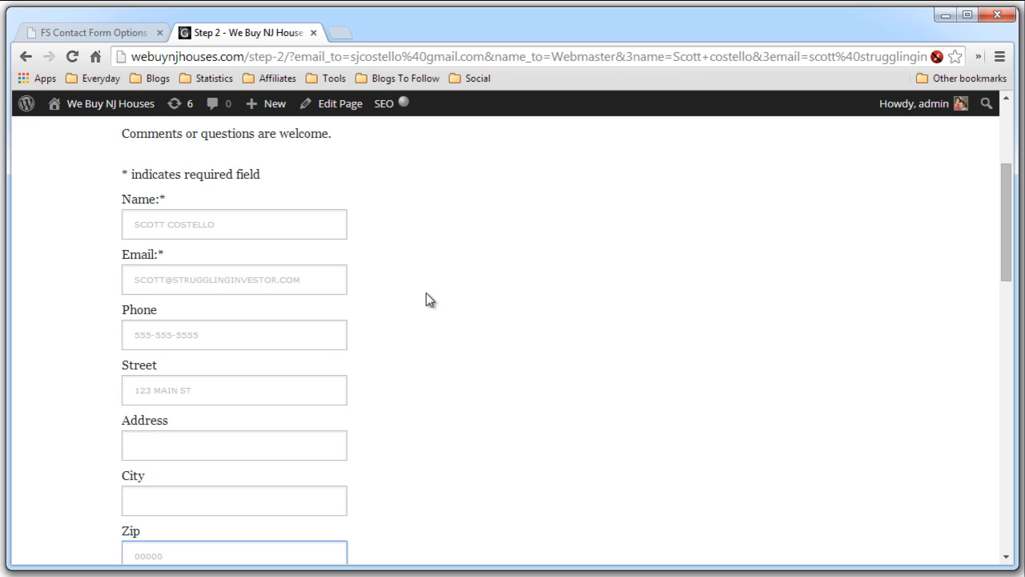
scroll(down, 3)
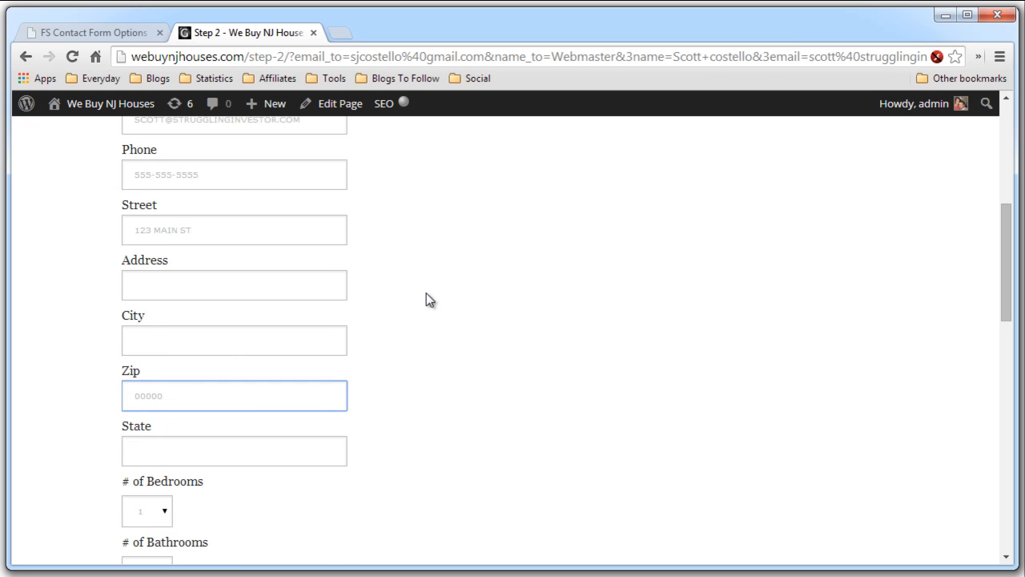
scroll(down, 3)
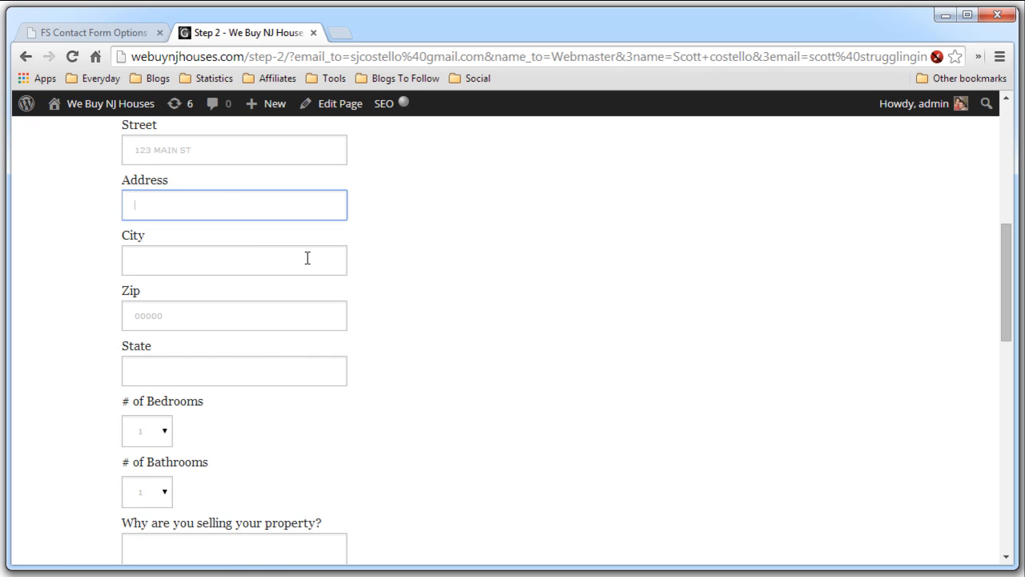
scroll(down, 3)
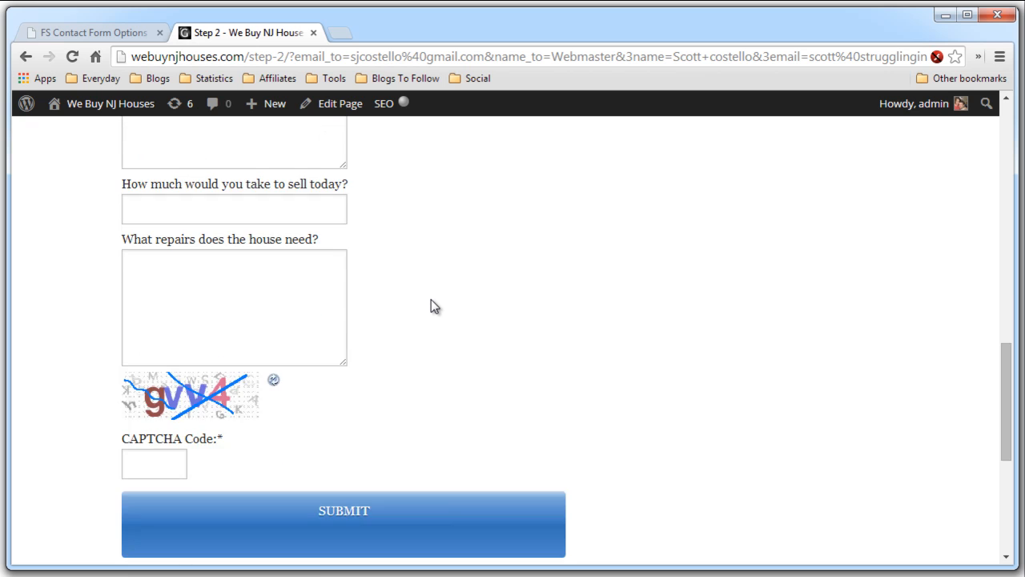
scroll(down, 3)
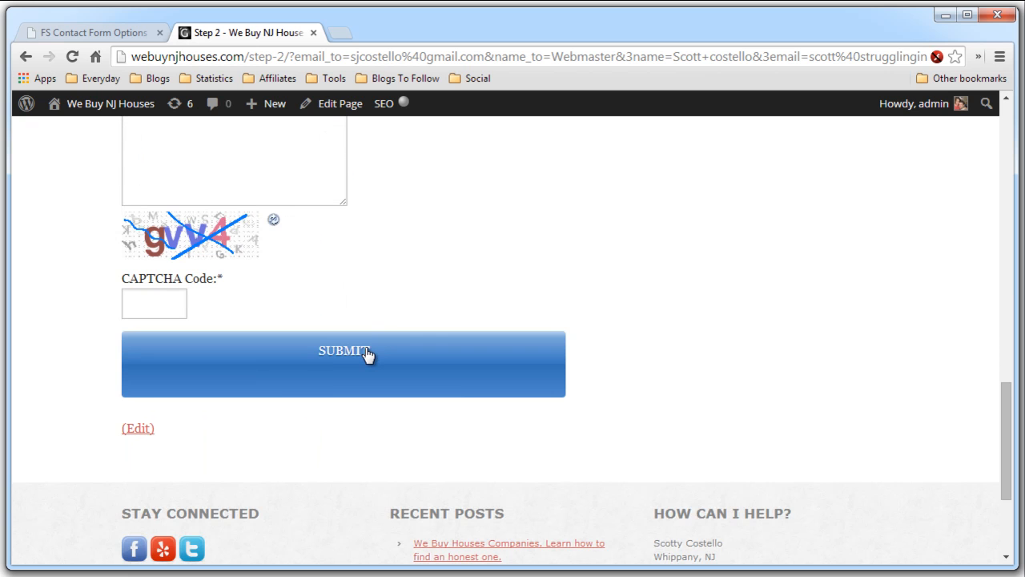
mouse_move(593, 314)
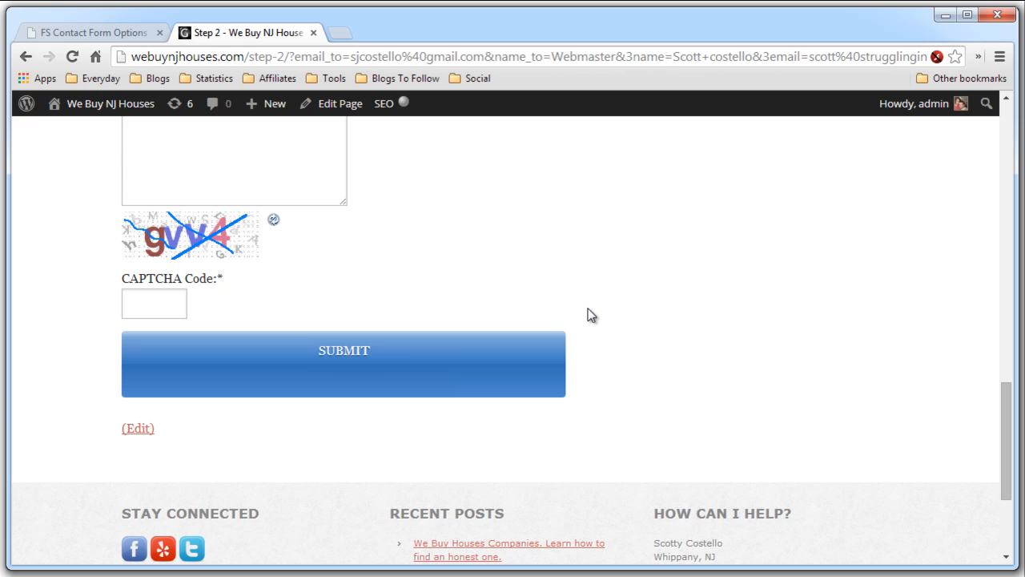
mouse_move(638, 291)
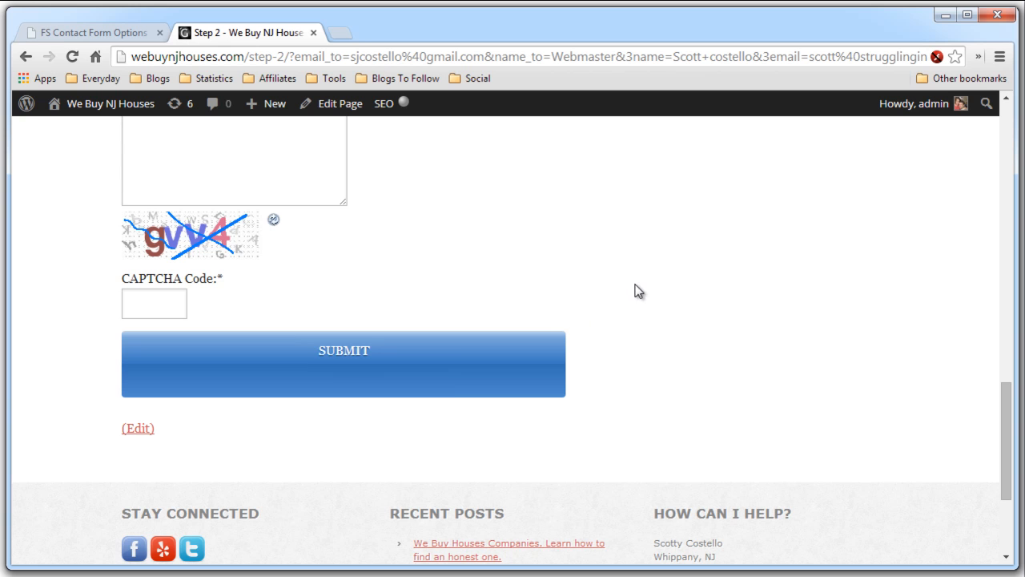
scroll(up, 3)
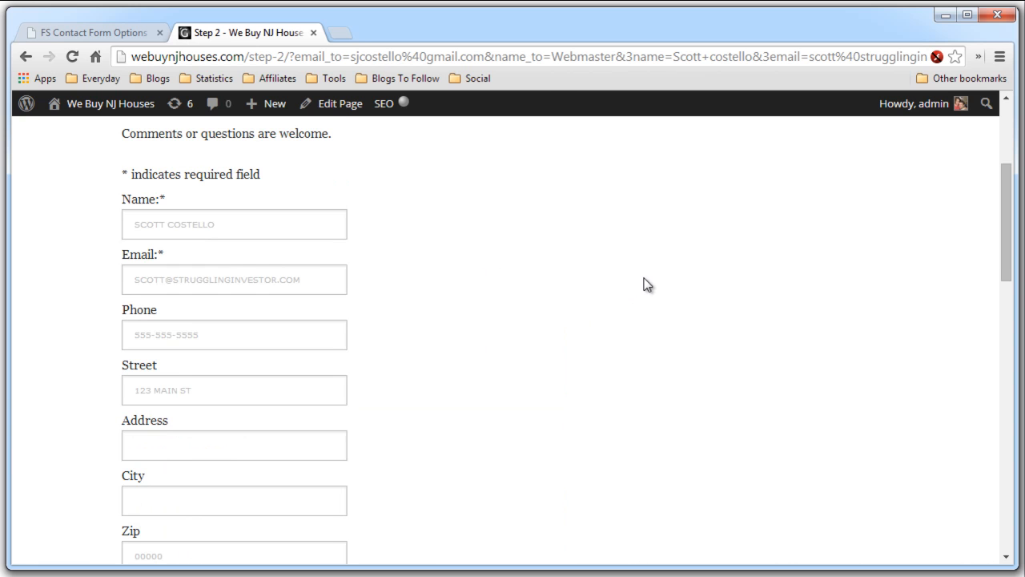
mouse_move(717, 254)
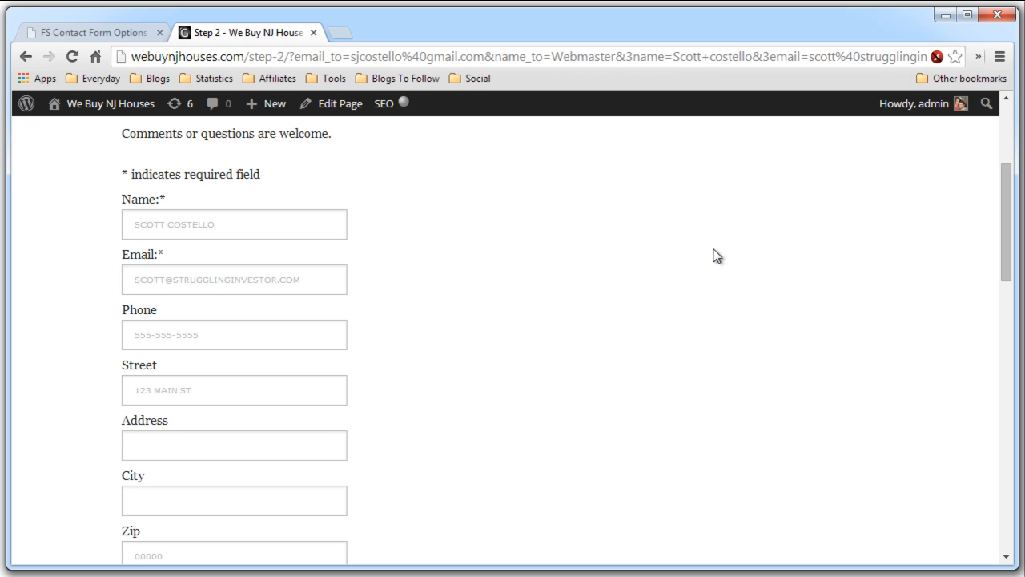
mouse_move(692, 264)
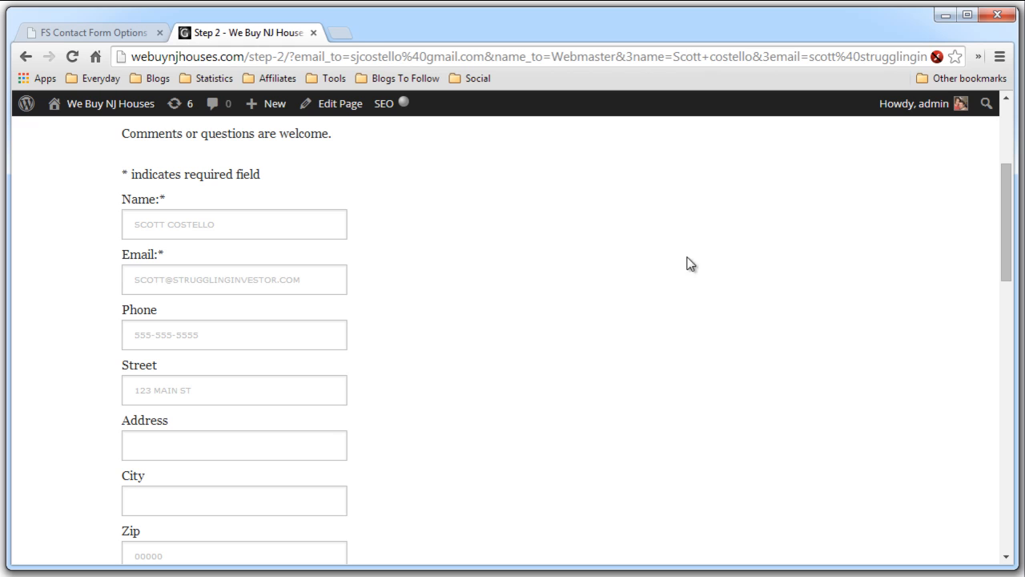
mouse_move(647, 275)
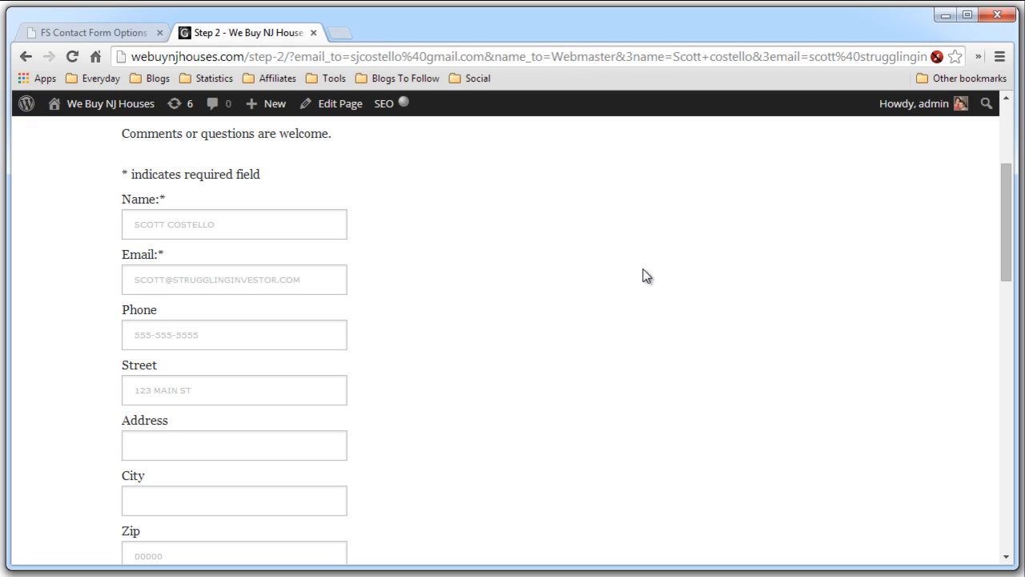
mouse_move(910, 163)
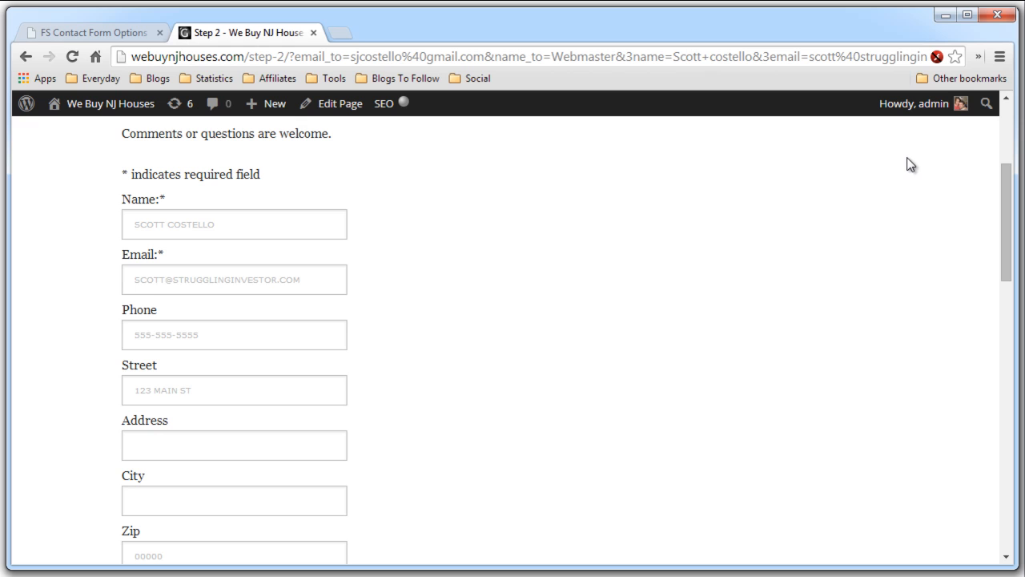
mouse_move(808, 196)
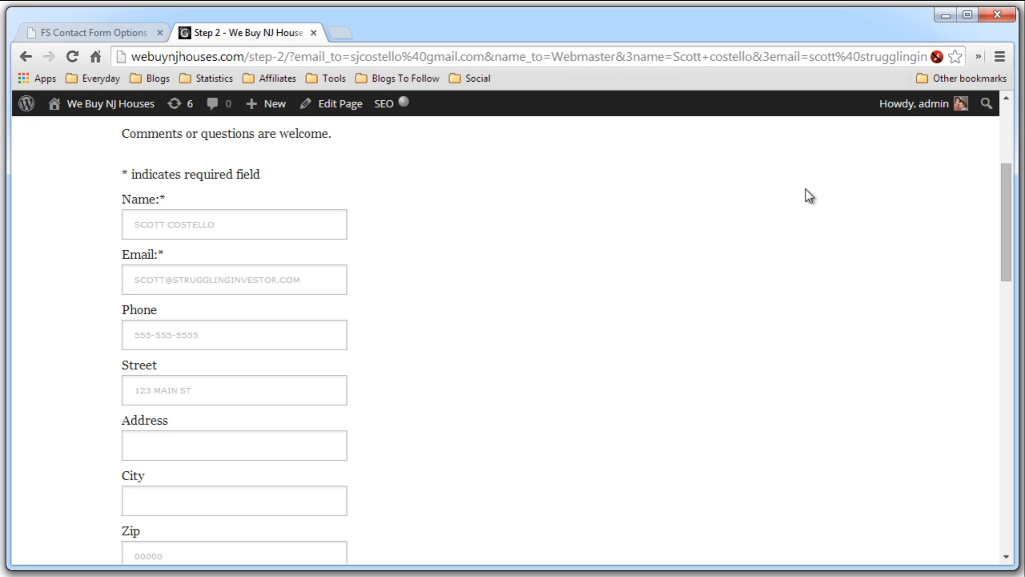